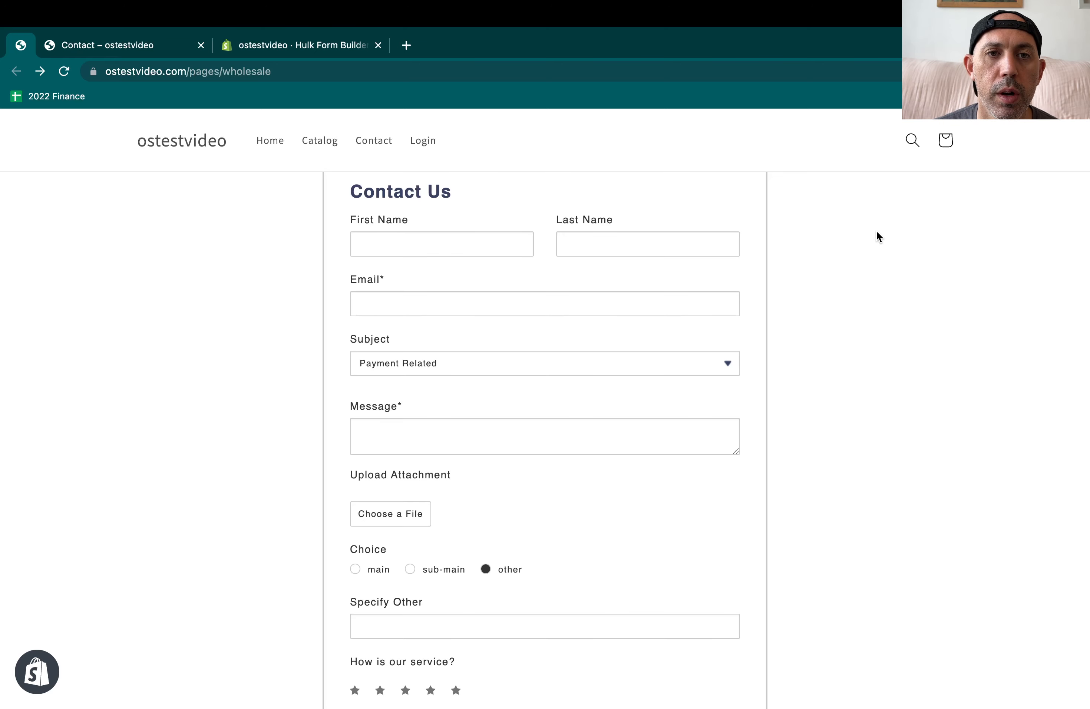
mouse_move(176, 65)
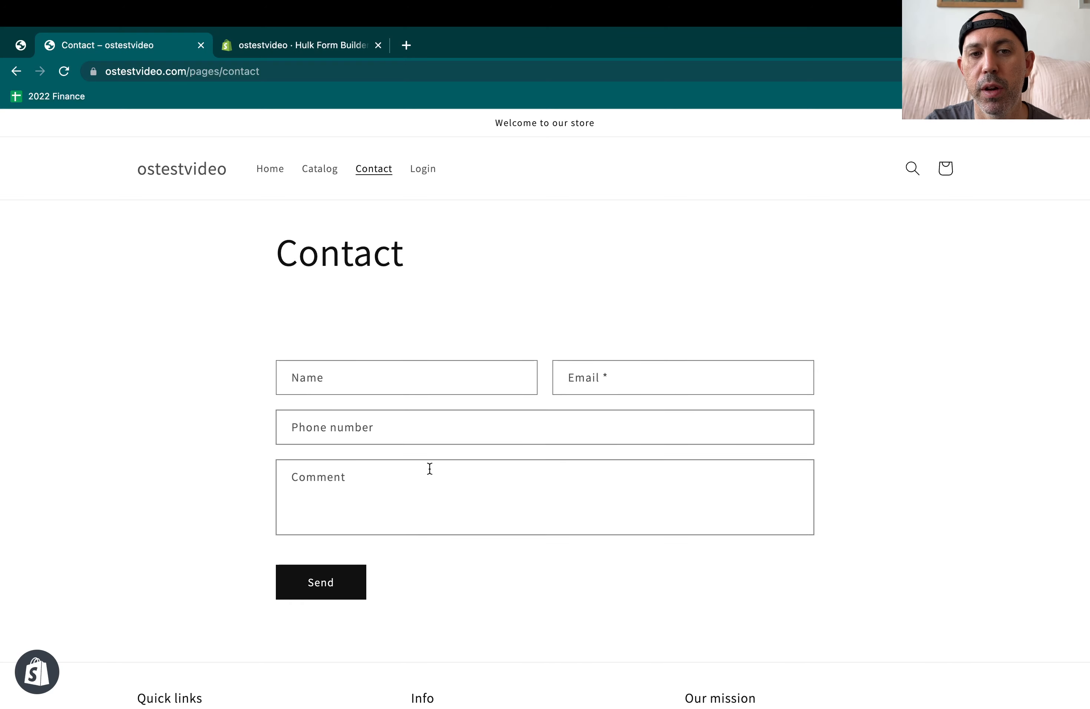
mouse_move(358, 596)
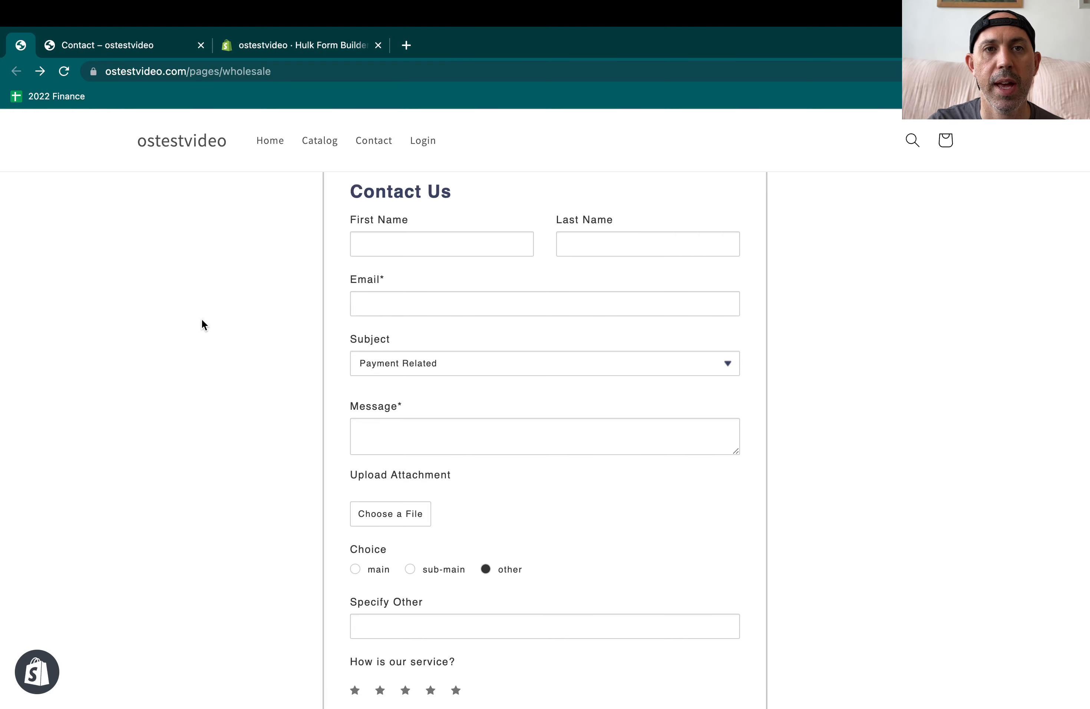
Dismiss the enterprise product options notice in the form builder admin and return to the storefront contact page
left_click(302, 45)
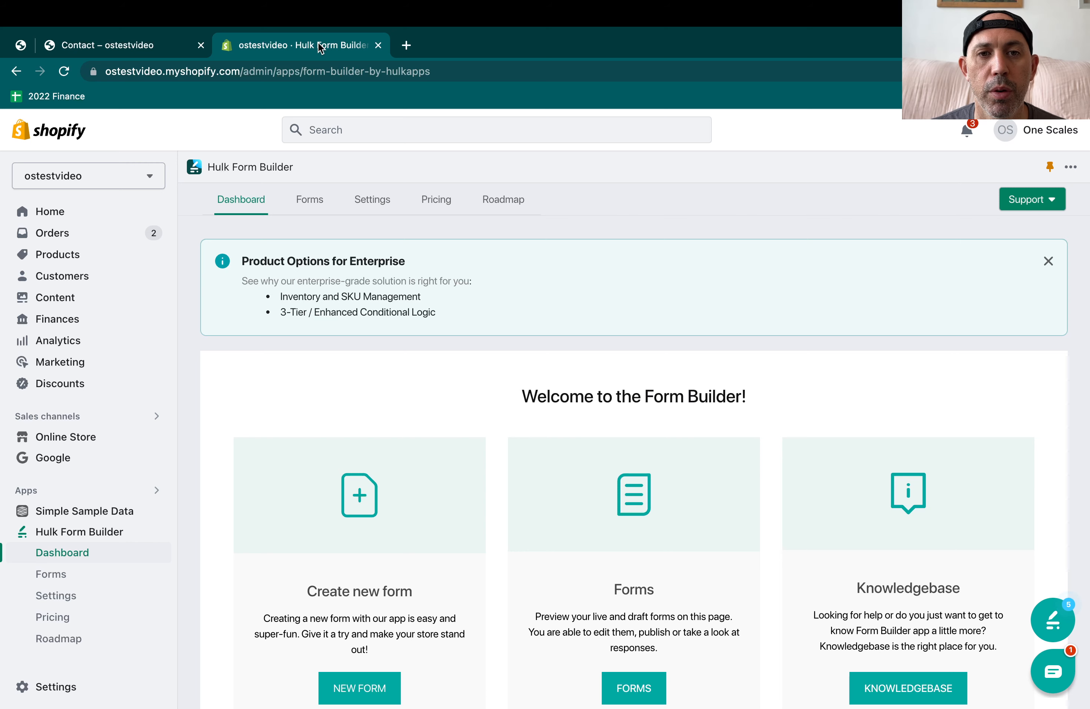
left_click(1049, 261)
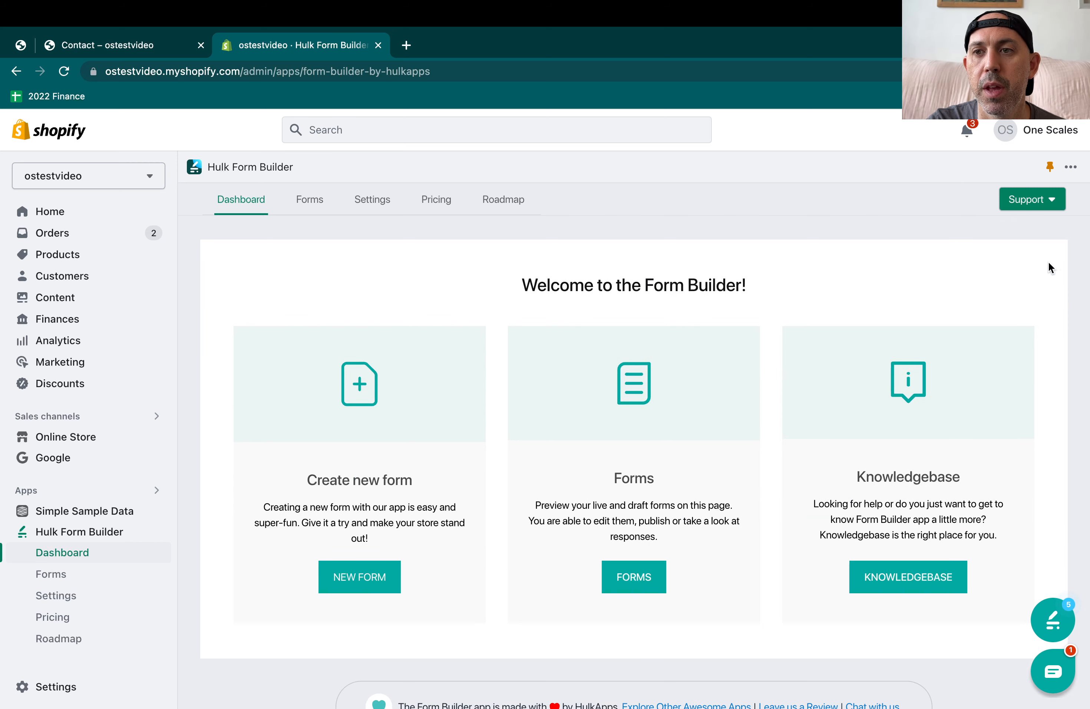
left_click(107, 45)
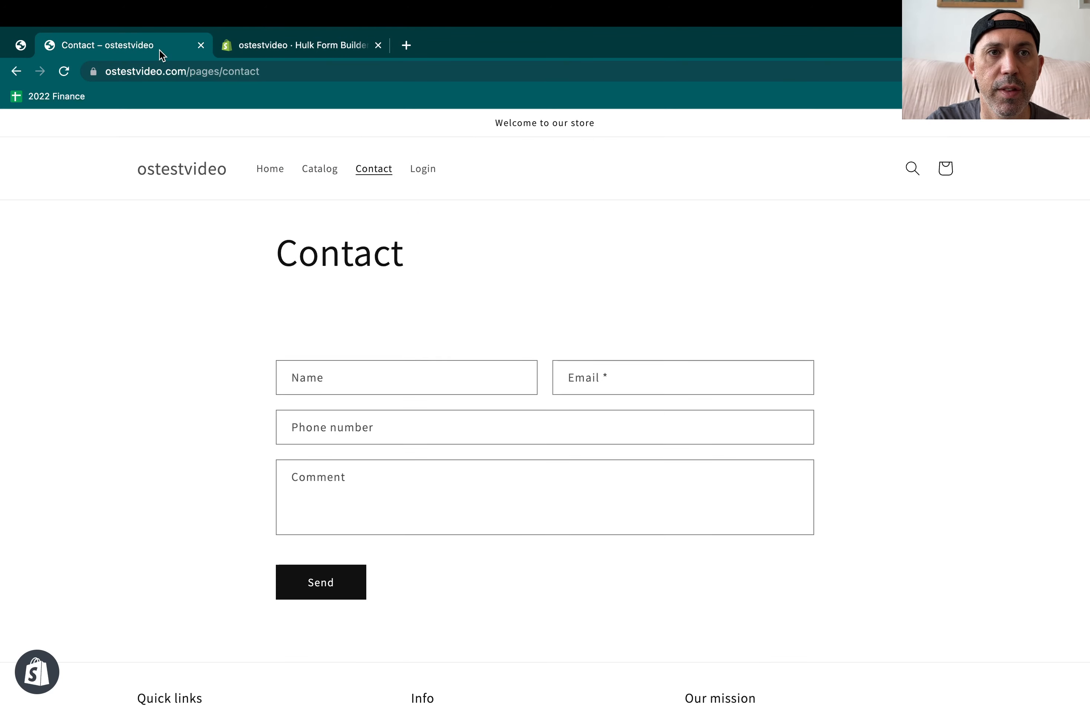
mouse_move(459, 454)
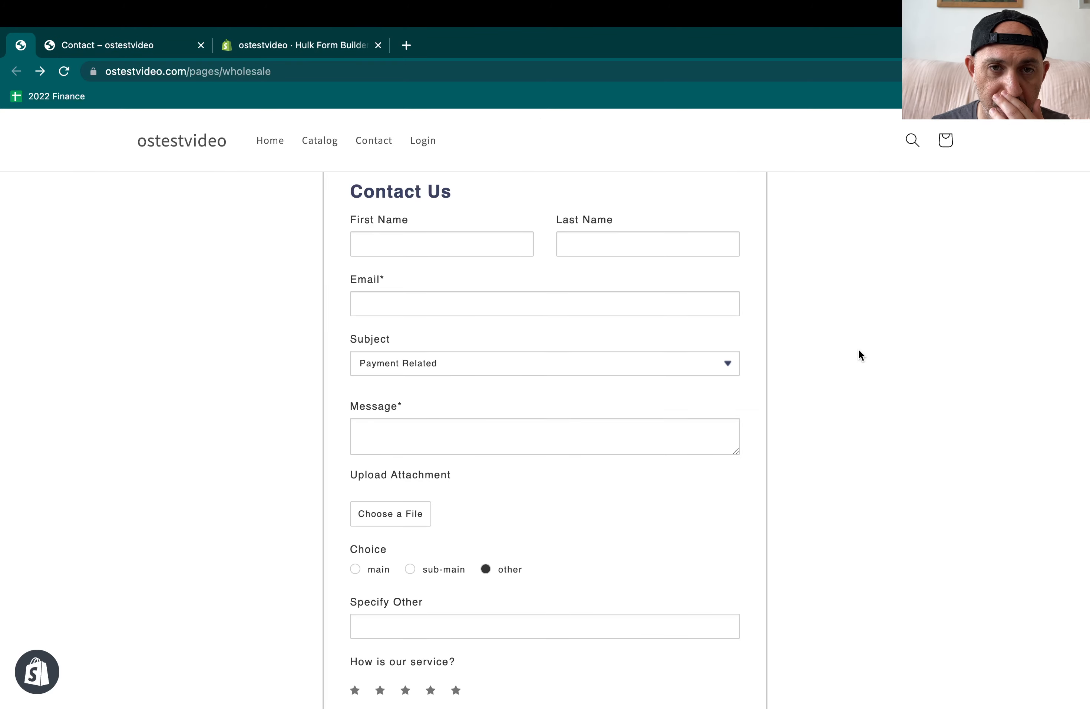
mouse_move(610, 234)
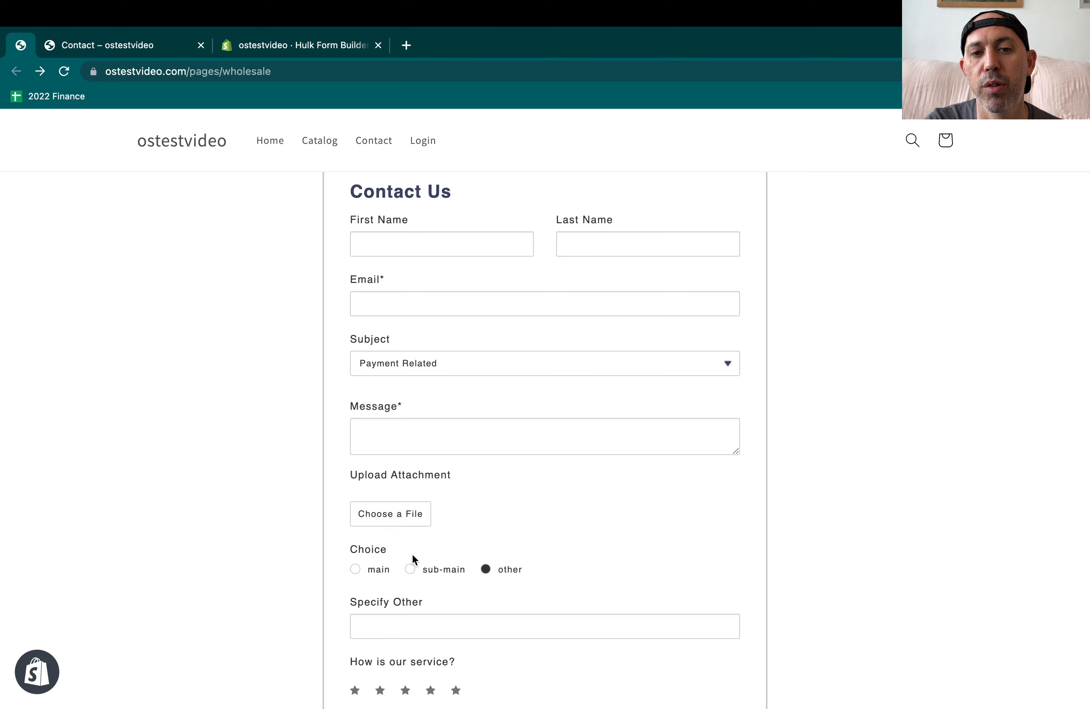
Choose main, sub-main and other in the Choice question, revealing Specify Other, then leave main chosen
left_click(355, 570)
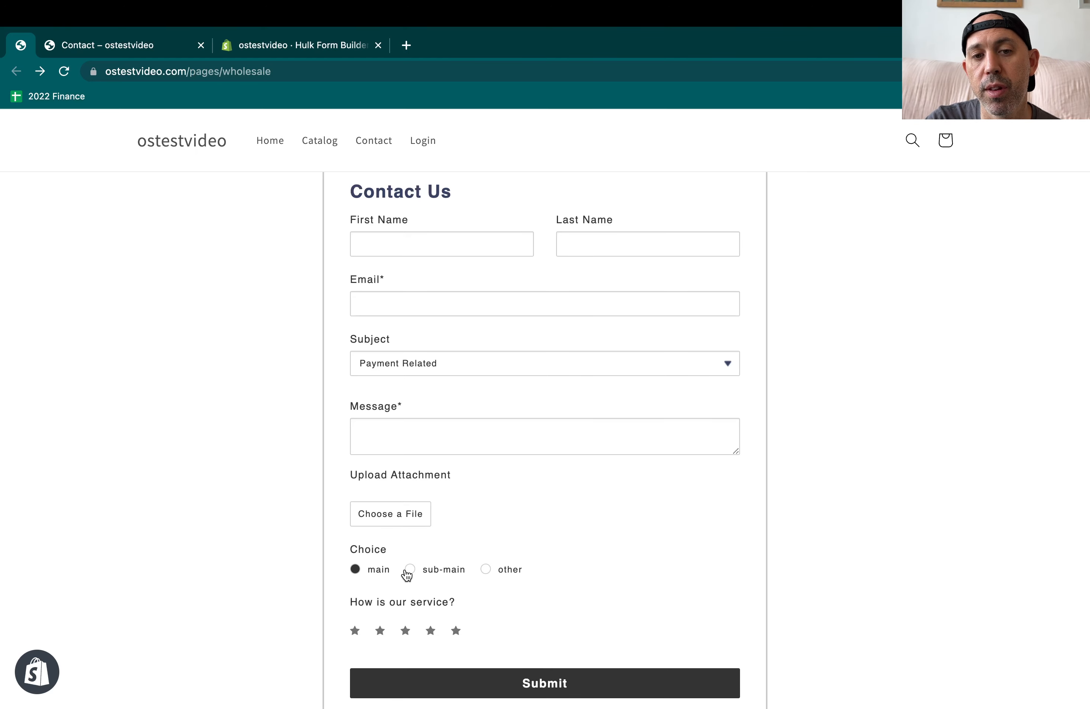
left_click(410, 570)
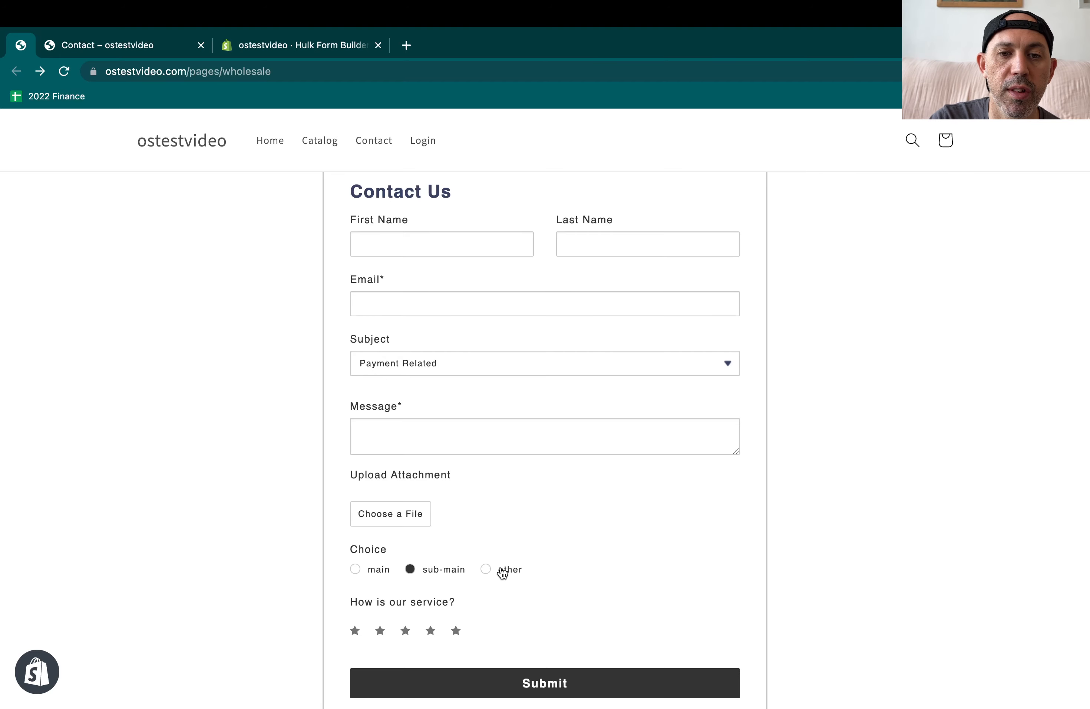
left_click(486, 569)
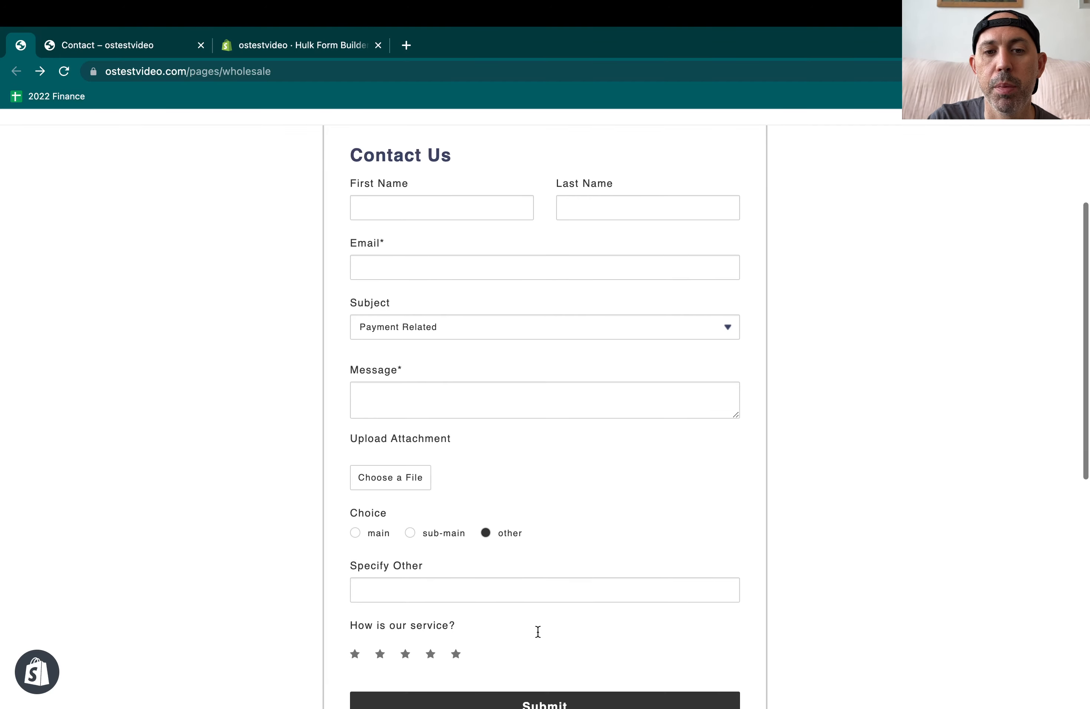
scroll("down", 3)
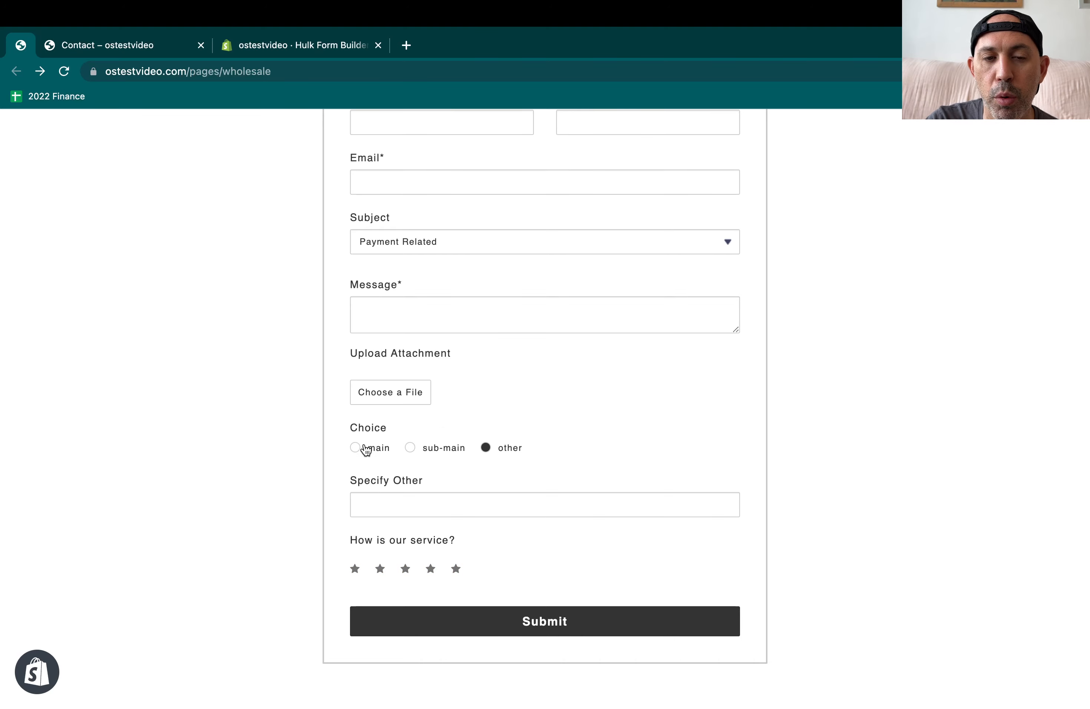
left_click(364, 448)
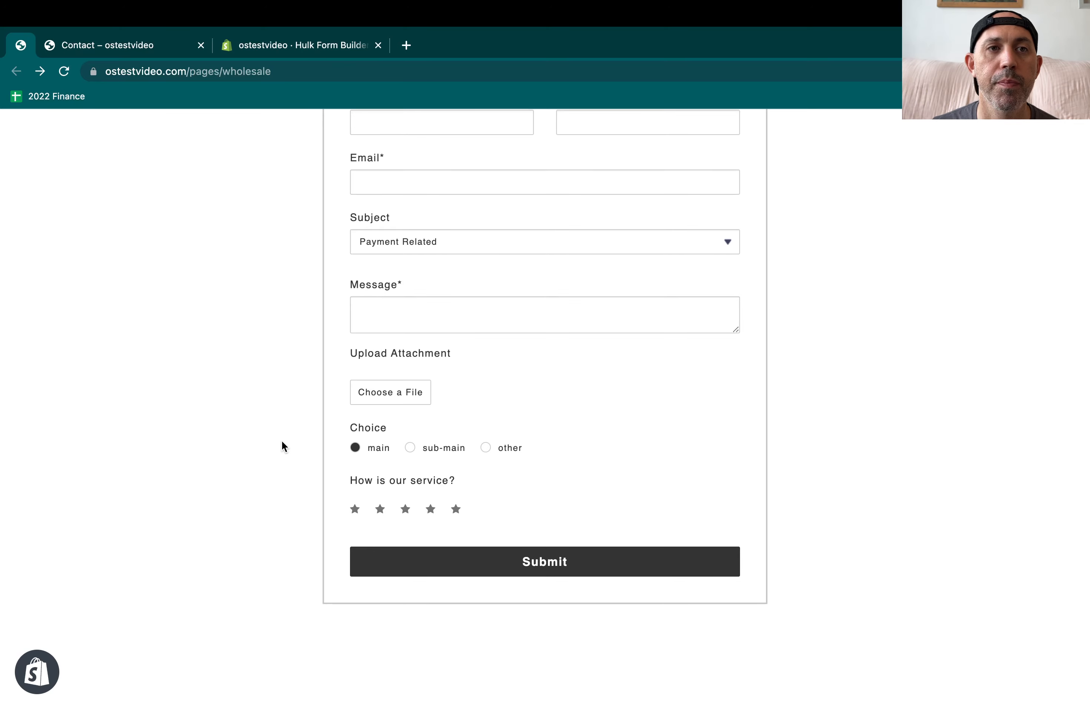
scroll("up", 3)
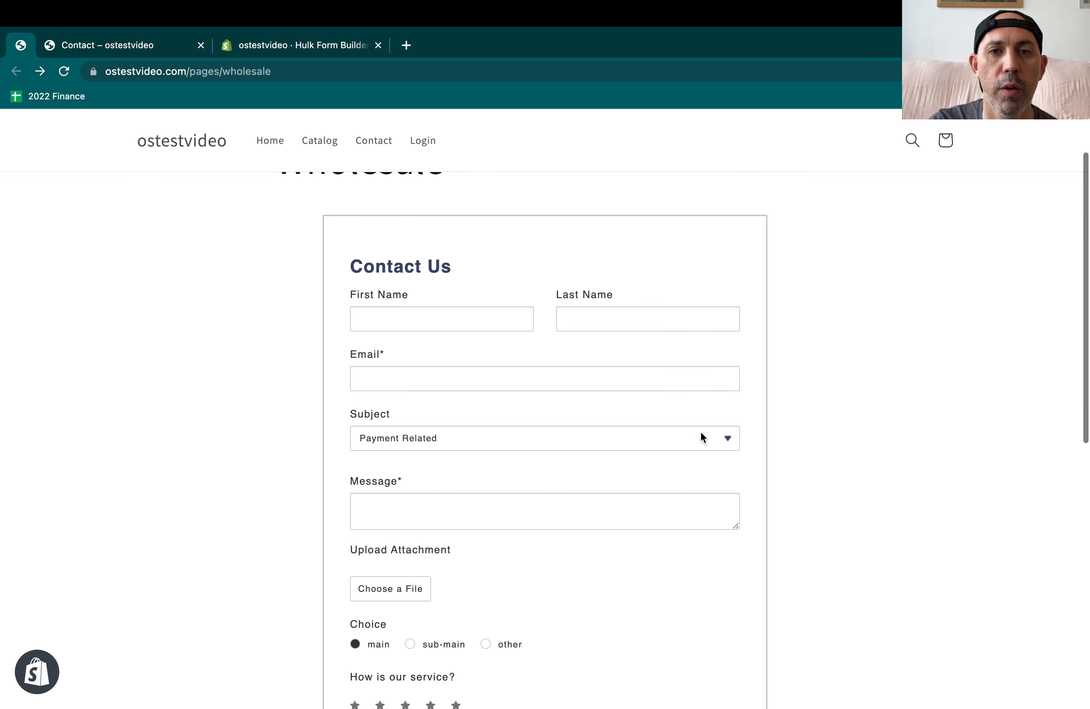
mouse_move(851, 427)
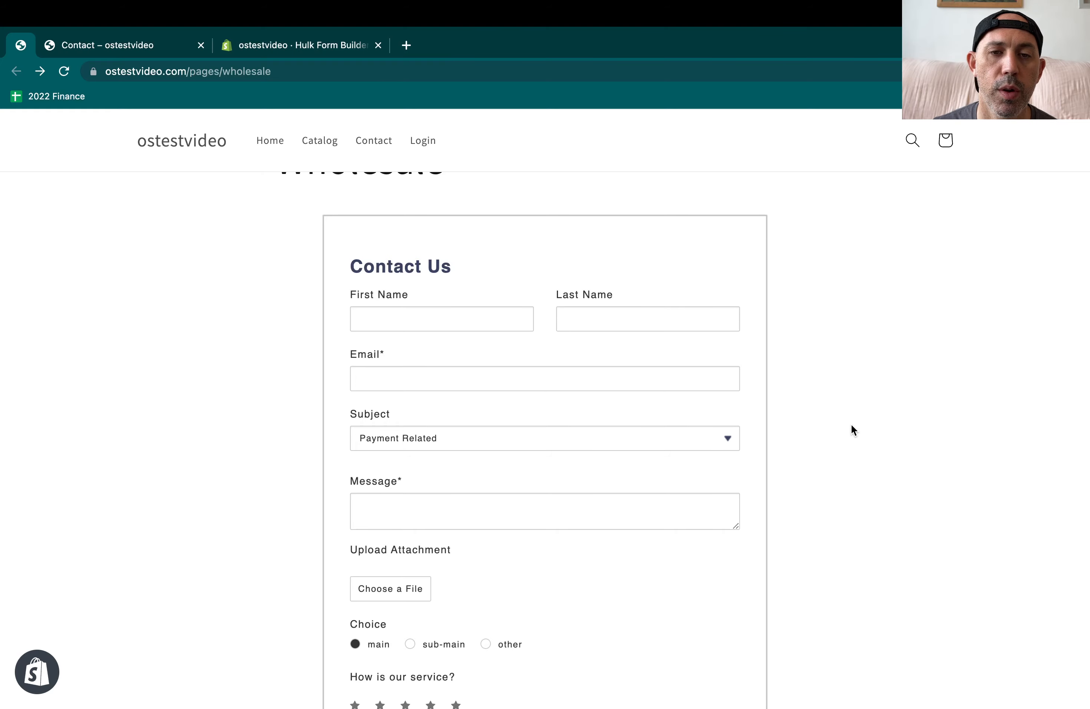
Review the Free, Pro and Pro + plans in the app's Pricing table, then return to the dashboard
left_click(289, 45)
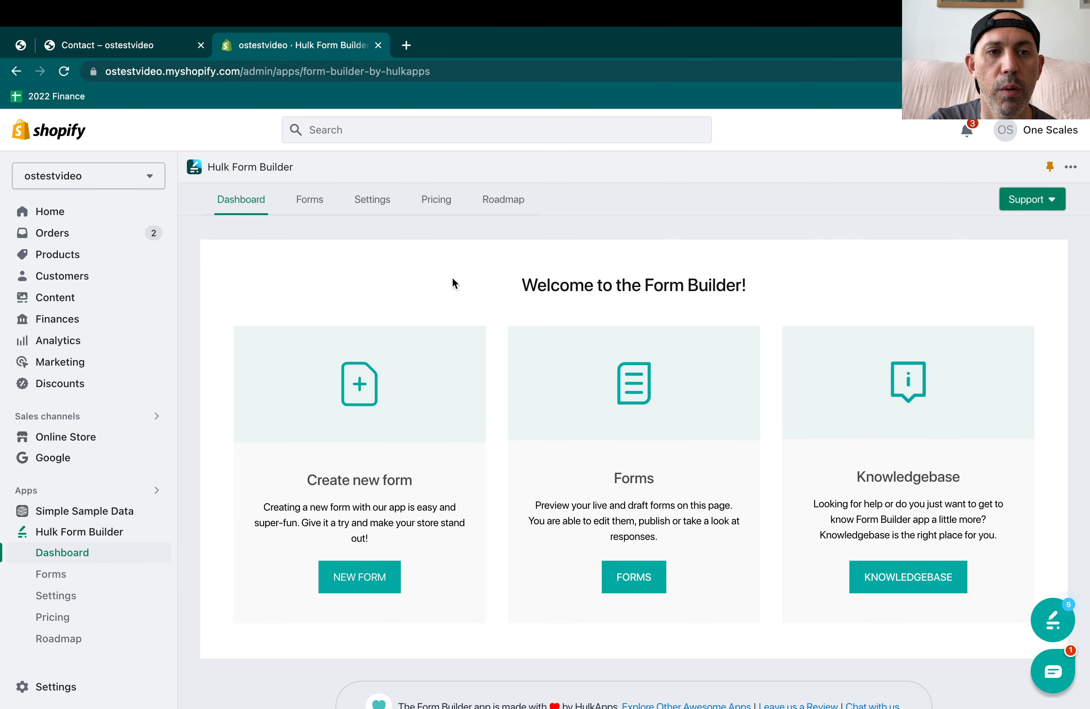
mouse_move(94, 557)
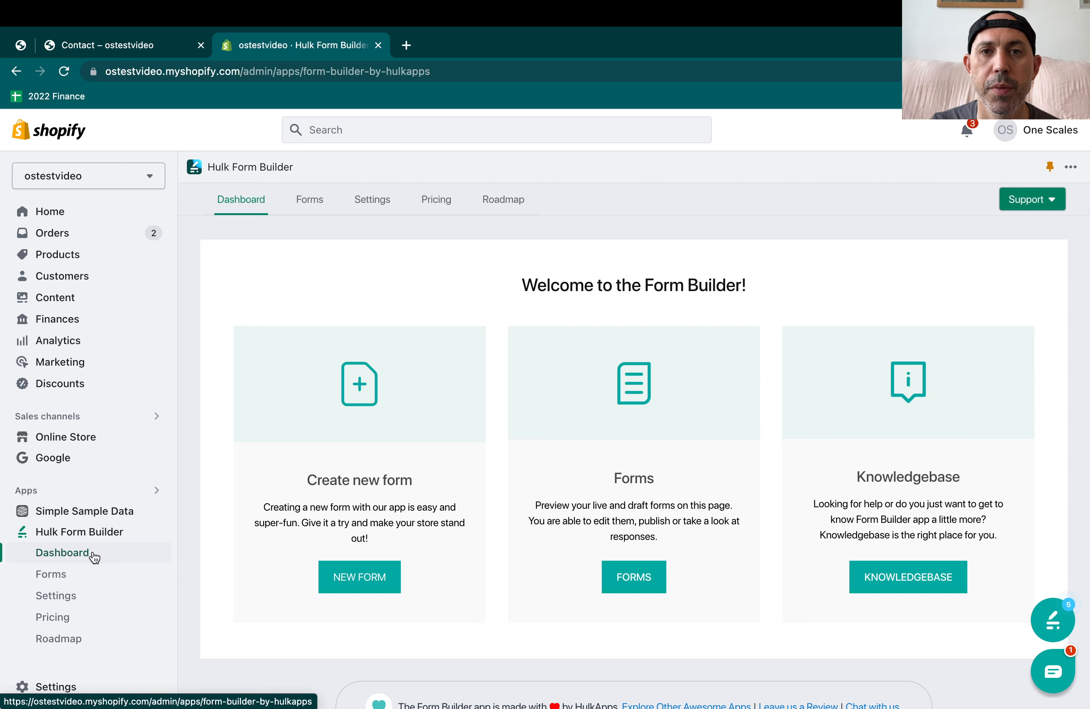
left_click(513, 203)
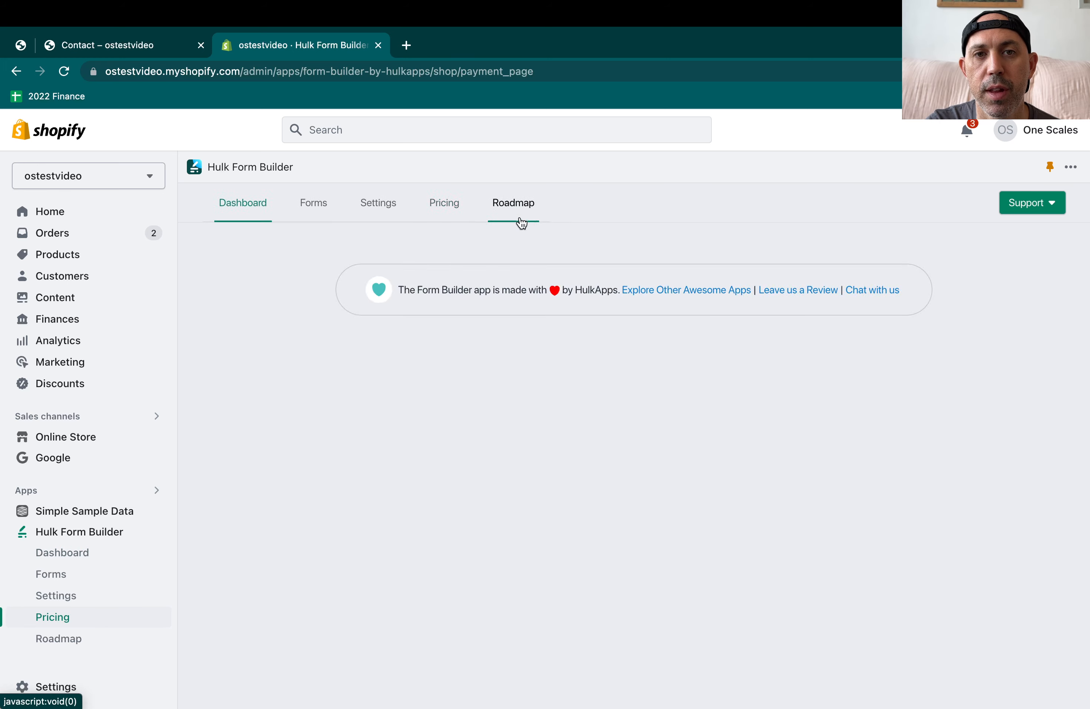
left_click(444, 202)
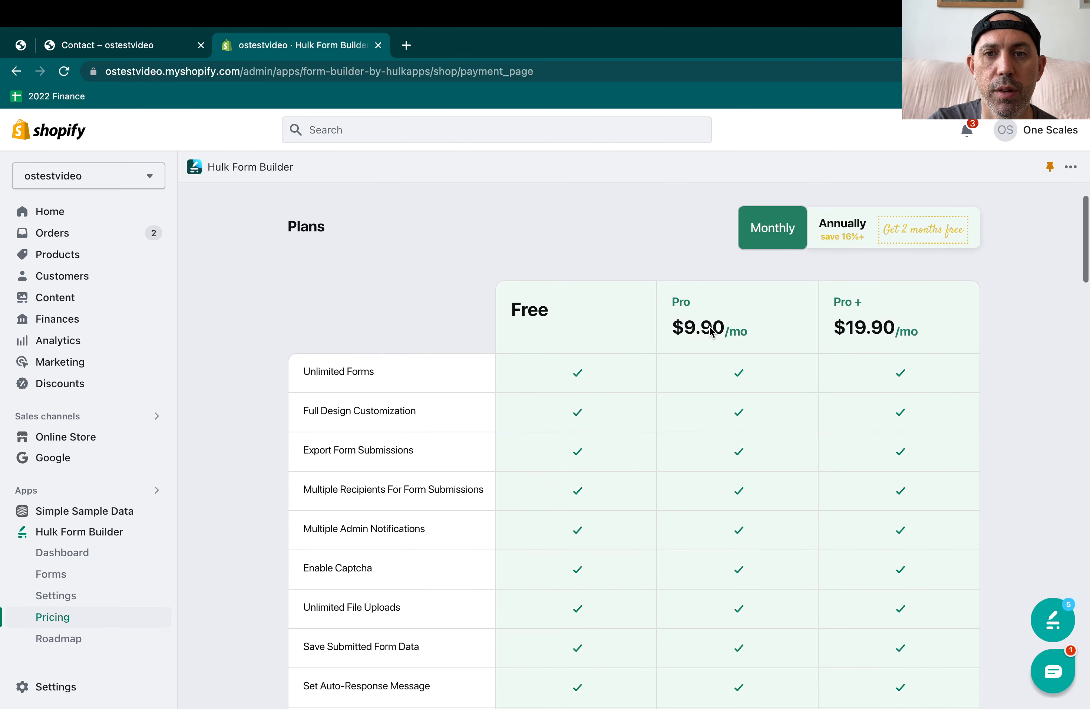
mouse_move(809, 361)
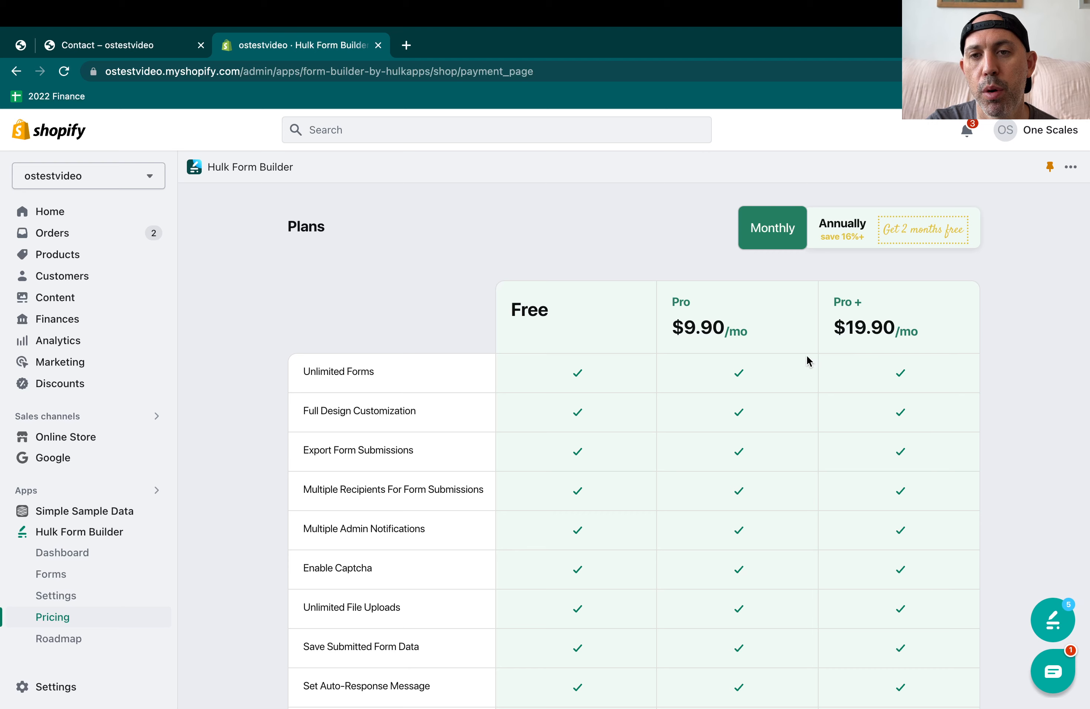
scroll("down", 3)
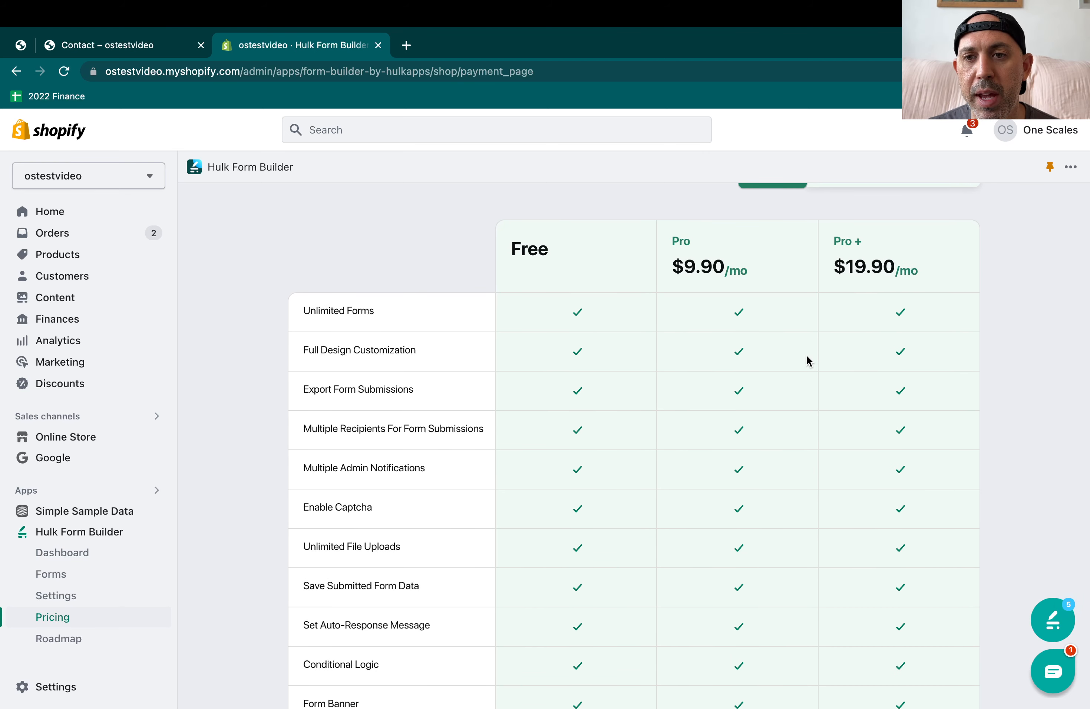
scroll("down", 3)
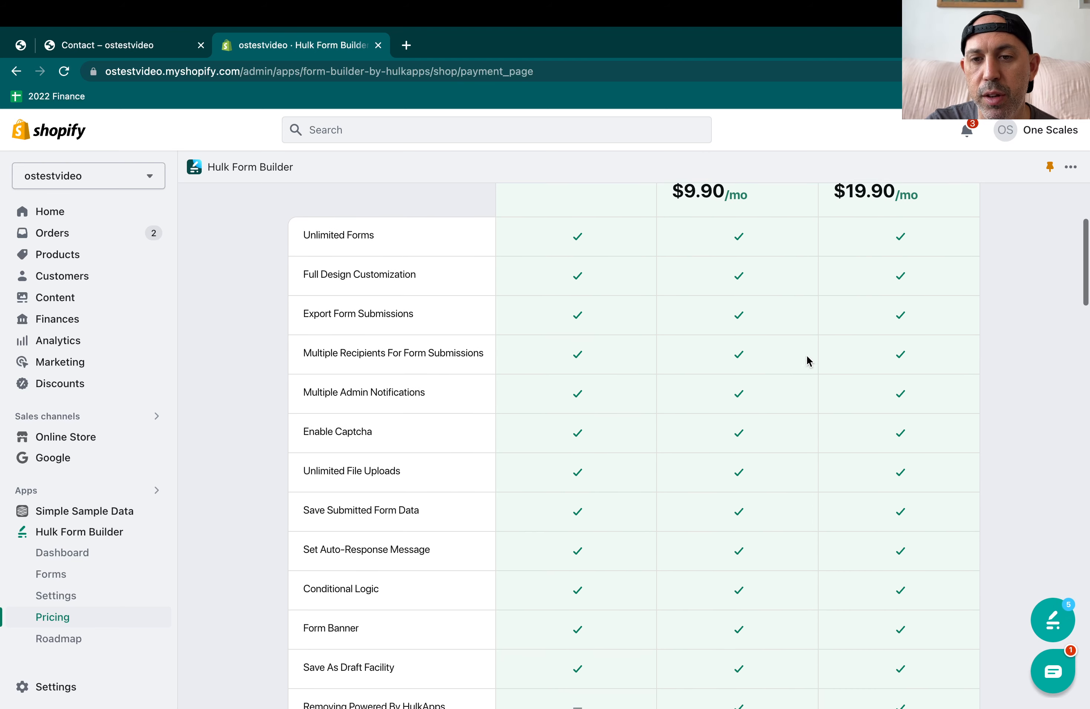
scroll("down", 3)
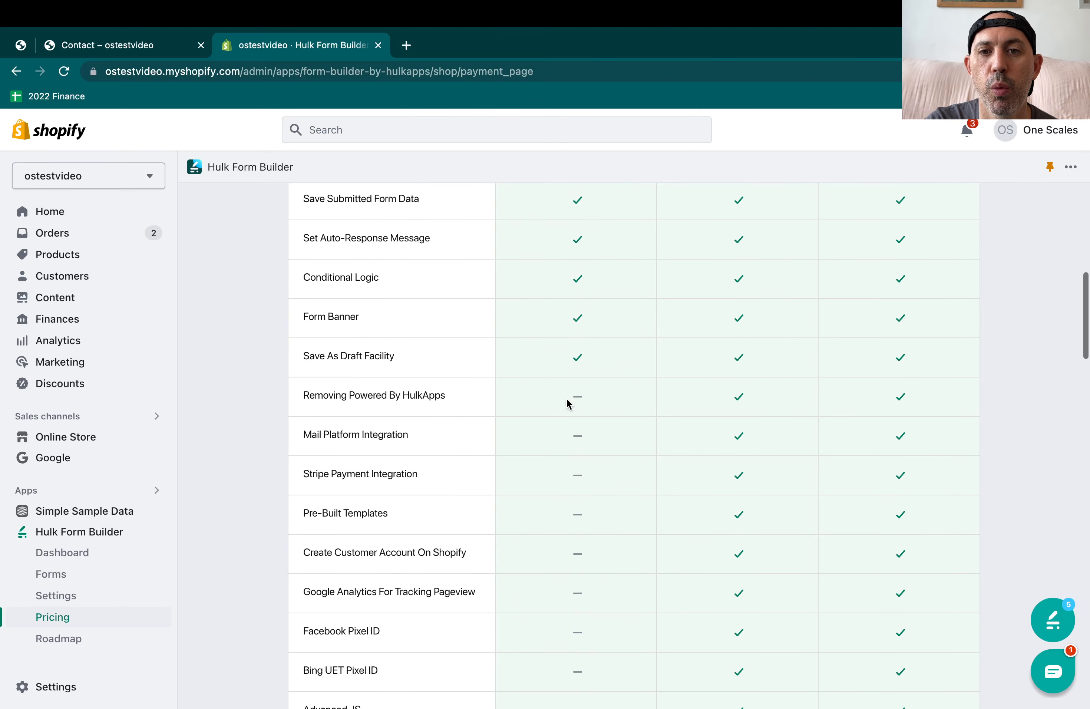
mouse_move(752, 506)
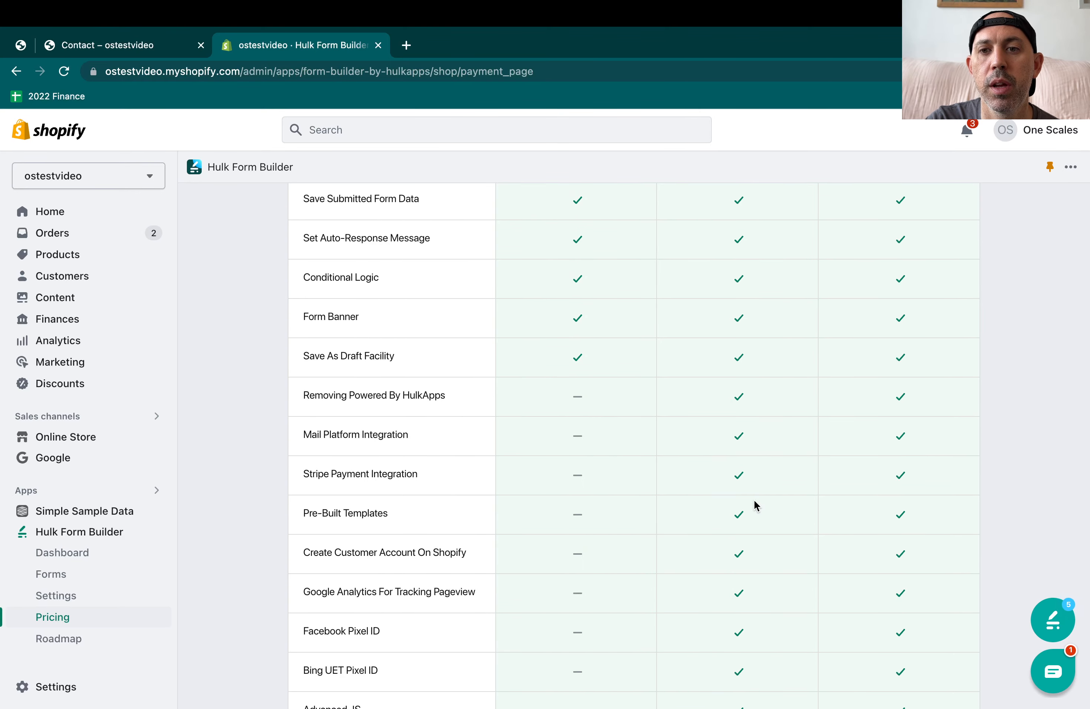
scroll("down", 3)
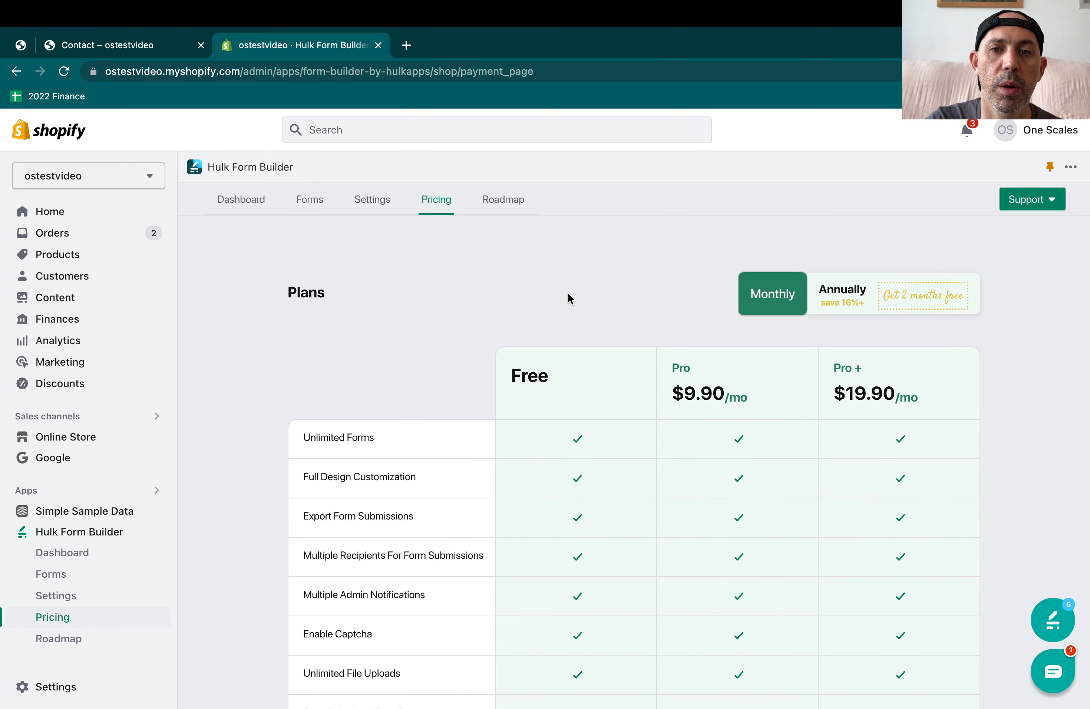
left_click(62, 552)
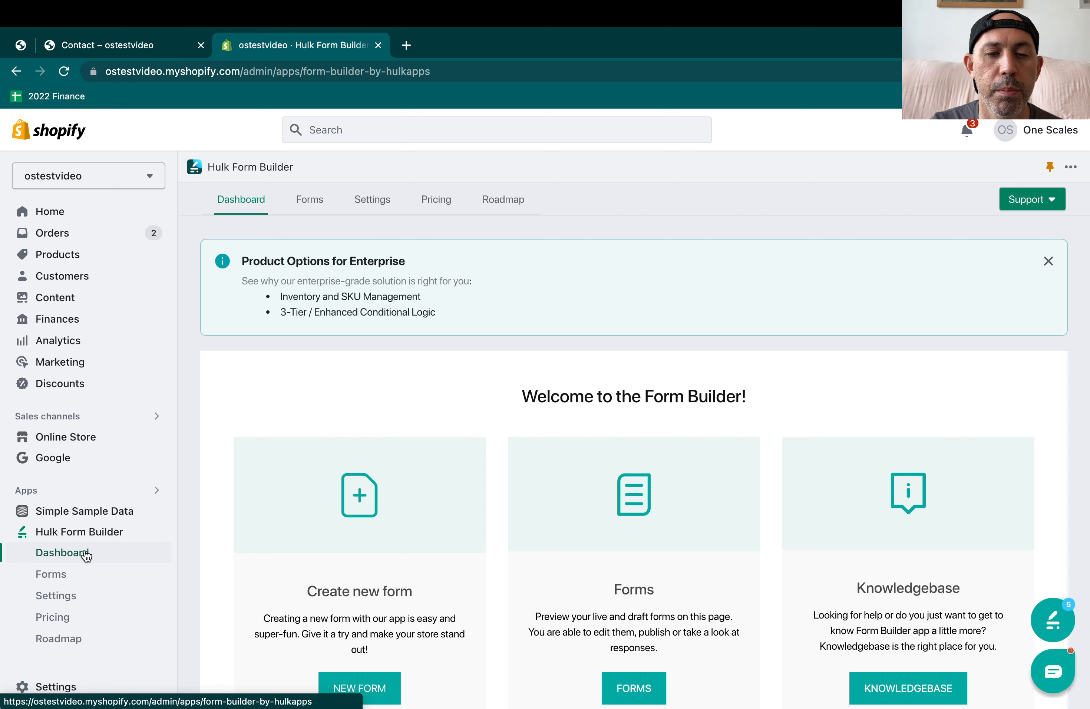
mouse_move(321, 211)
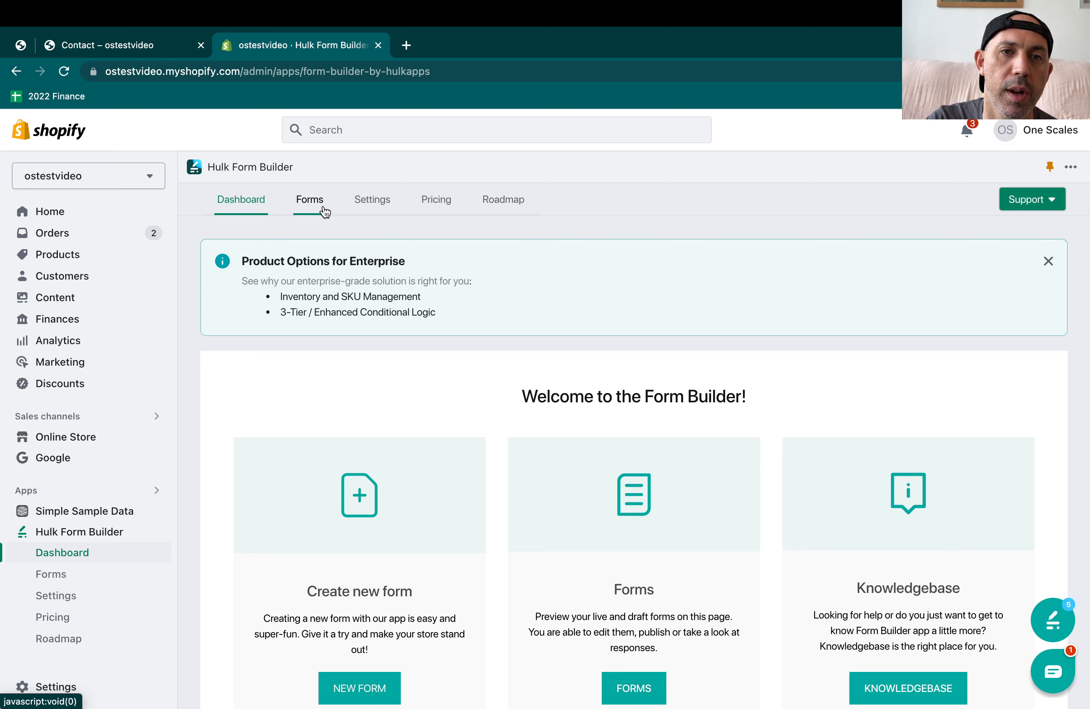
Start editing the Wholesale Contact Form from the current forms list
left_click(309, 200)
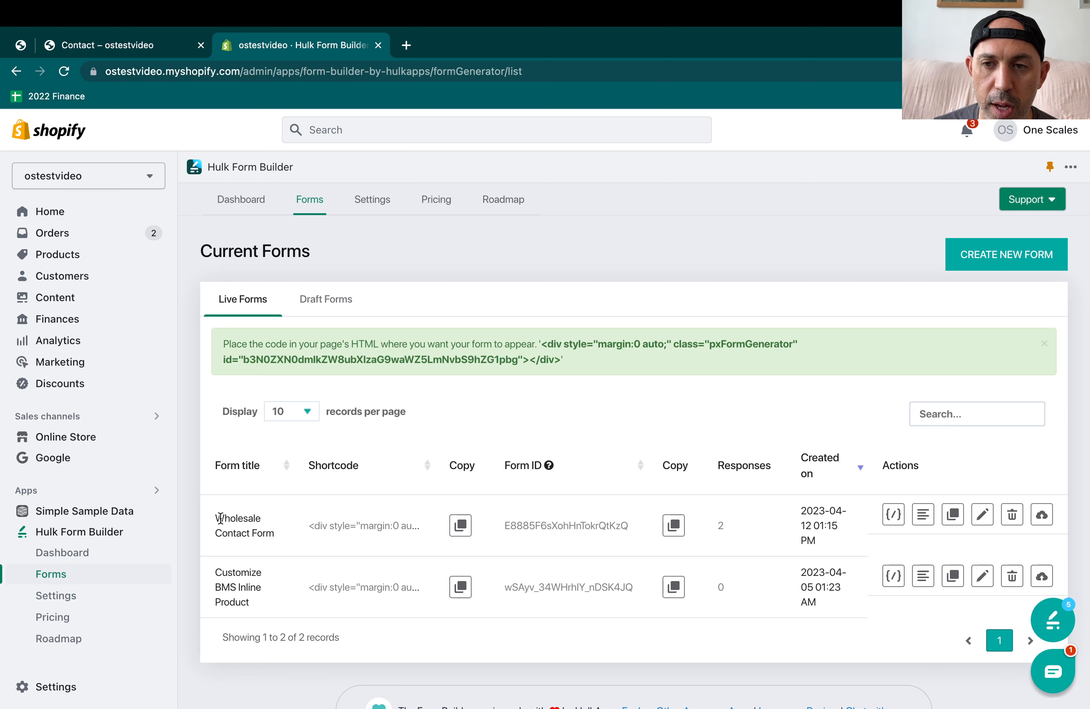
mouse_move(981, 514)
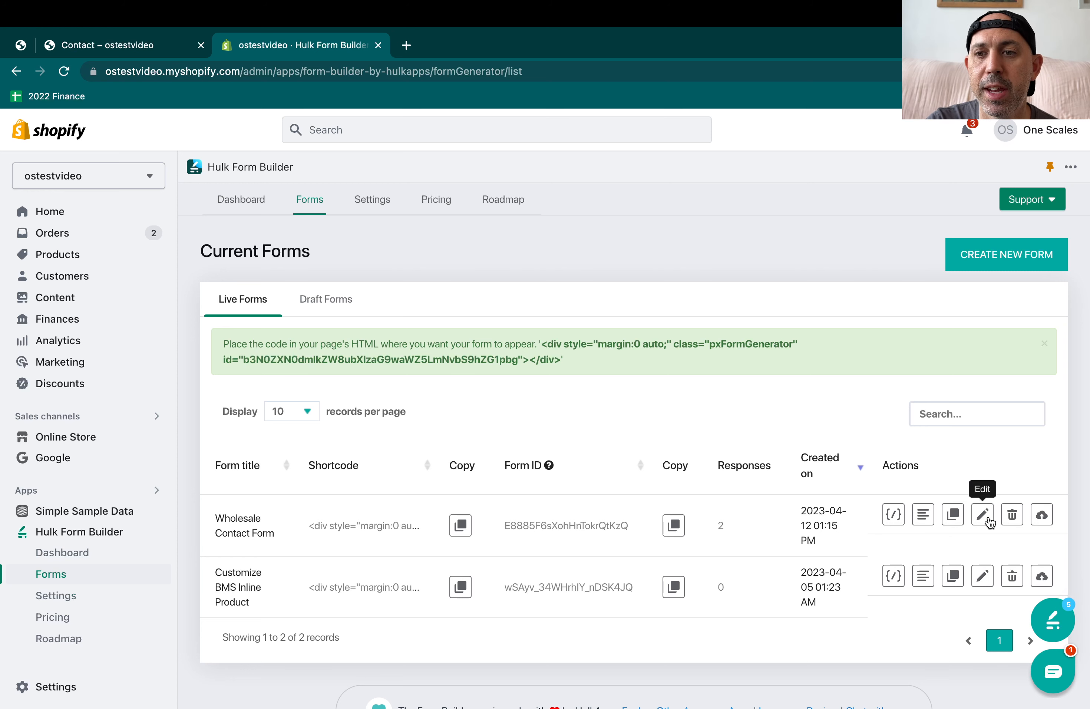
left_click(981, 514)
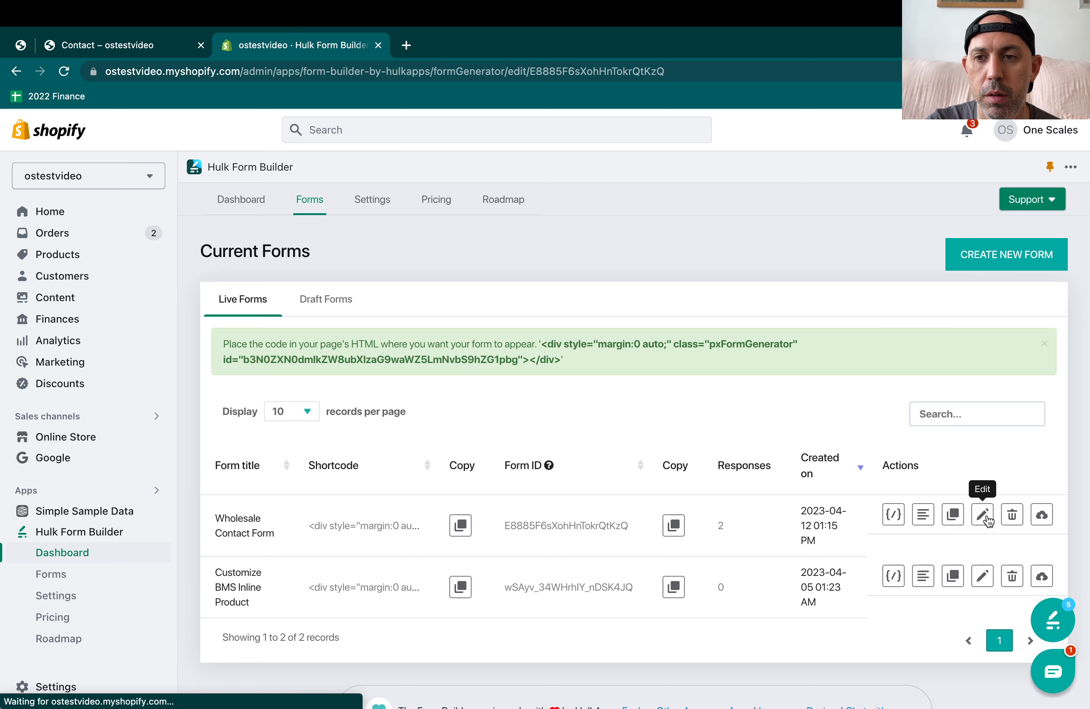
Enter the Wholesale Contact Form editor's setup details and move to its design settings
left_click(982, 514)
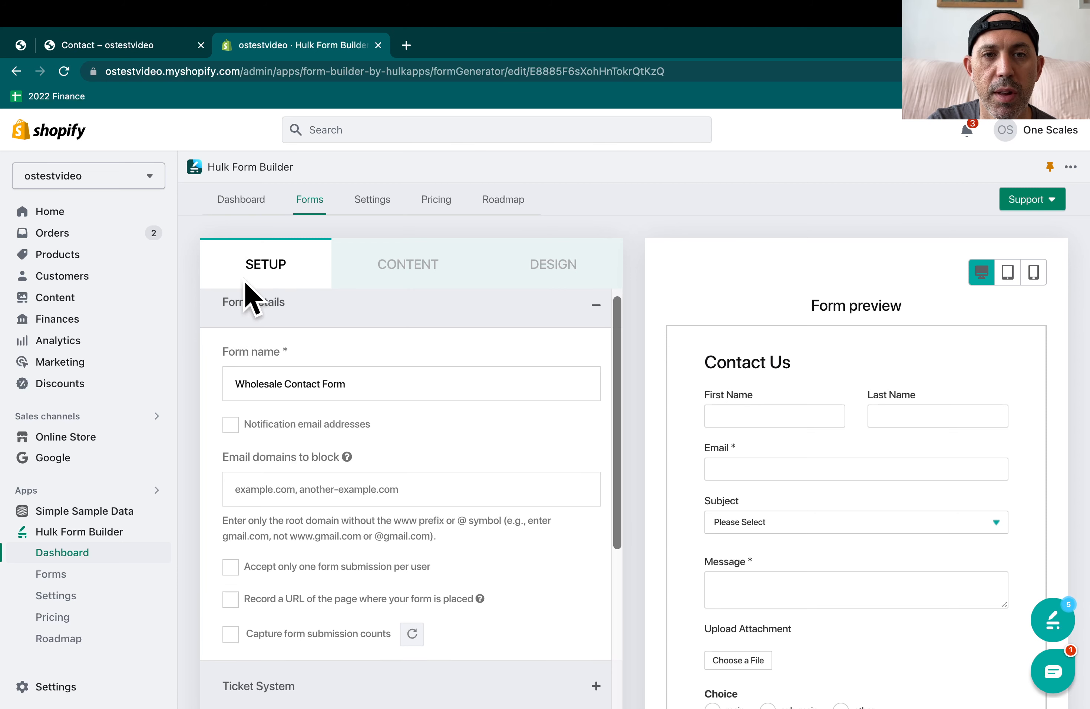
mouse_move(428, 271)
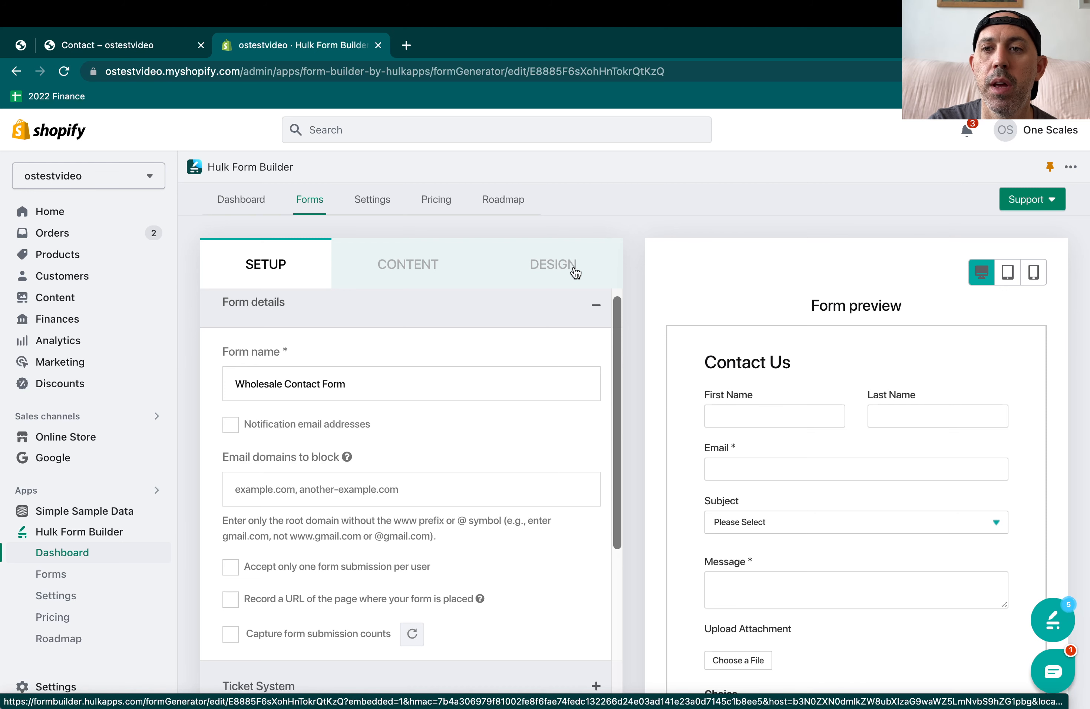
left_click(1034, 272)
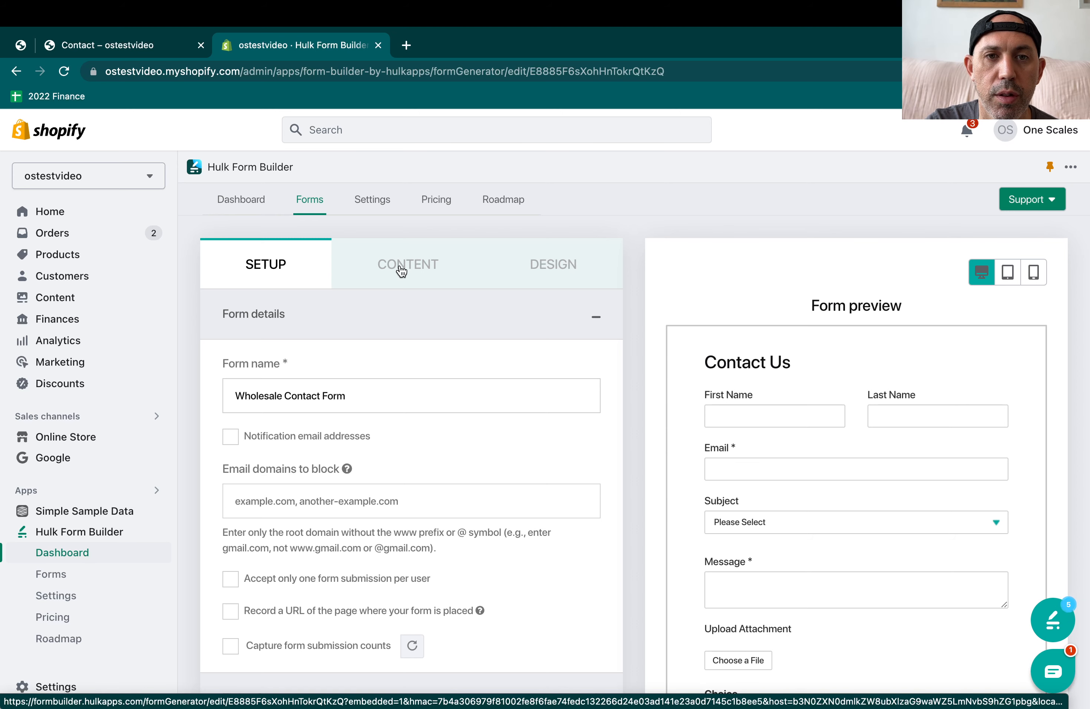
In the form's content elements, move First Name below Last Name and back, then mark the First Name label in the preview
left_click(408, 264)
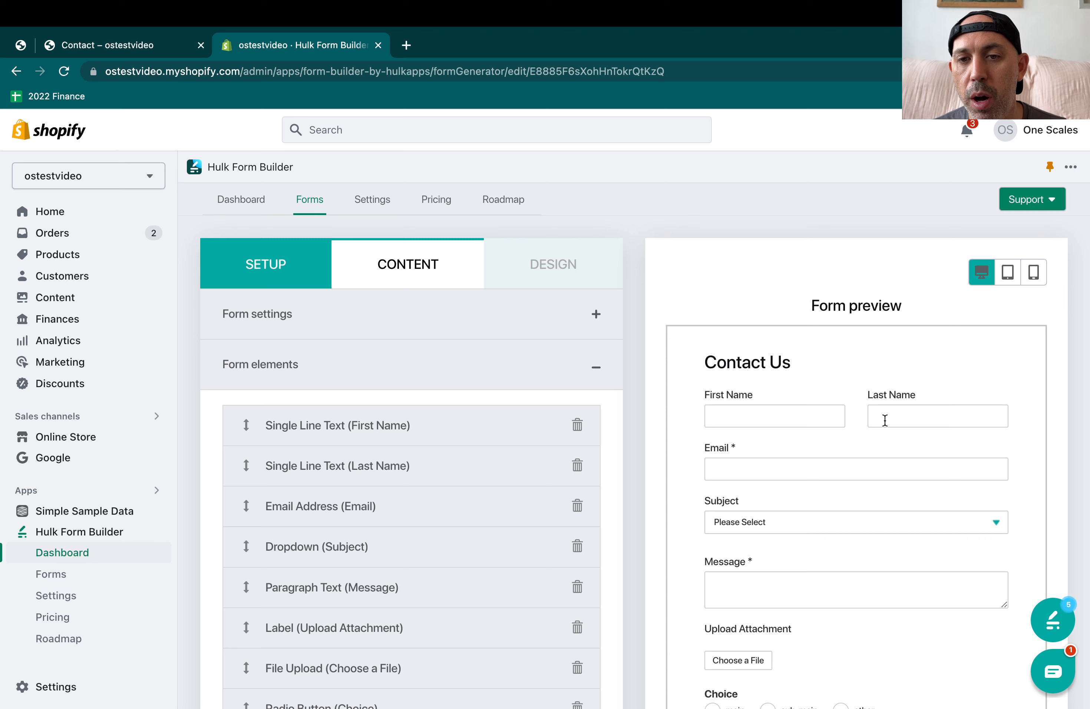
mouse_move(774, 470)
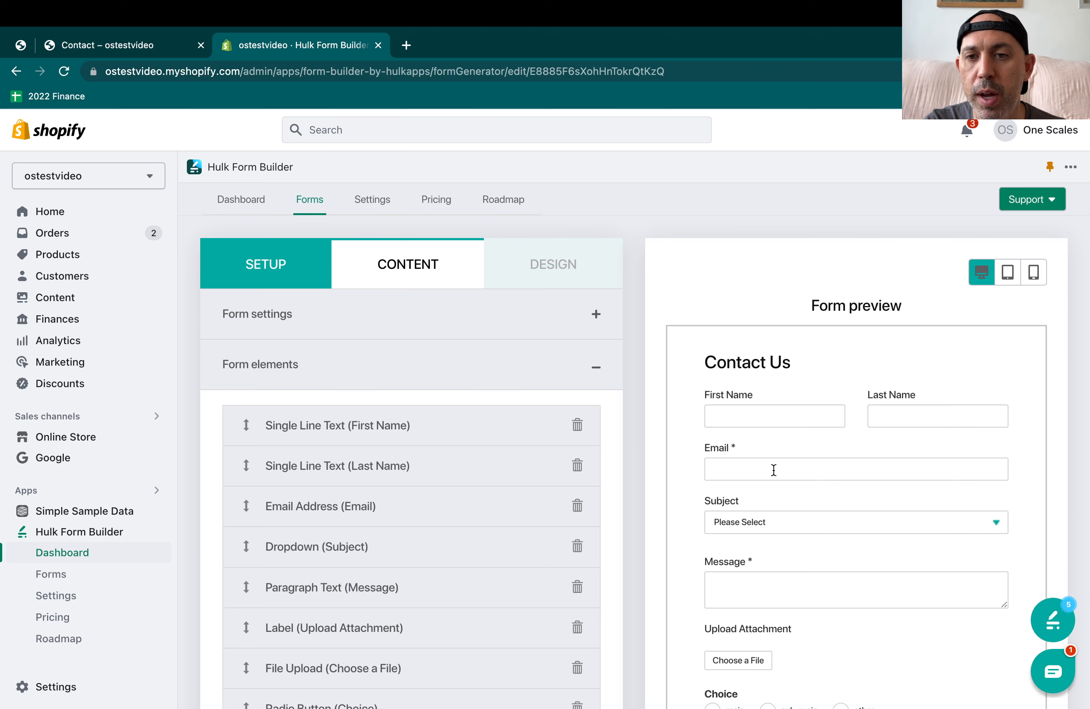
scroll("down", 3)
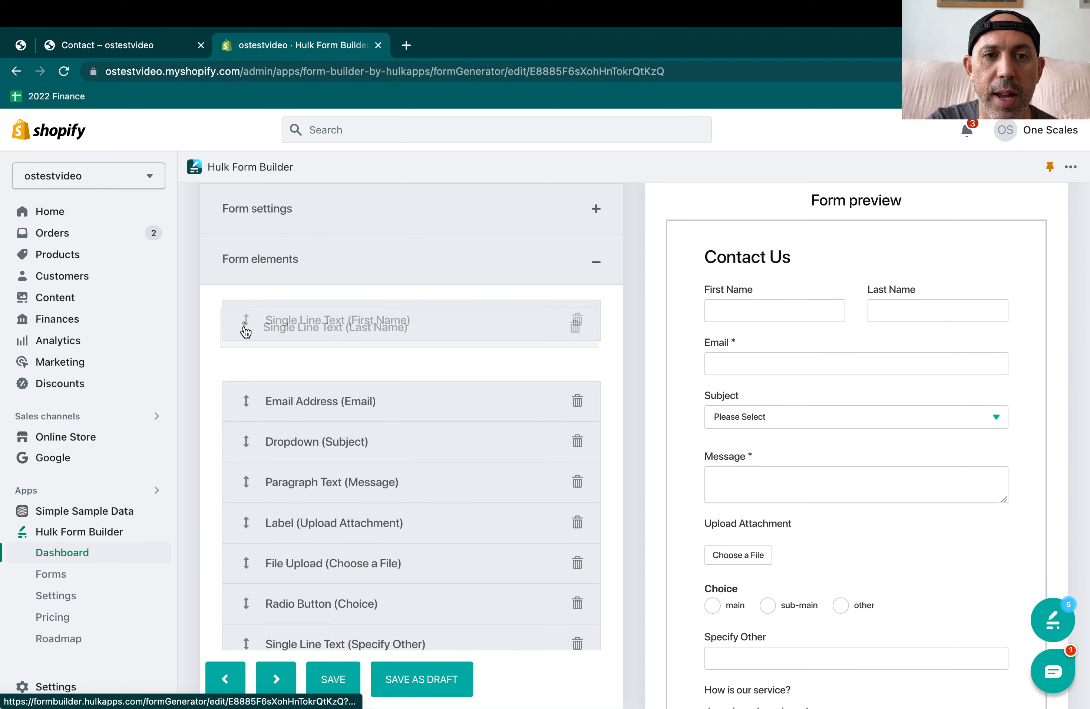
left_click_drag(248, 322, 249, 360)
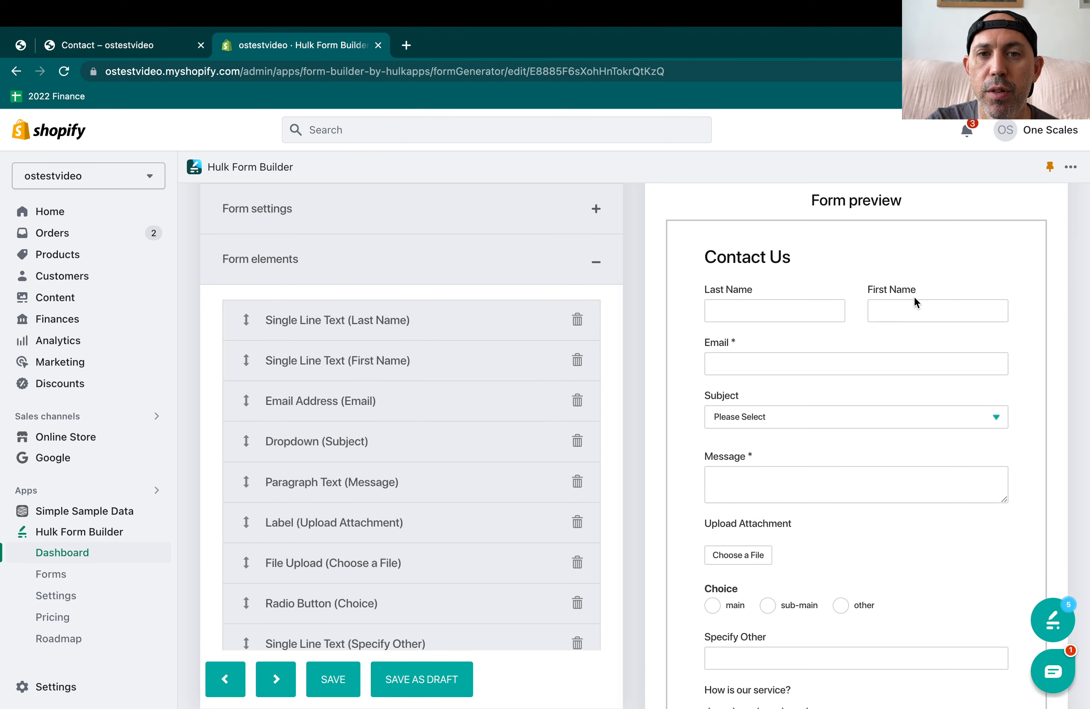
left_click_drag(246, 319, 246, 360)
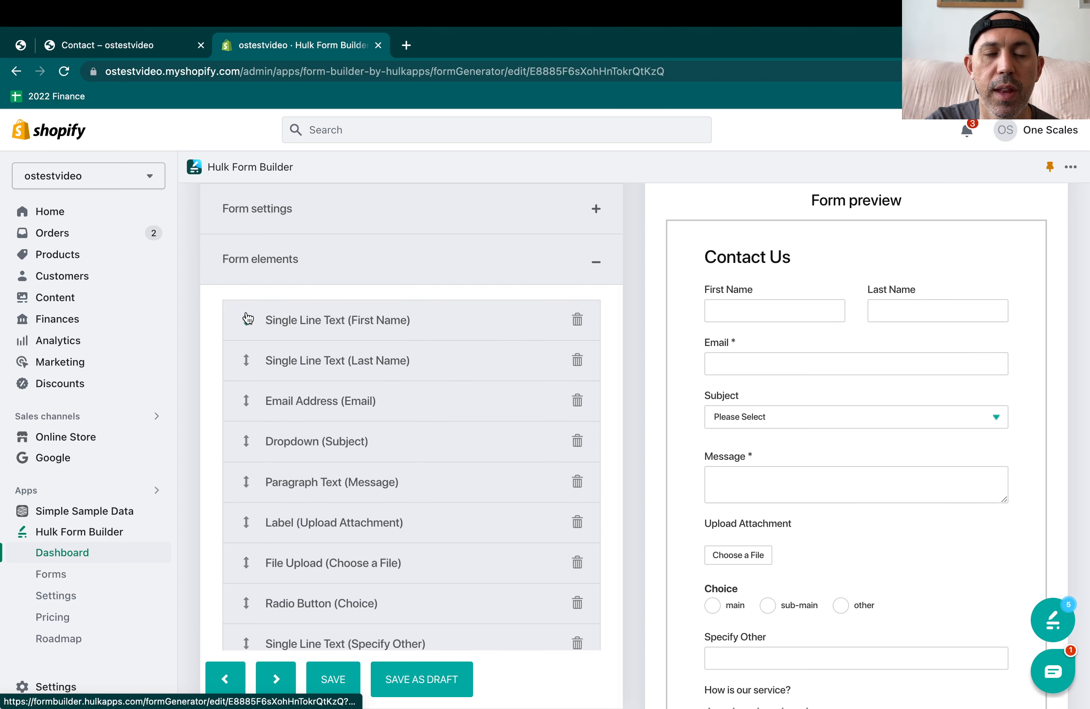
scroll("down", 3)
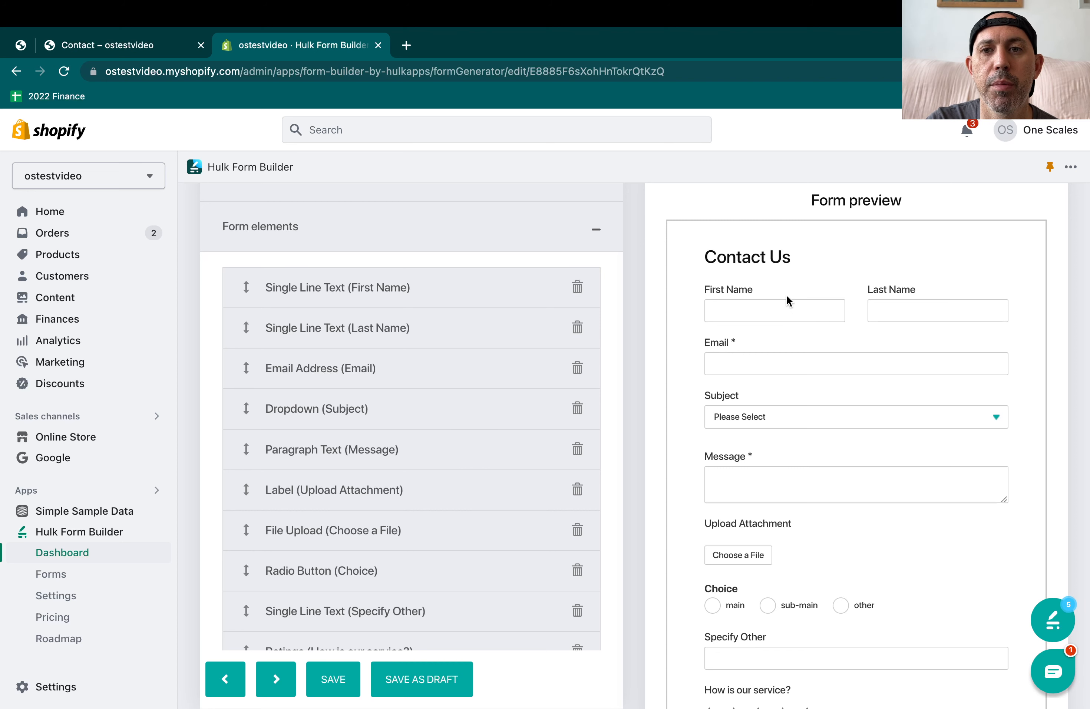
double_click(728, 289)
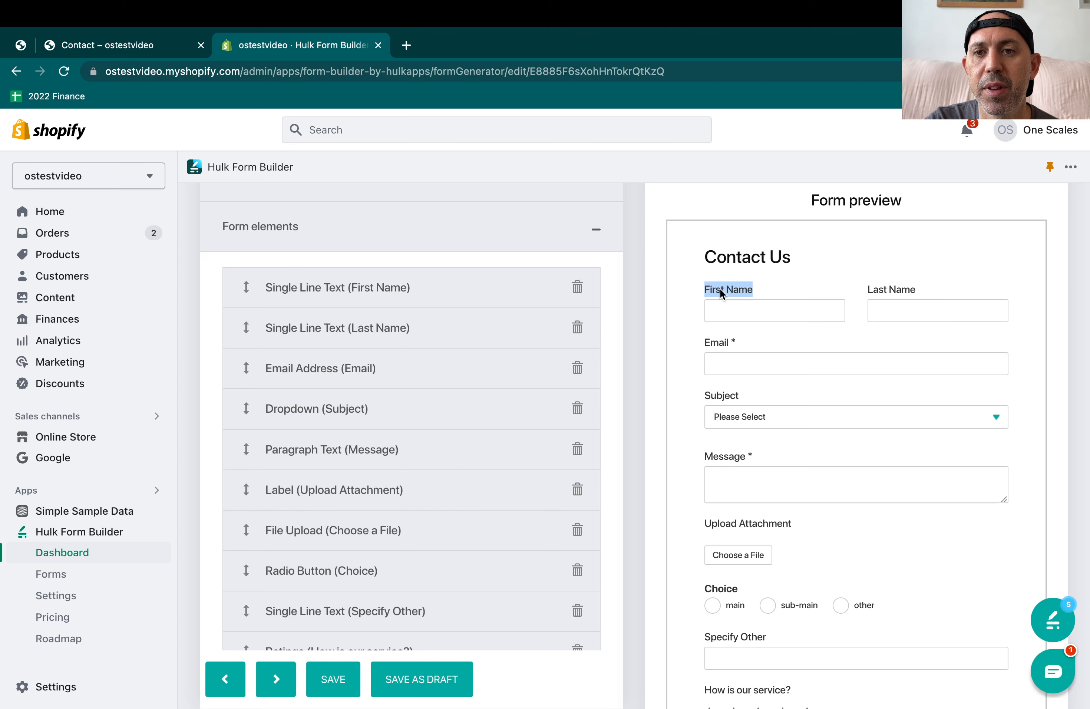
In First Name's settings, try placeholder 'please specify' and message 'dont forge', leaving both empty
left_click(337, 287)
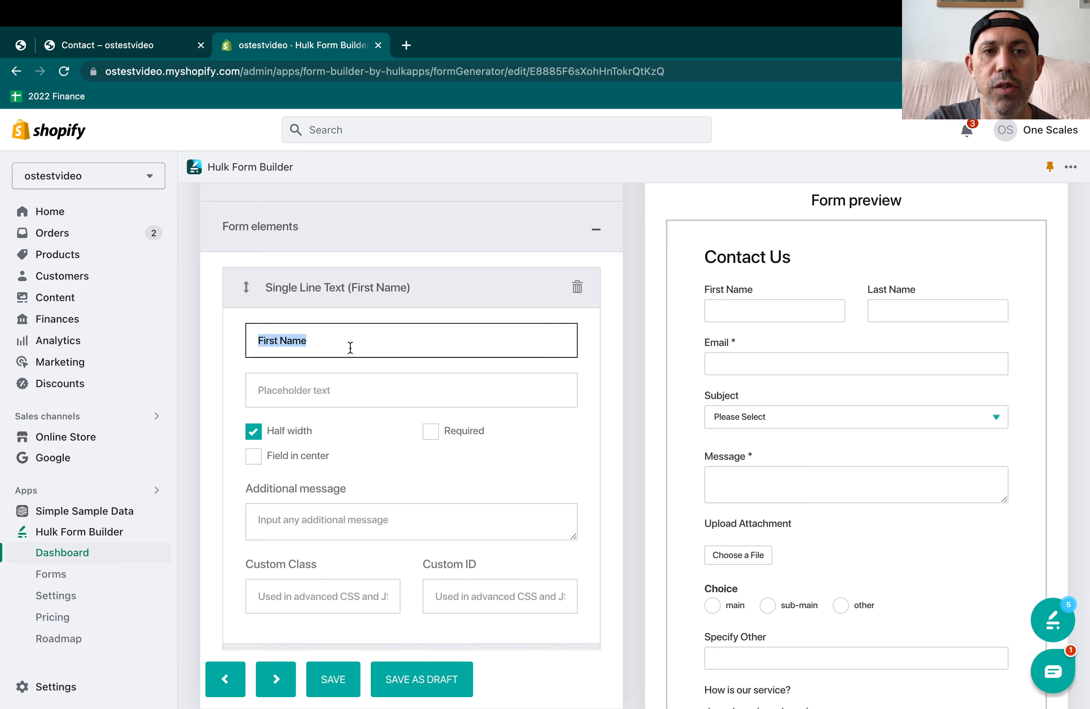
mouse_move(345, 392)
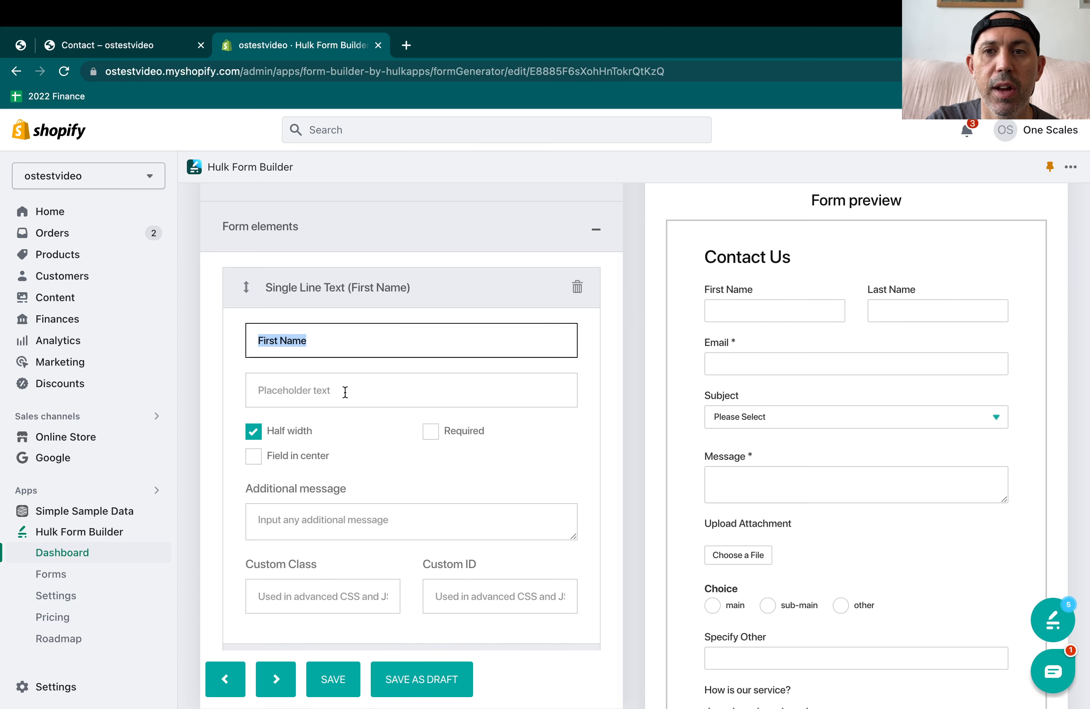
left_click(418, 391)
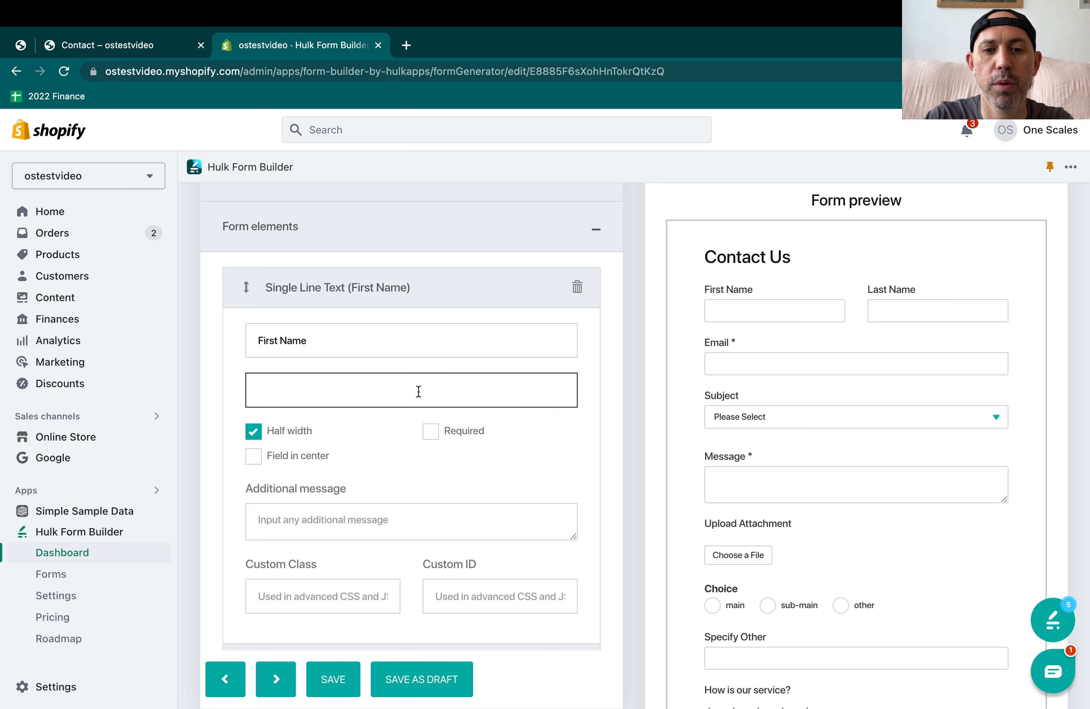
type("please specify")
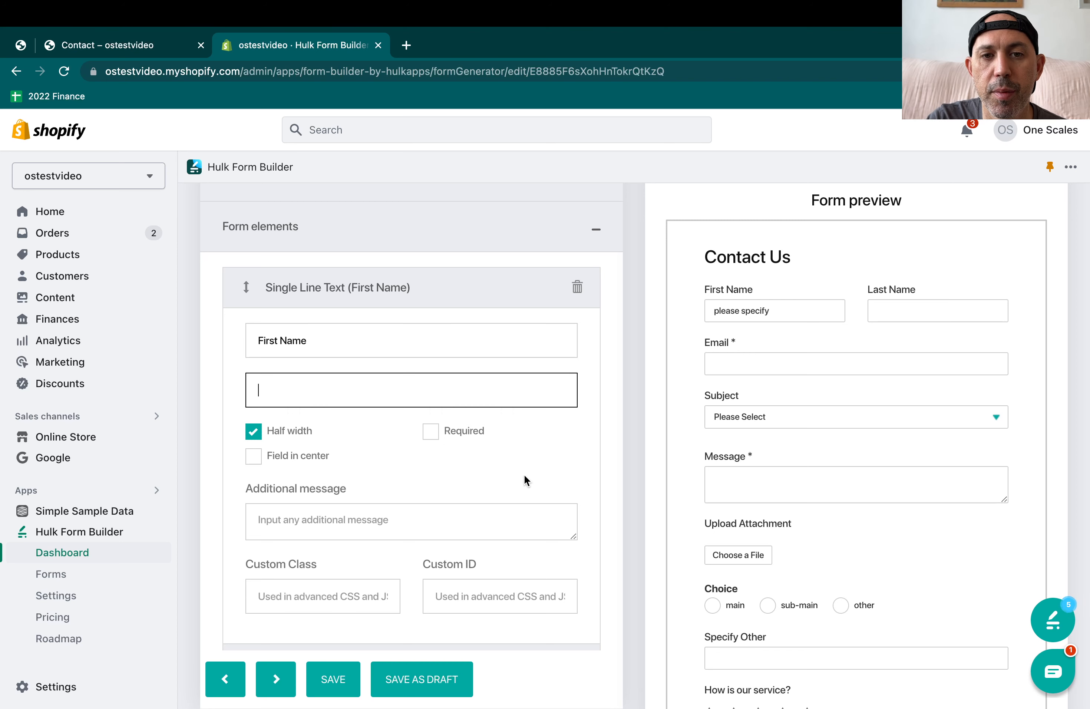
scroll("down", 3)
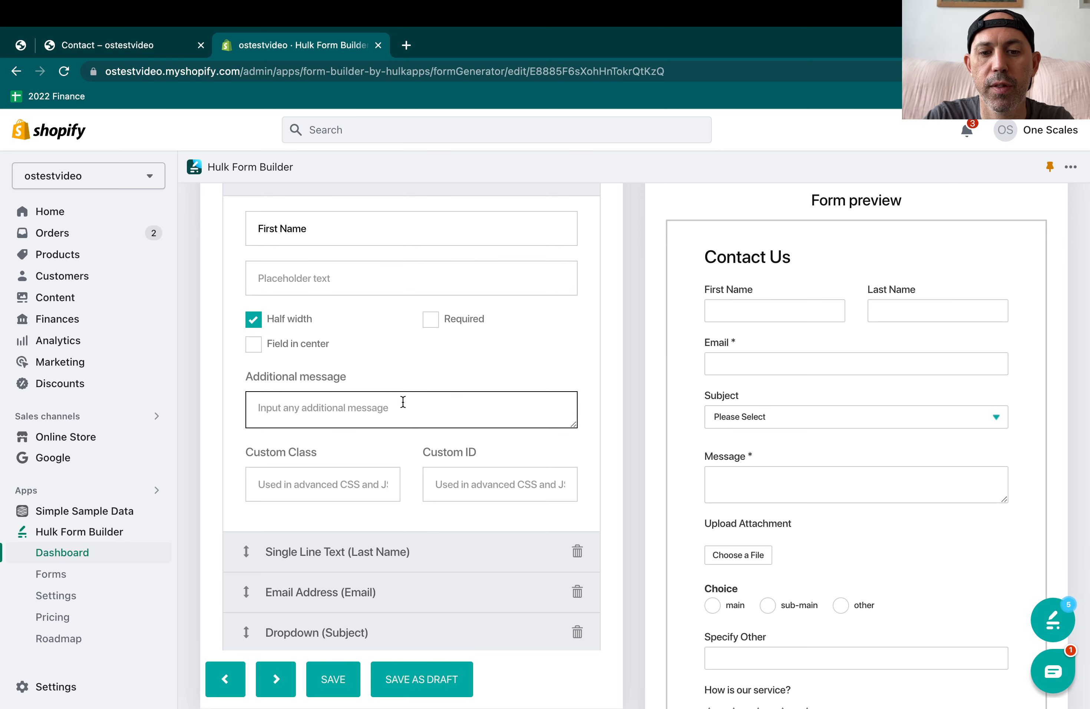
type("dont forget to ....")
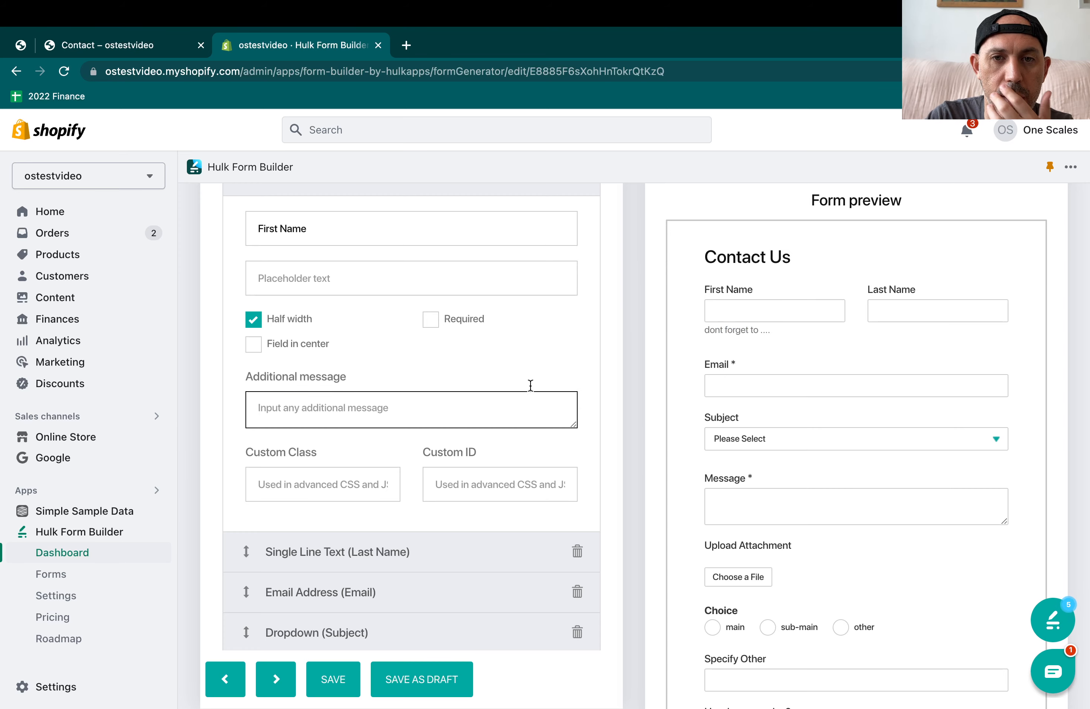
scroll("down", 3)
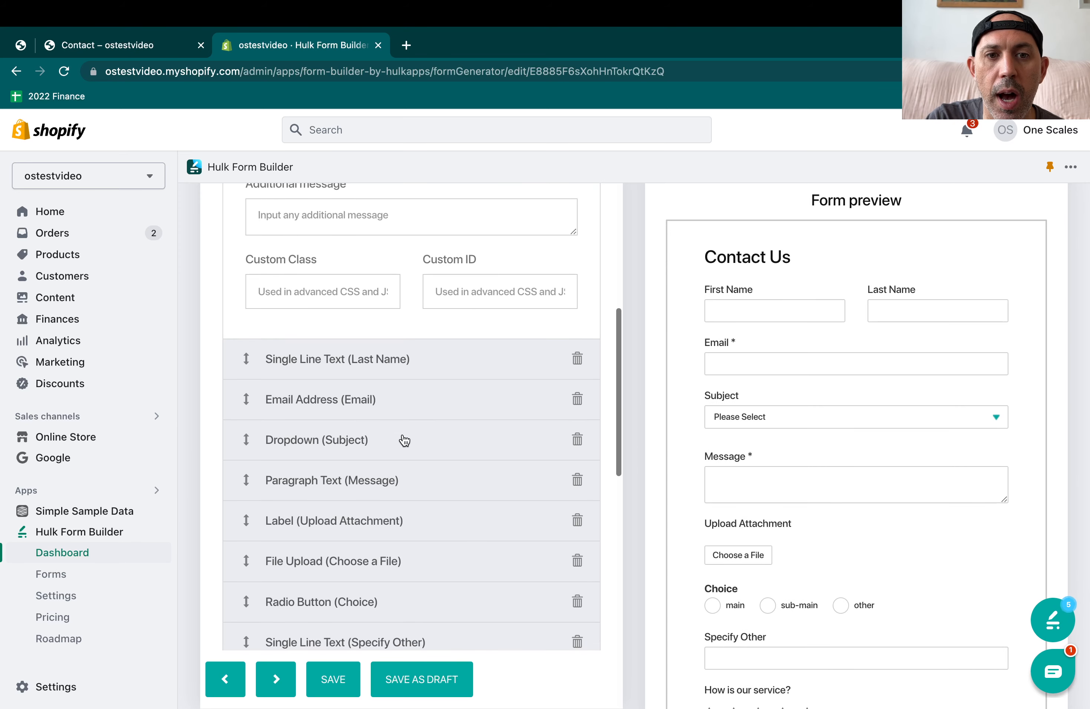
In the Subject dropdown's value list, type a trial 'other' entry after Order Delivery and remove it
left_click(316, 439)
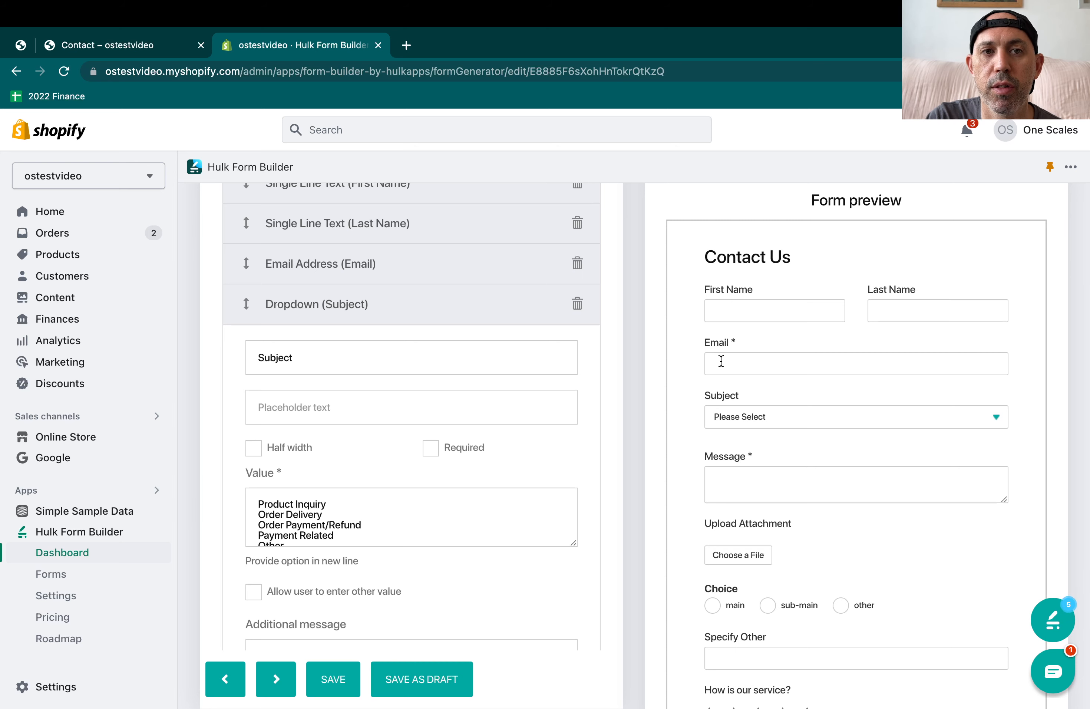
scroll("down", 3)
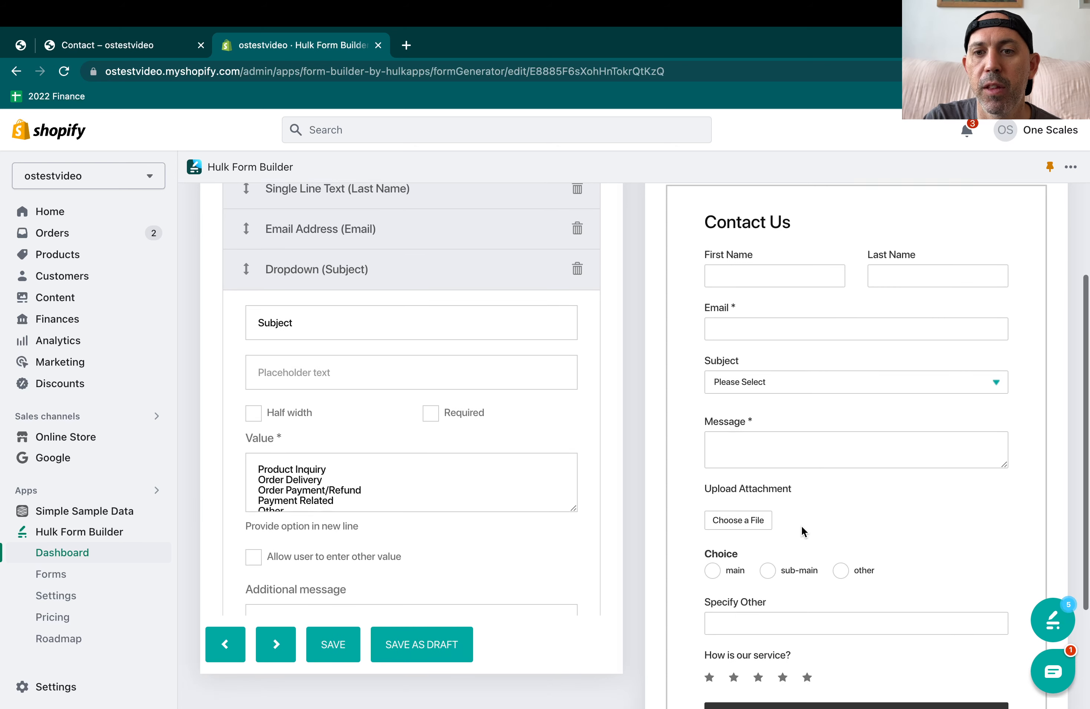
scroll("down", 3)
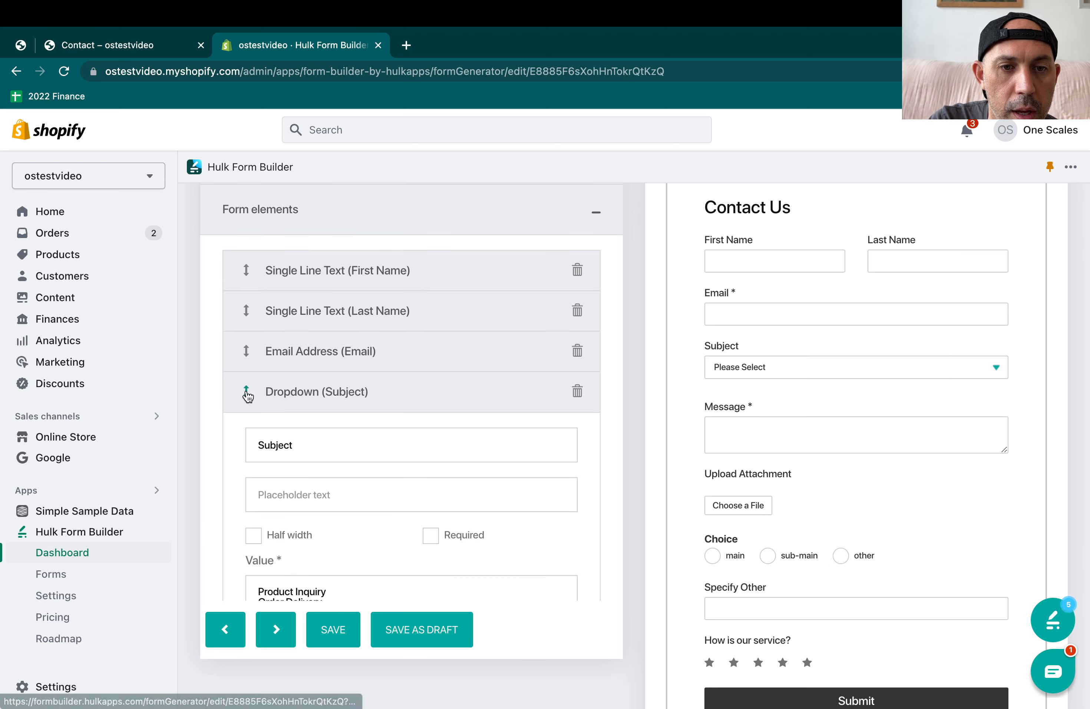
scroll("down", 3)
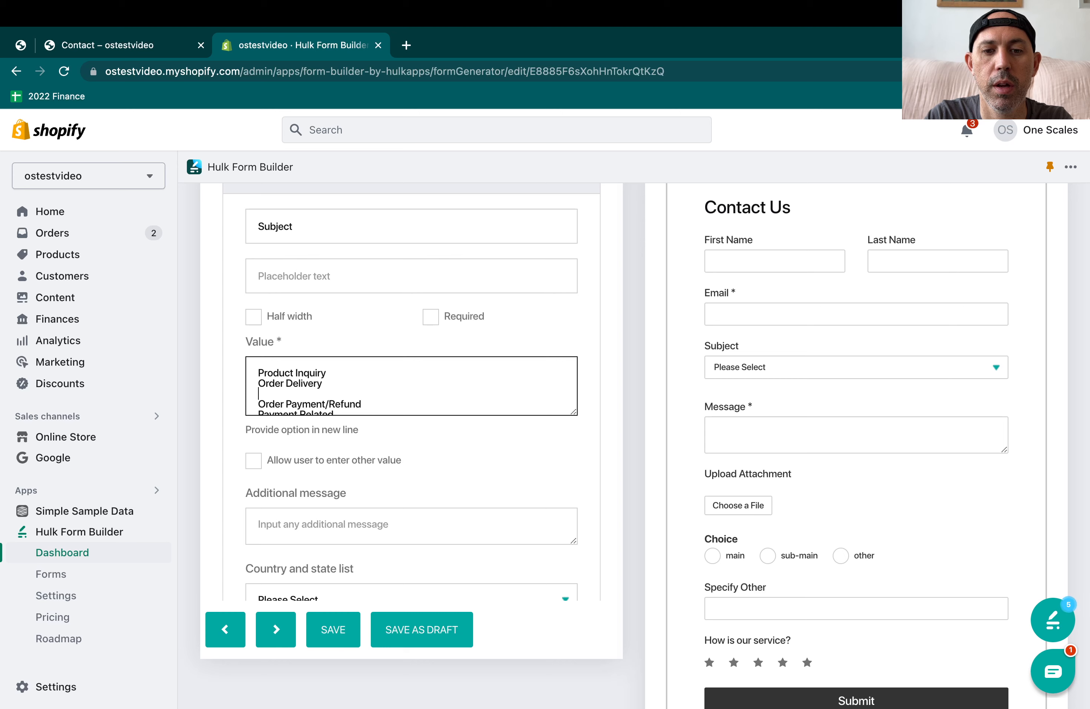
type("other")
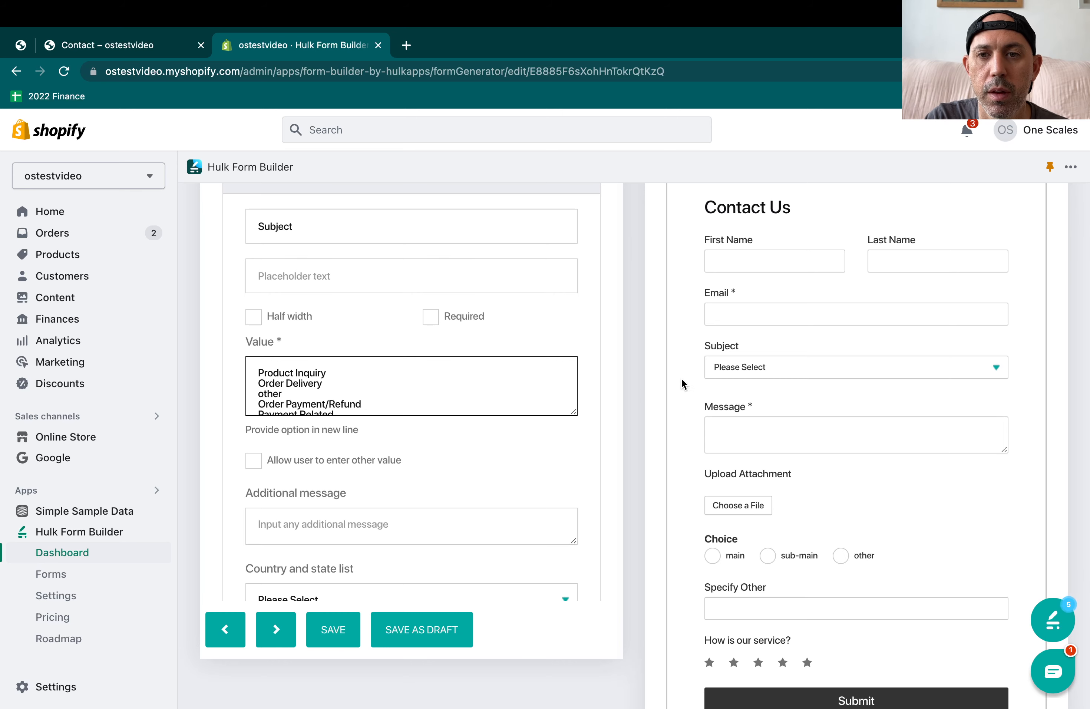
left_click(854, 367)
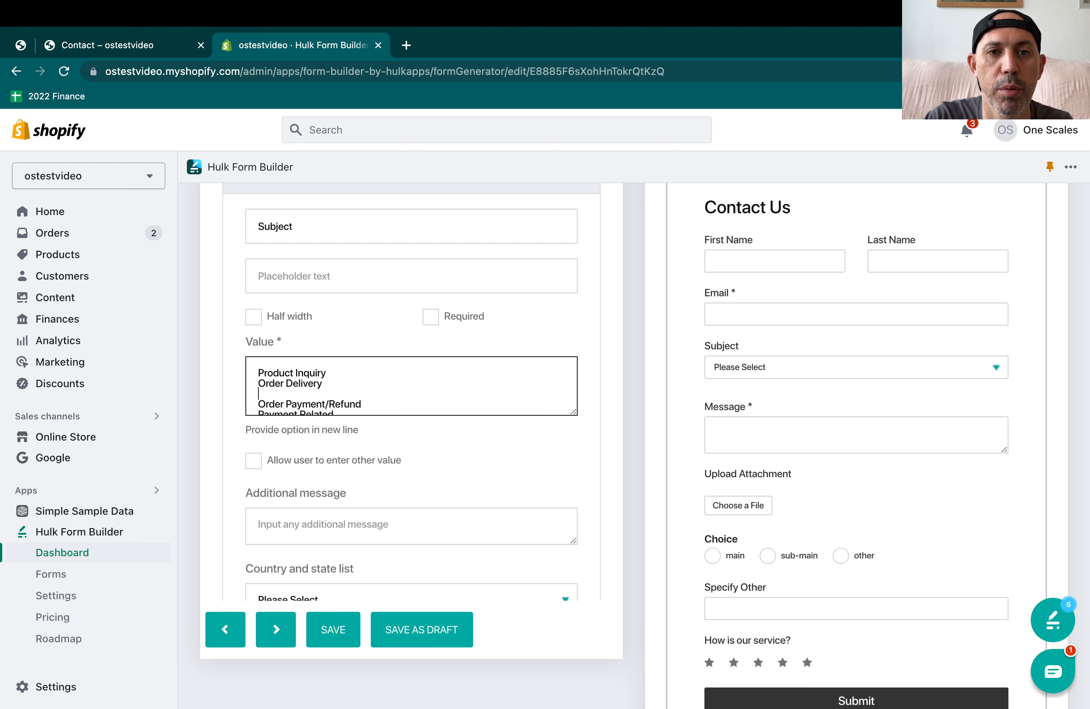
Try sub-main and other on the Choice radios in the form preview
scroll("down", 3)
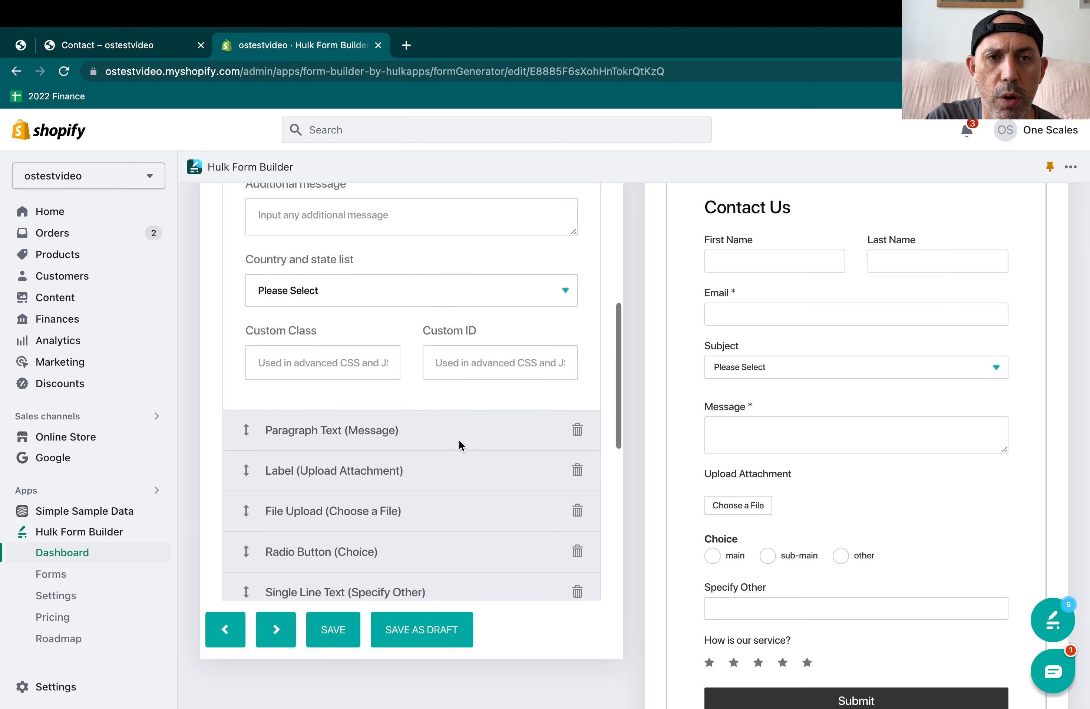
scroll("down", 3)
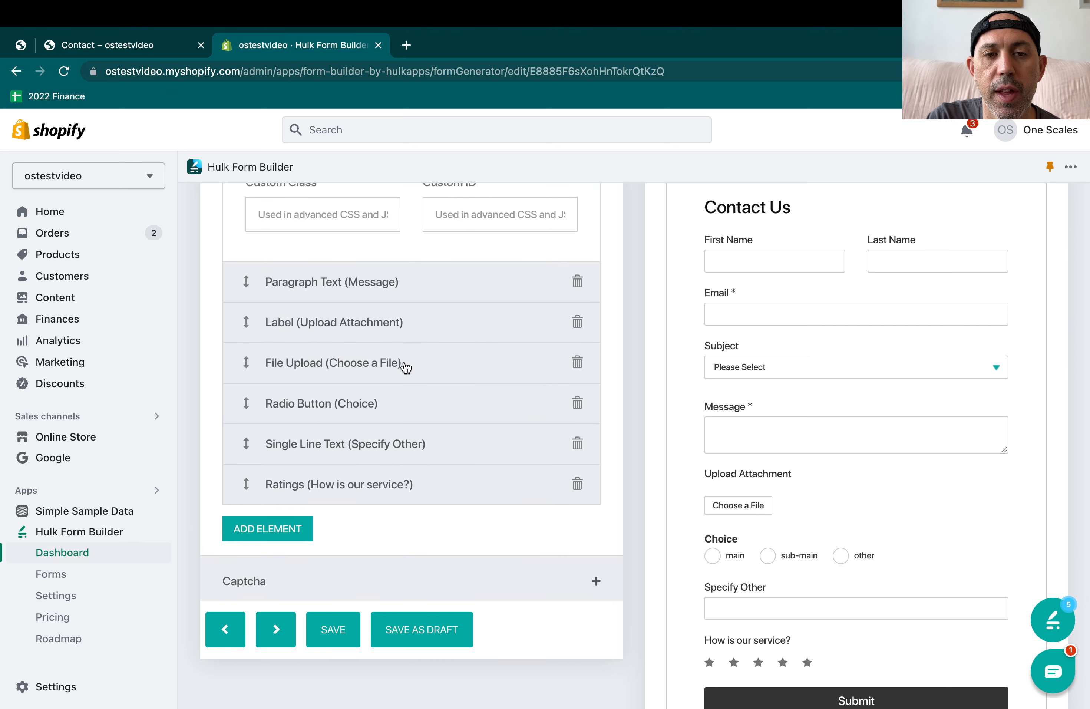
mouse_move(378, 451)
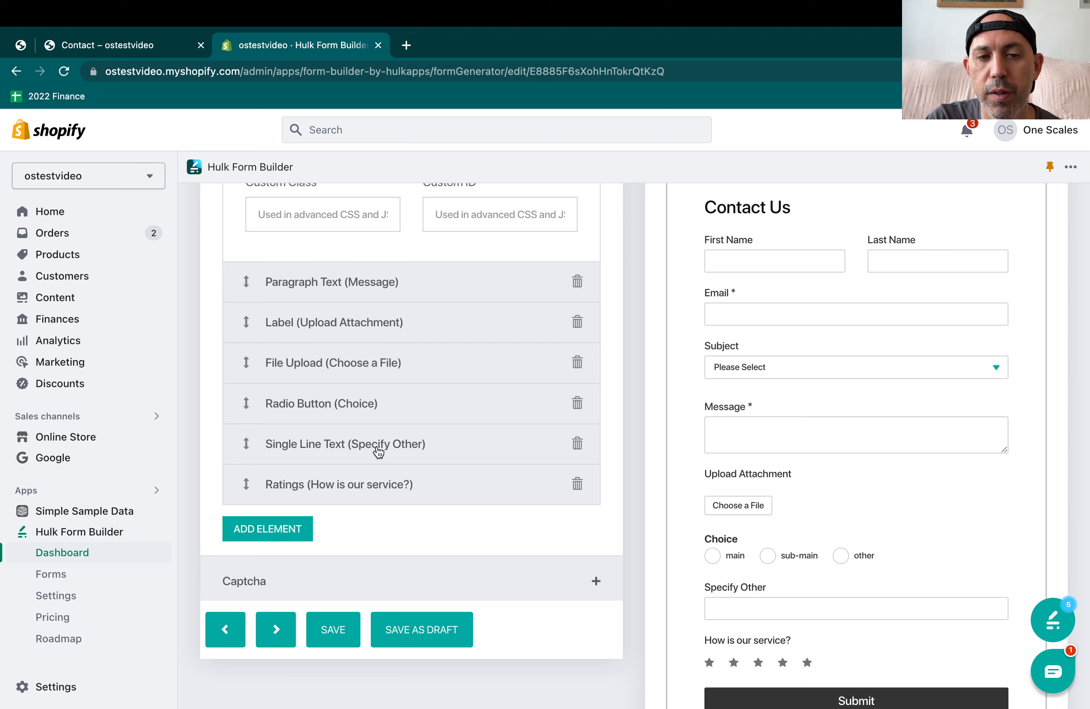
scroll("down", 3)
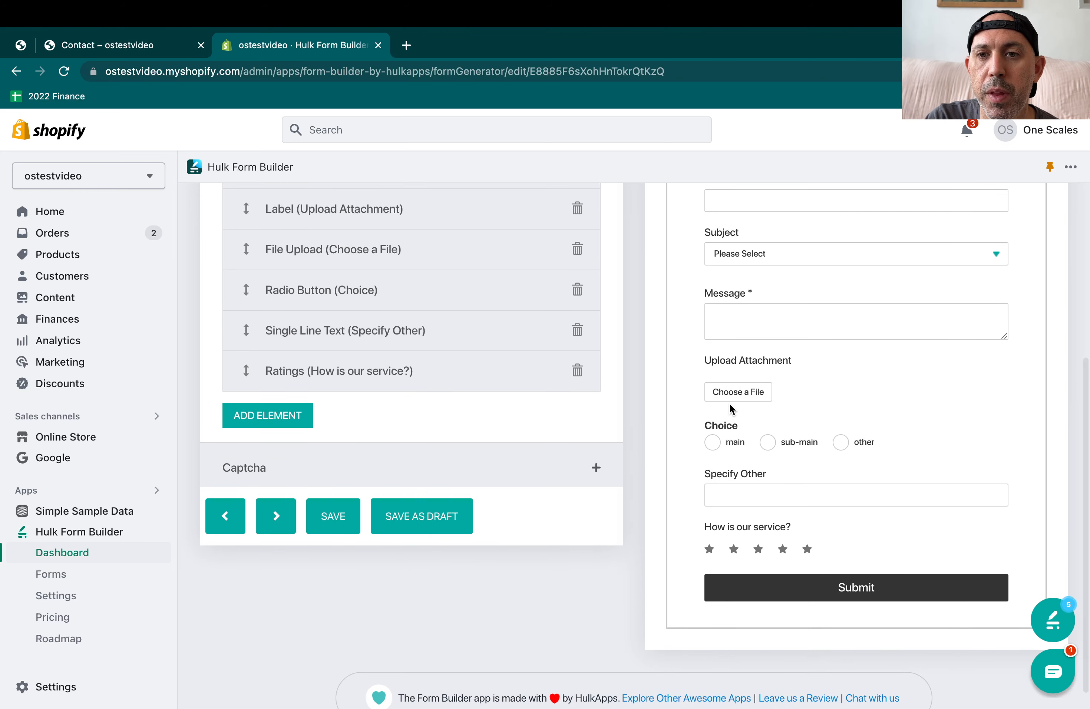
left_click(768, 441)
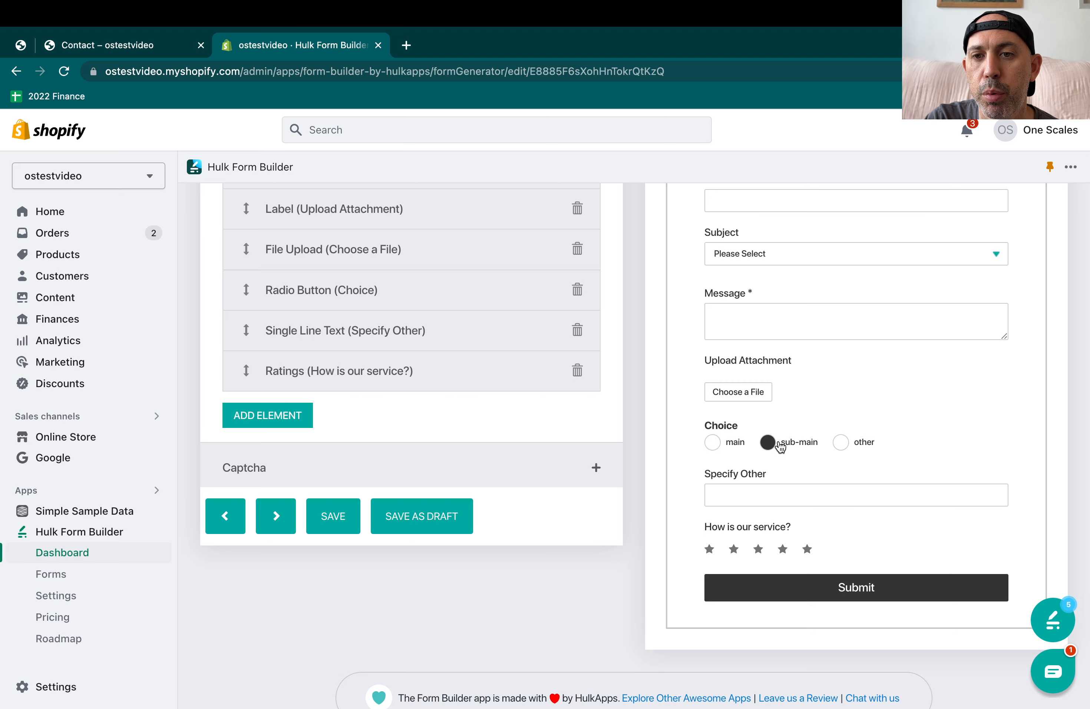
left_click(841, 442)
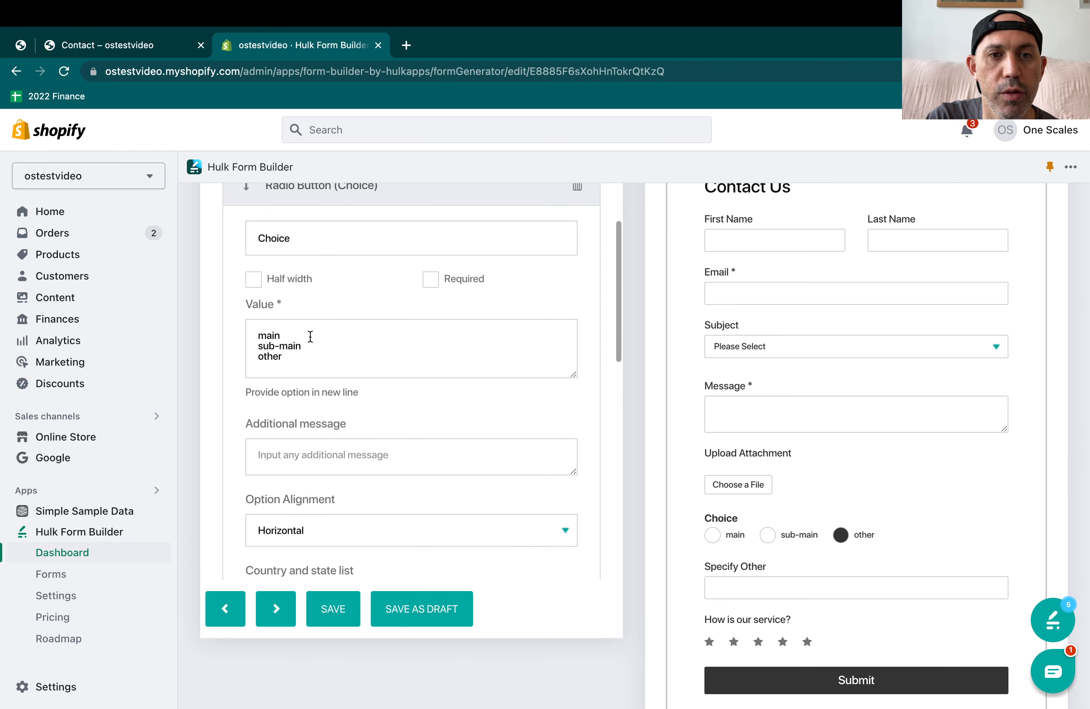
Pick out the other option in the Choice radio's main, sub-main, other value list
double_click(270, 357)
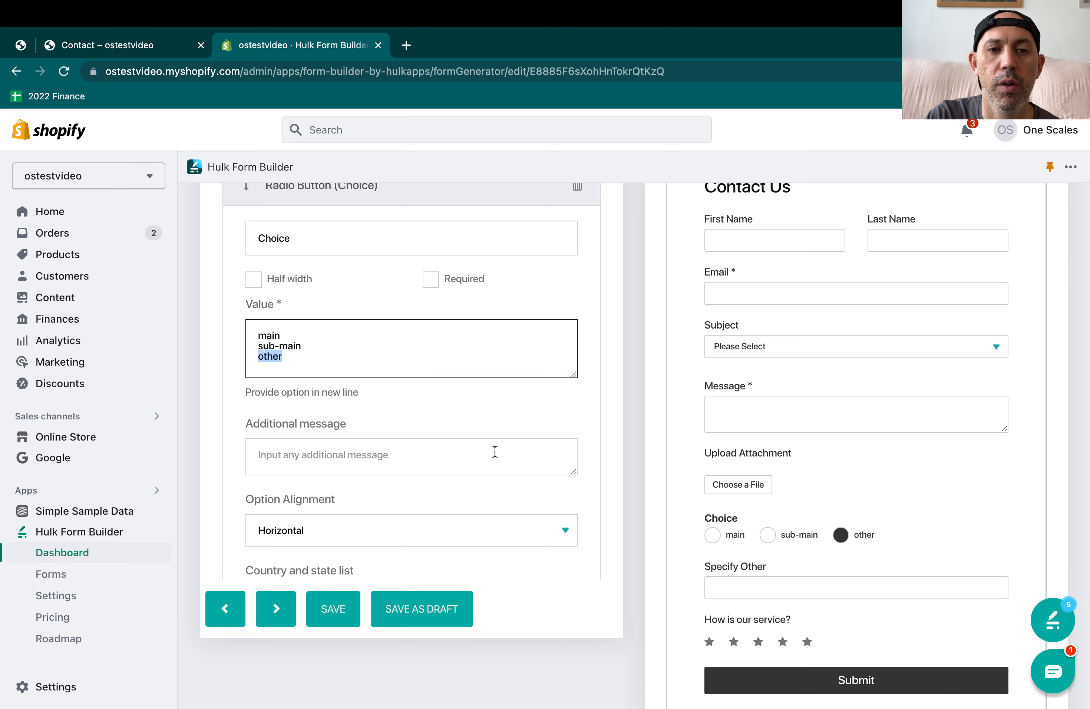
scroll("down", 3)
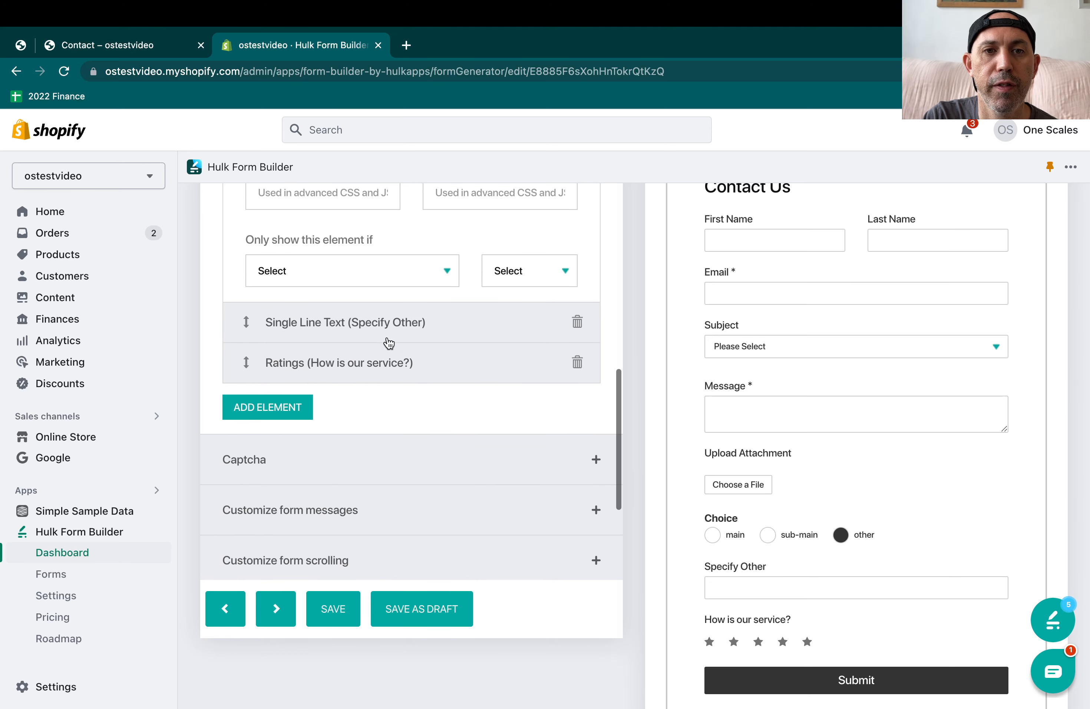
scroll("down", 3)
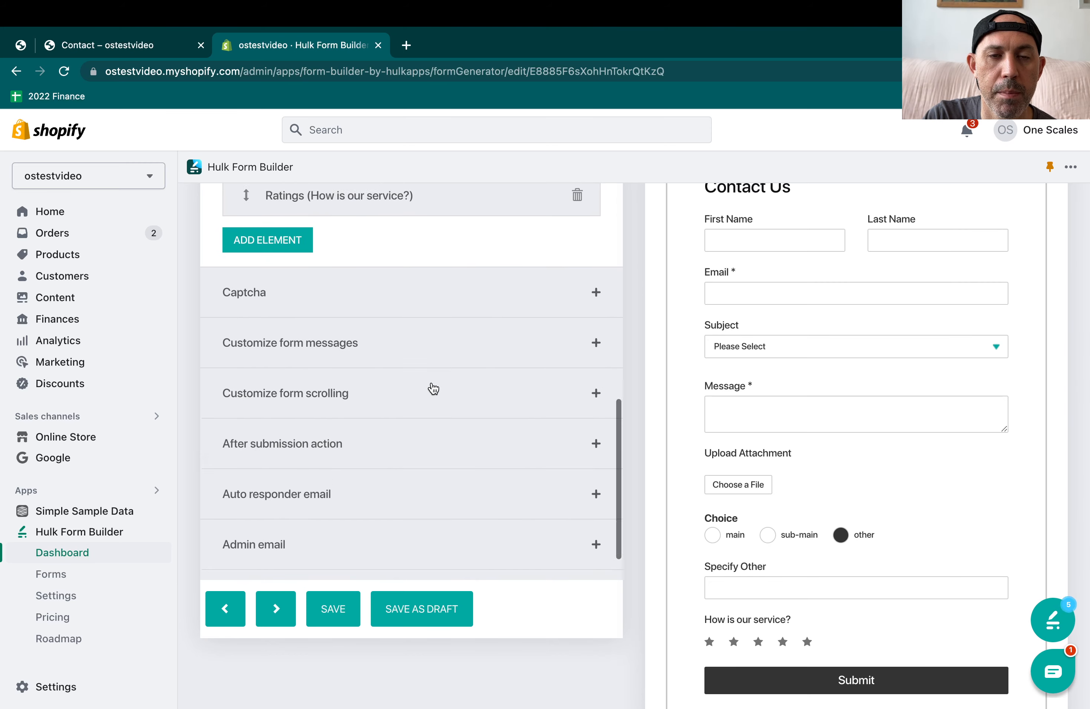
View the live Wholesale page form, then return to the Specify Other field's settings
left_click(767, 534)
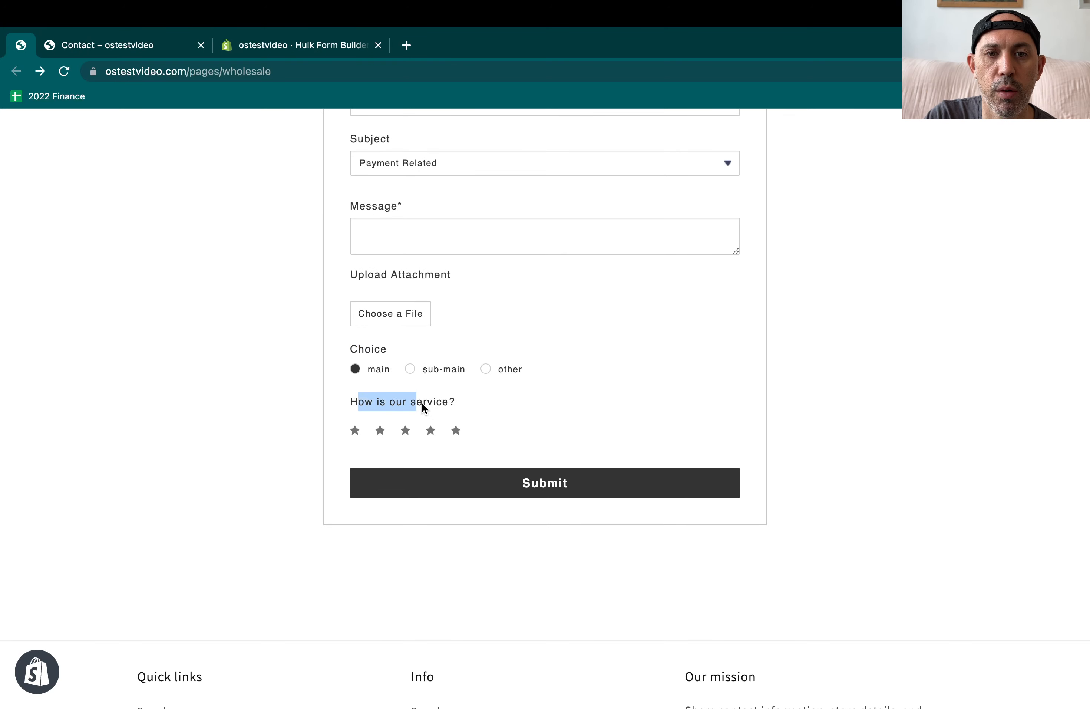
left_click(485, 369)
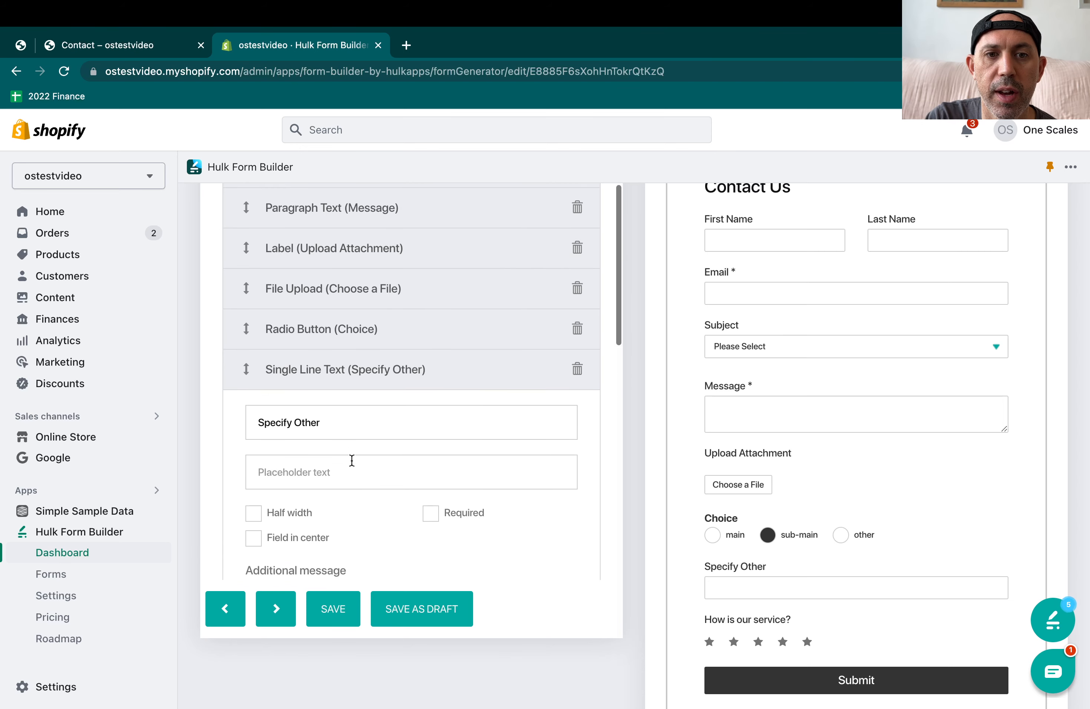
scroll("down", 3)
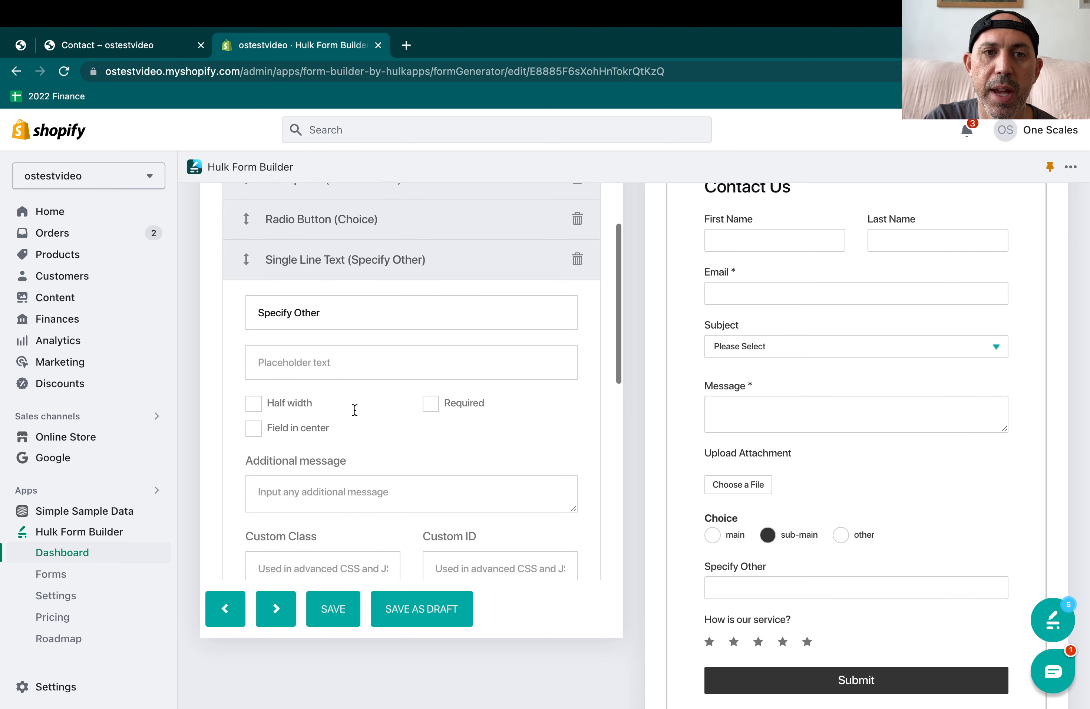
scroll("down", 3)
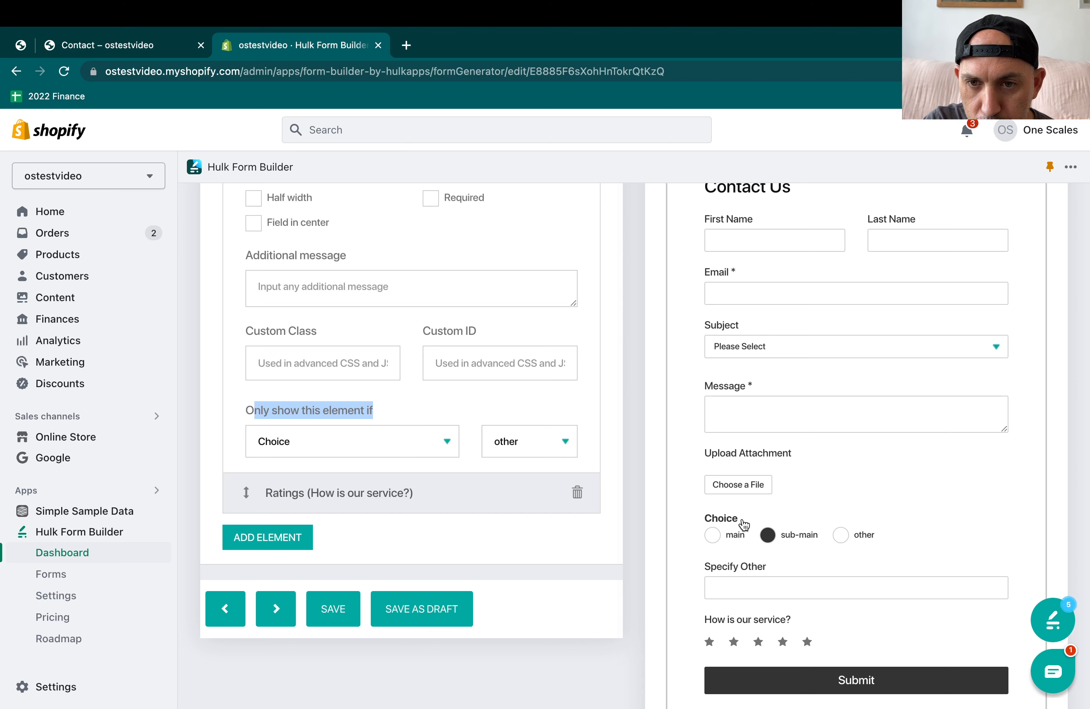
left_click(352, 441)
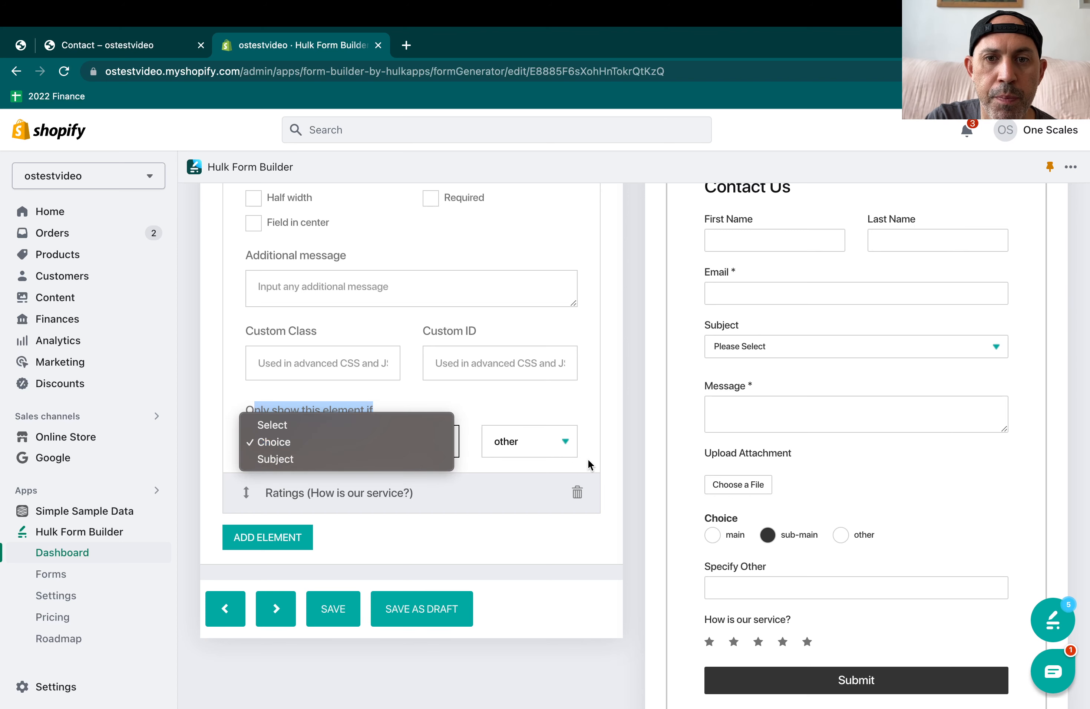
left_click(274, 442)
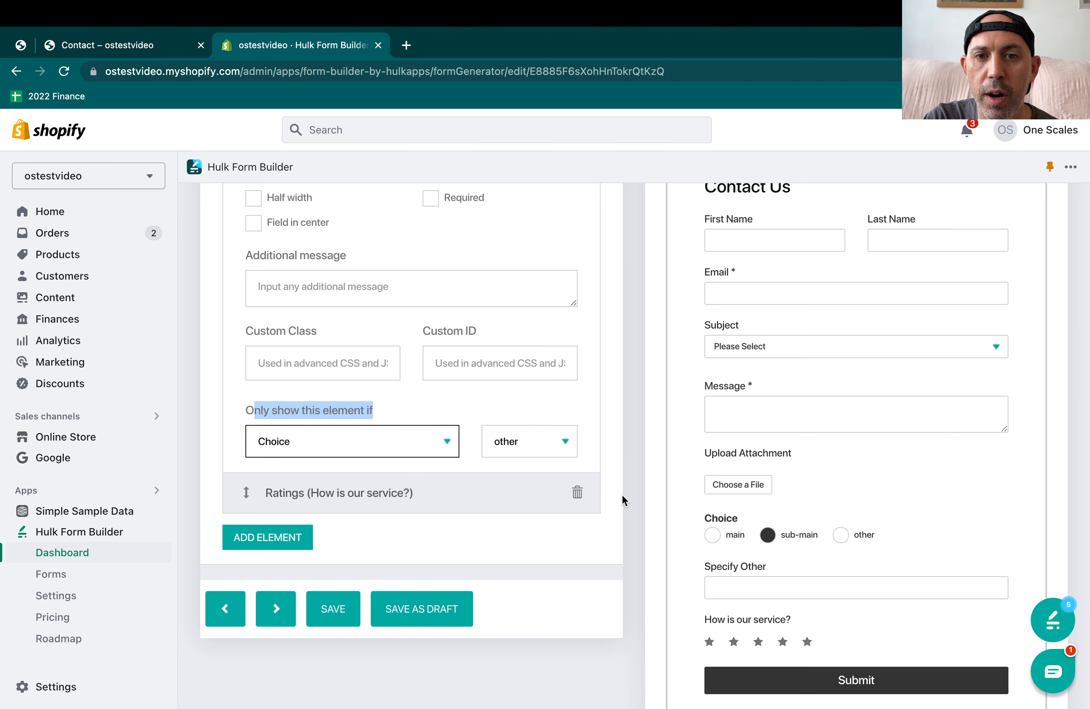
left_click(528, 441)
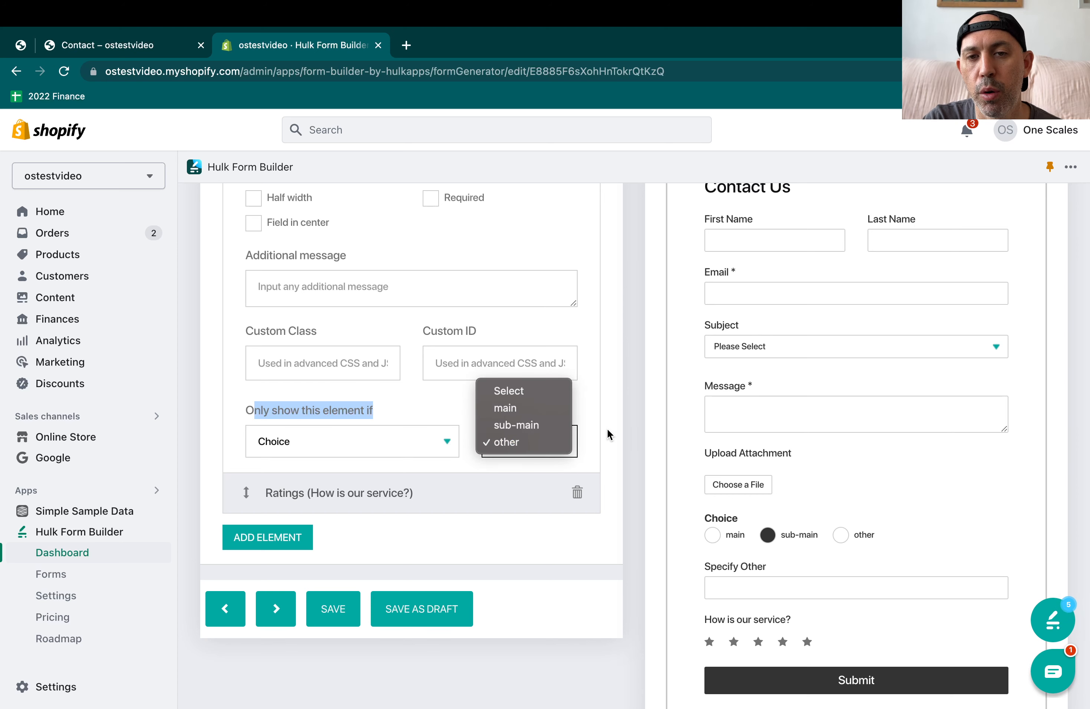
left_click(506, 441)
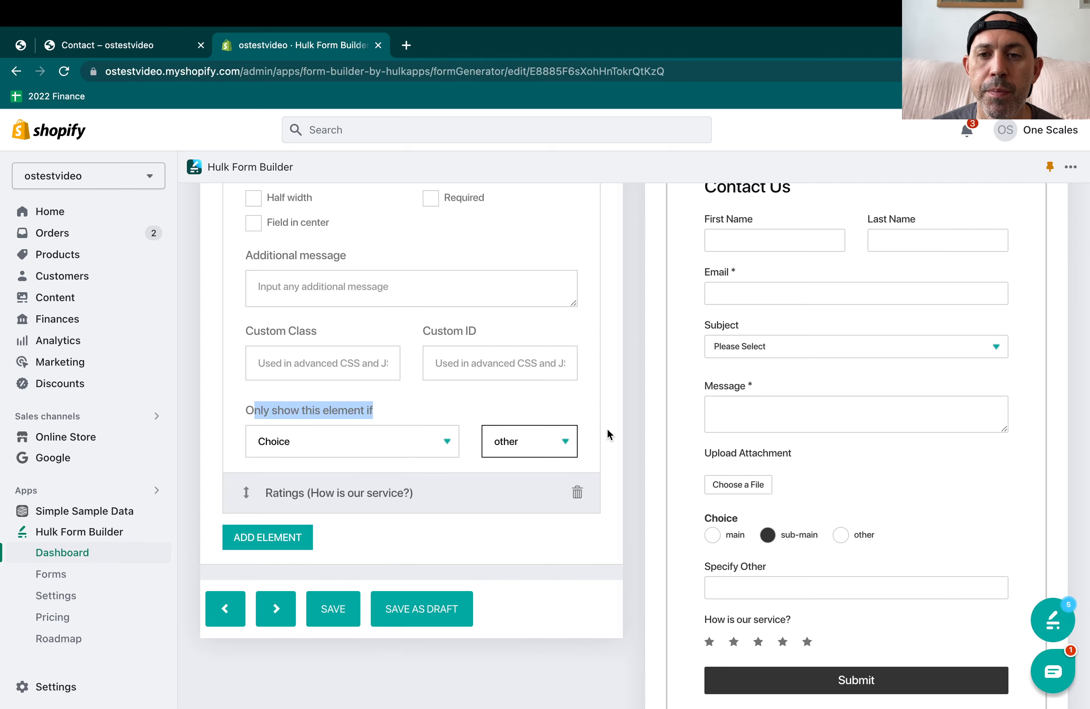
mouse_move(351, 512)
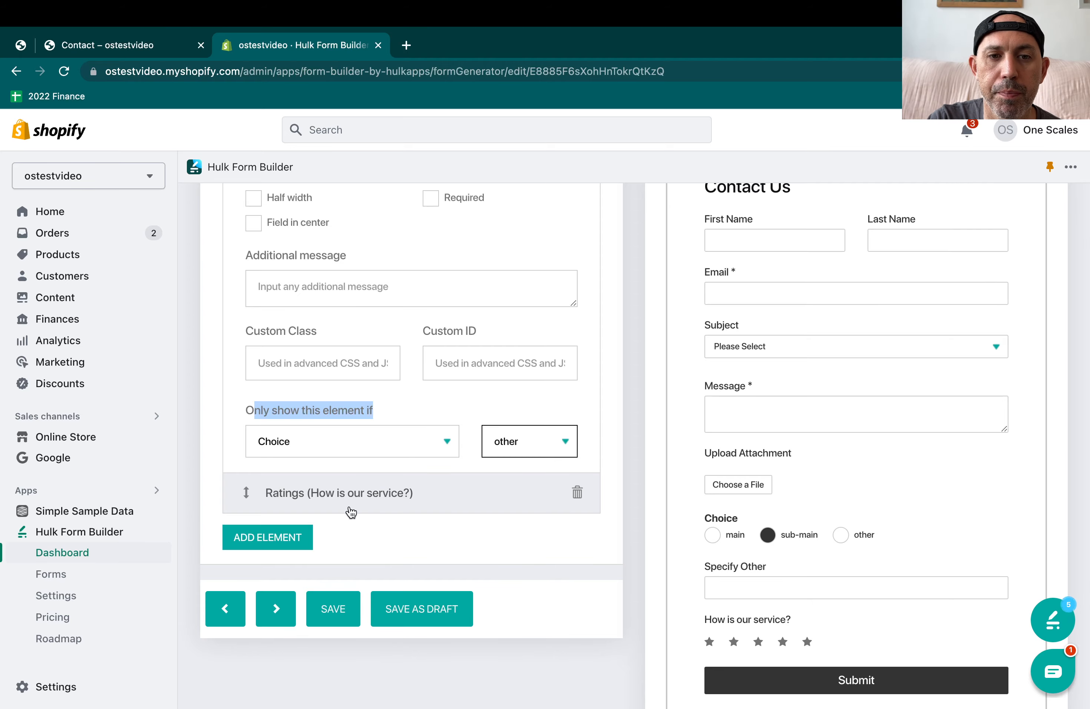
Browse the full Add Element catalogue without adding anything, then show the live Wholesale form
left_click(268, 537)
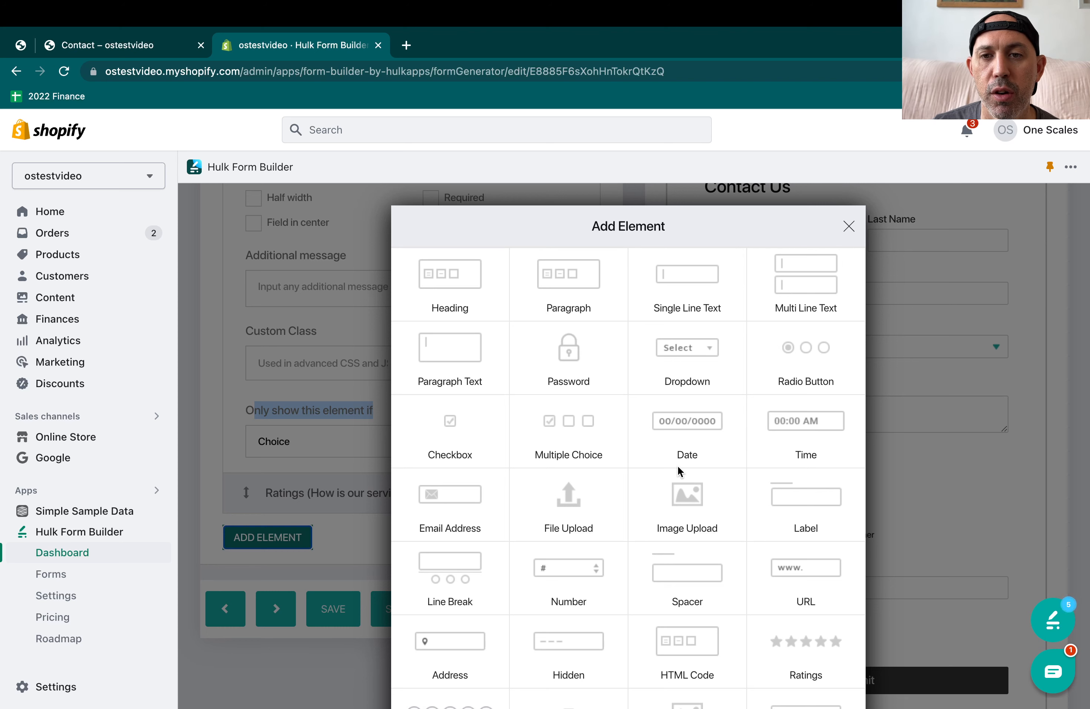
mouse_move(675, 466)
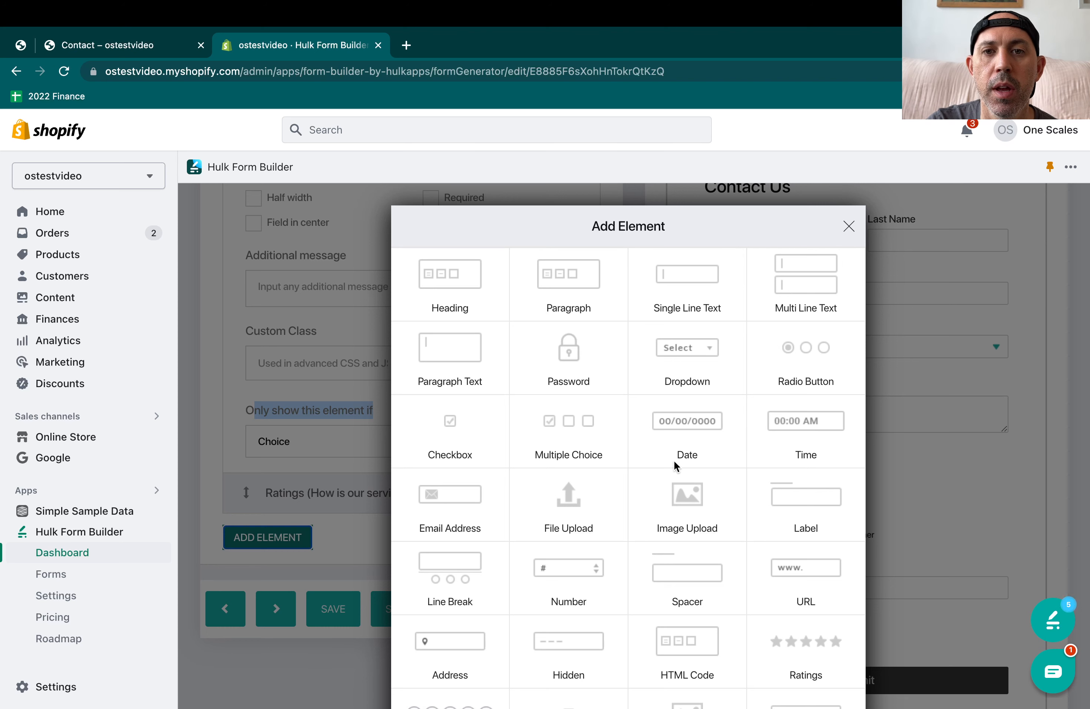
mouse_move(669, 277)
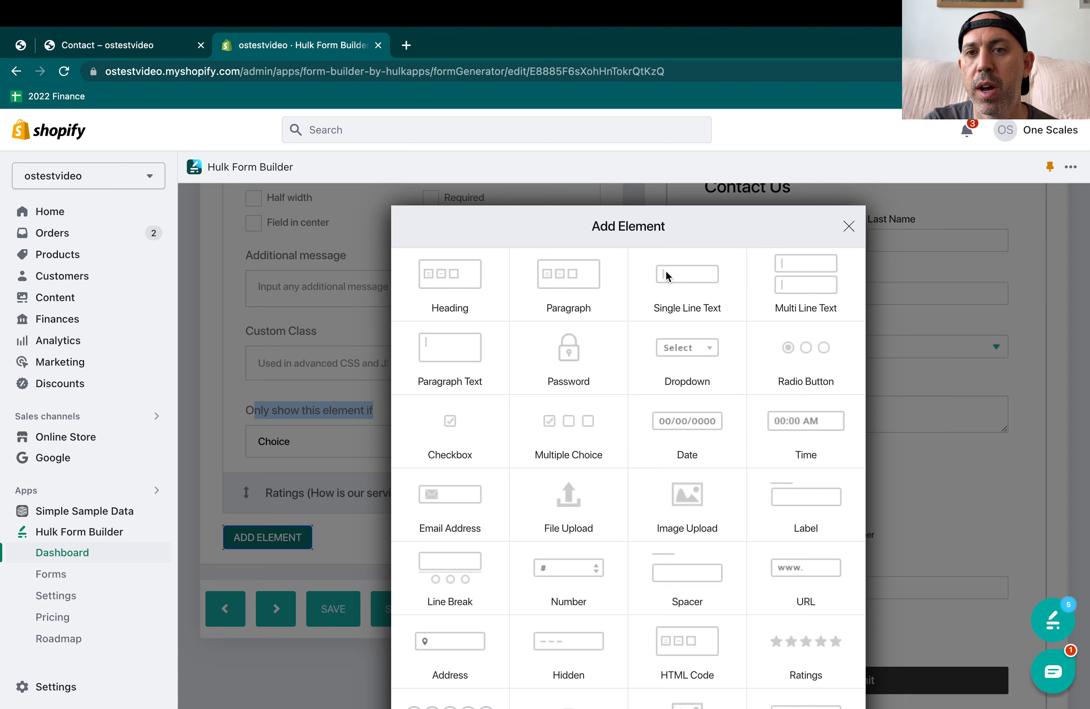
mouse_move(726, 300)
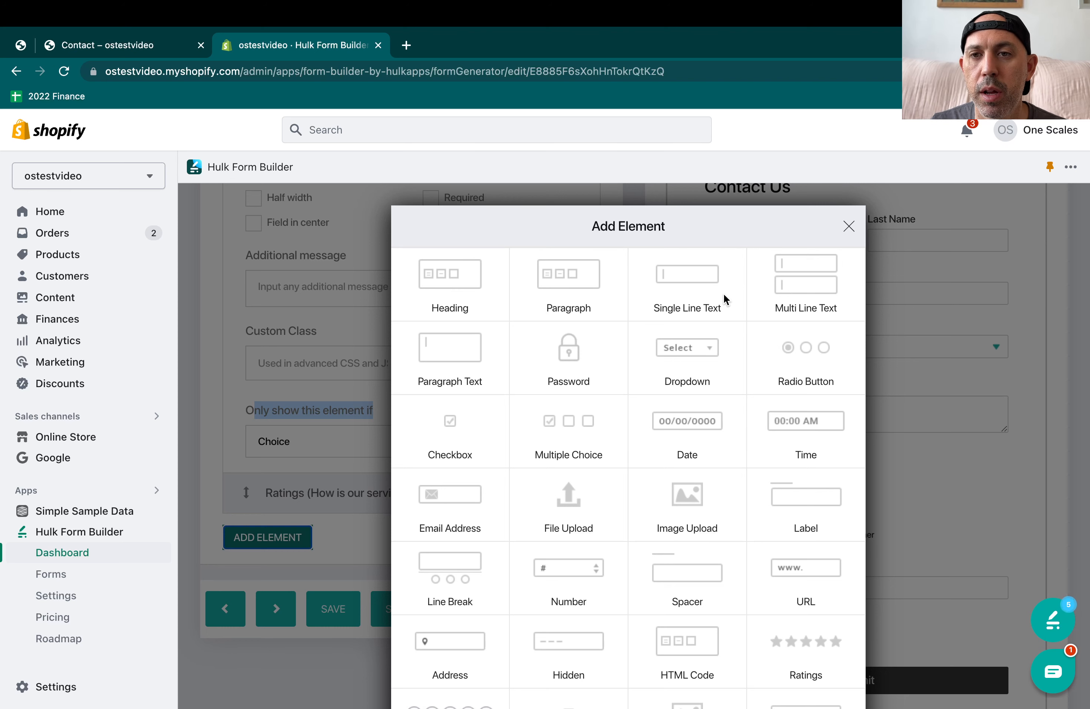
mouse_move(820, 278)
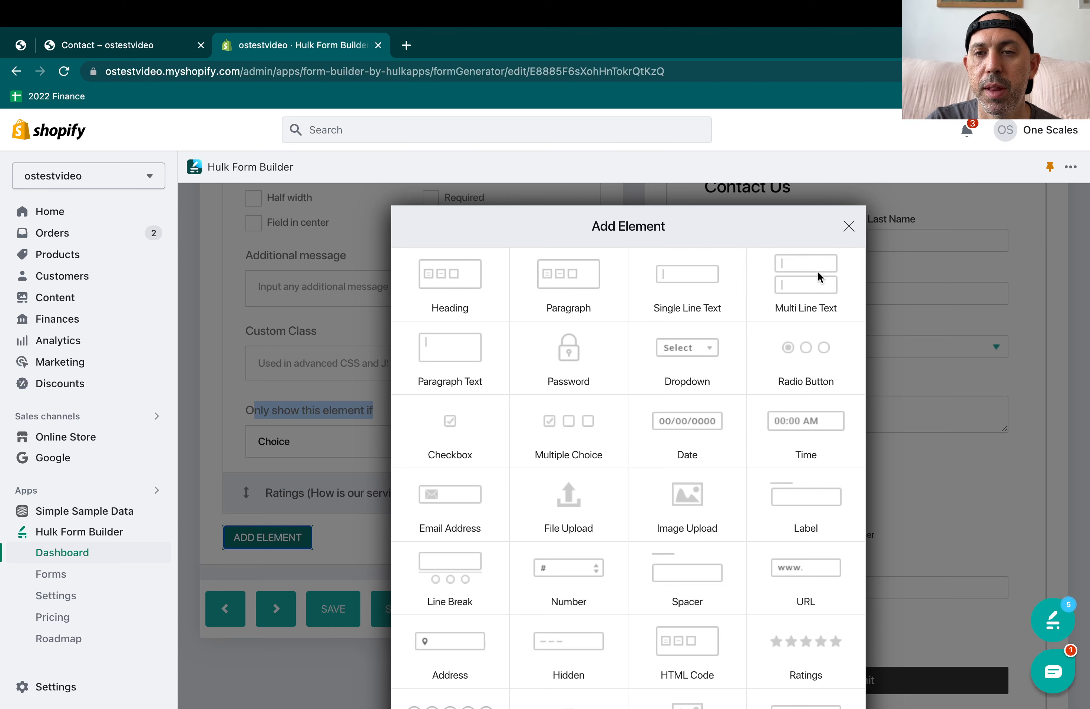
mouse_move(528, 333)
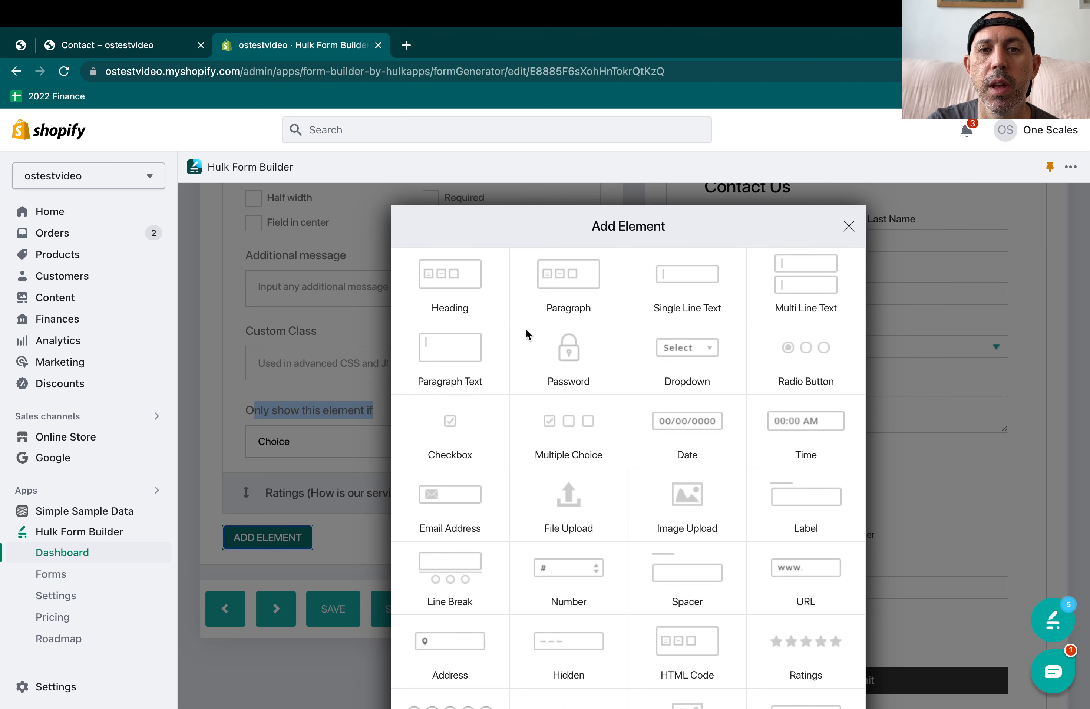
mouse_move(514, 365)
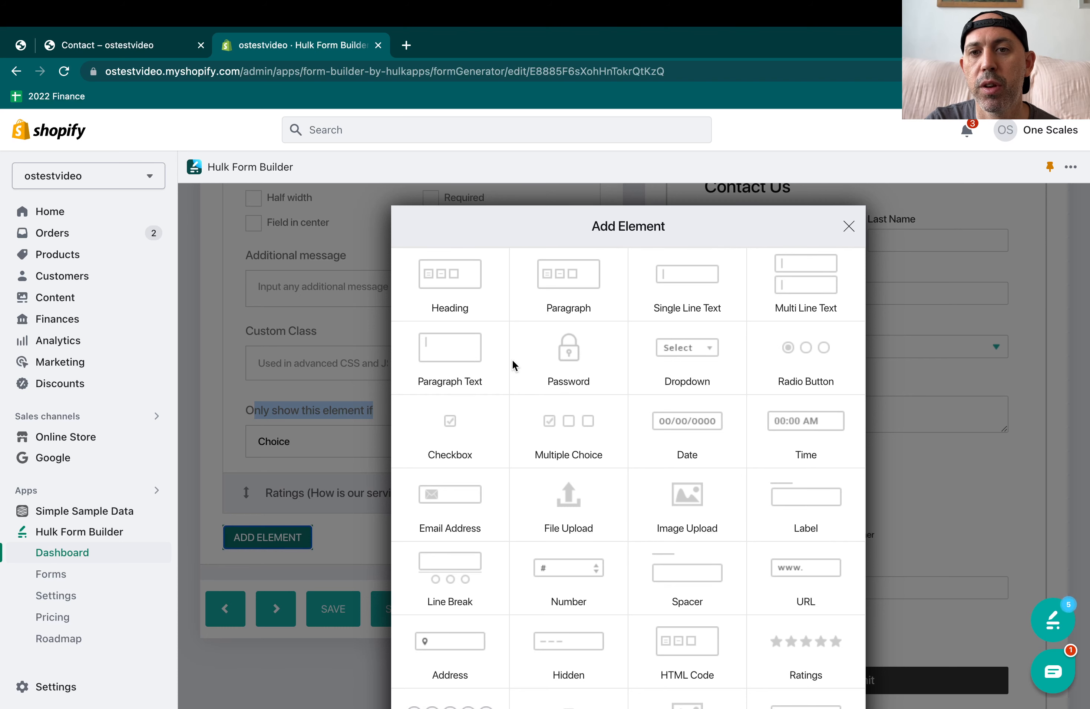
mouse_move(851, 349)
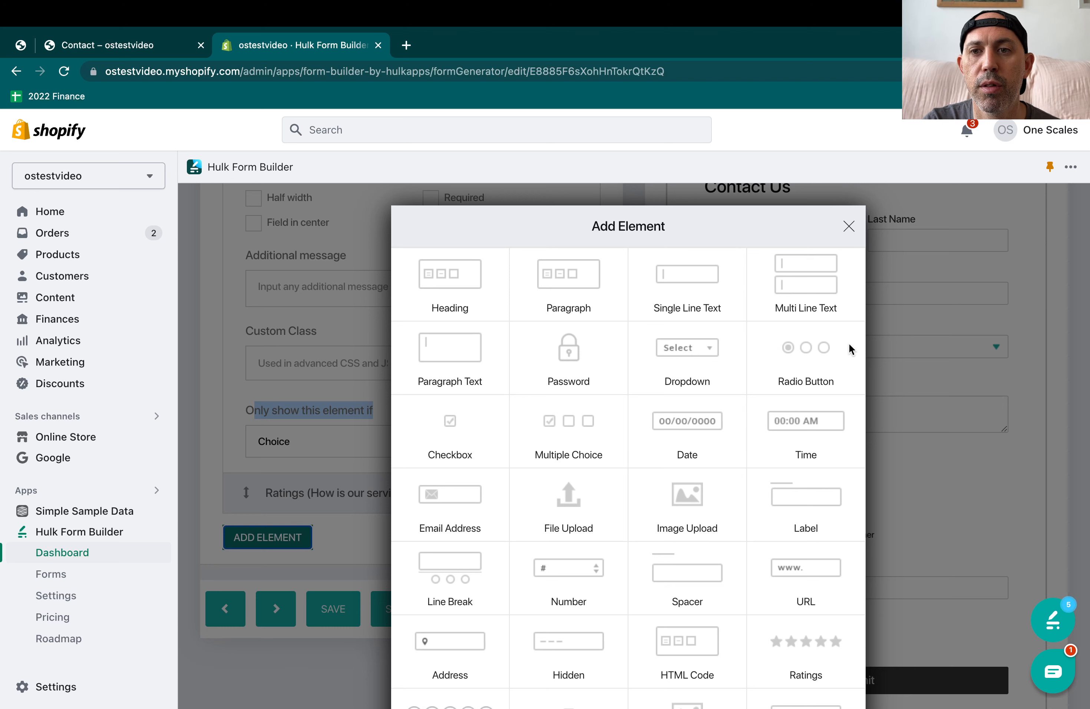
mouse_move(553, 434)
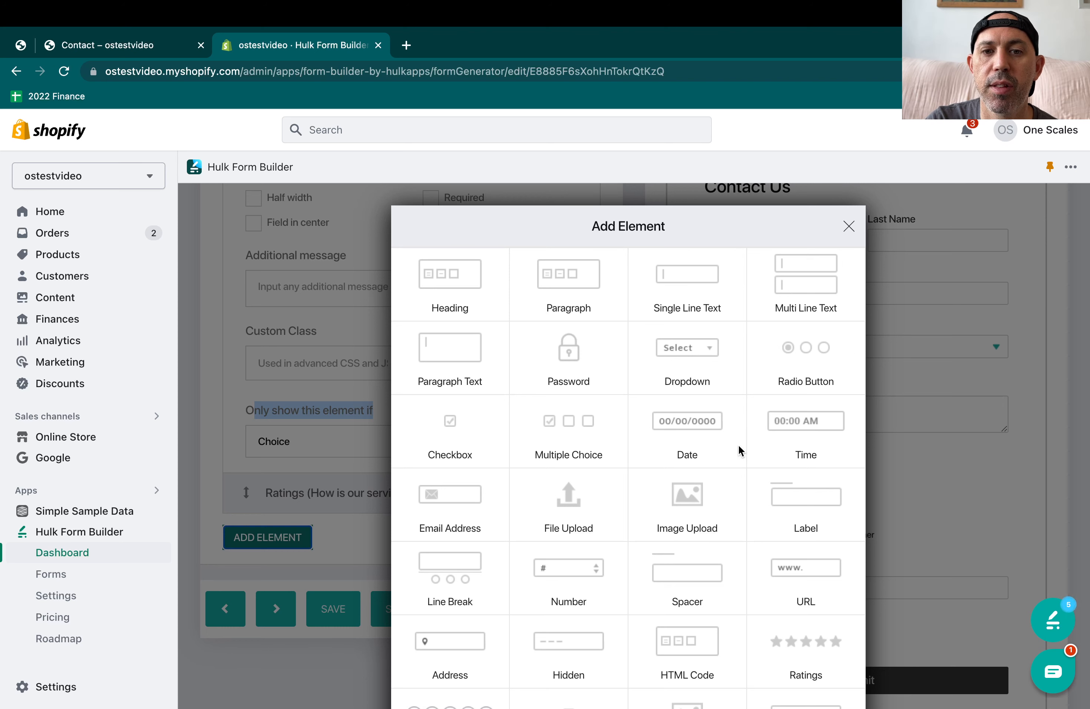
scroll("down", 3)
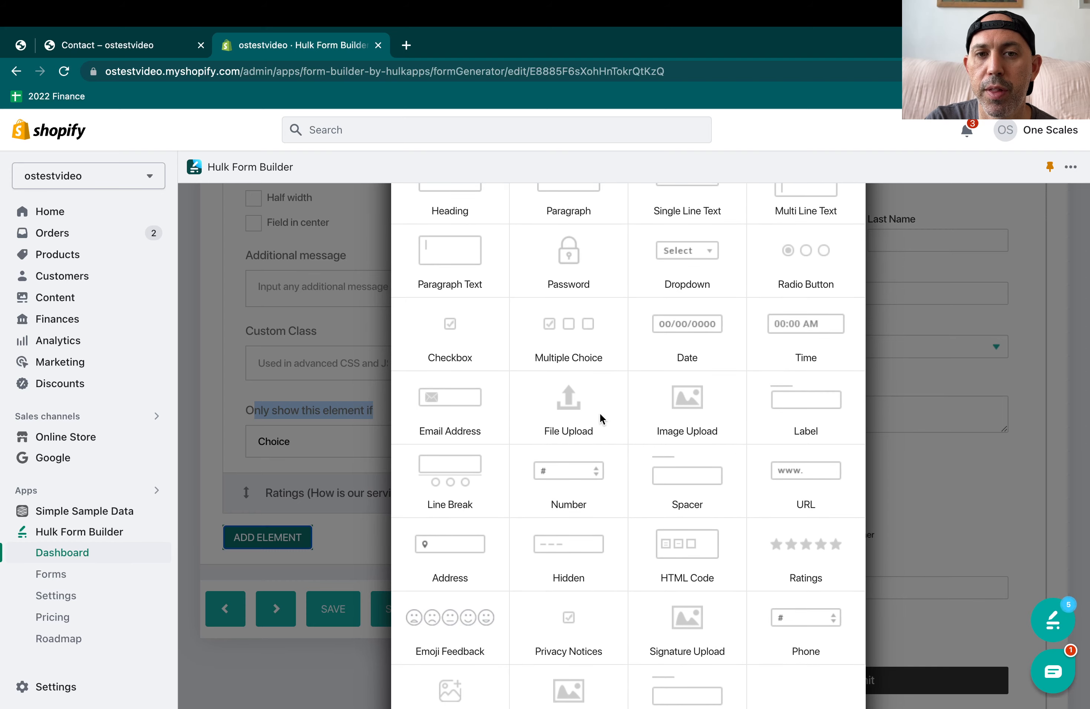
mouse_move(436, 405)
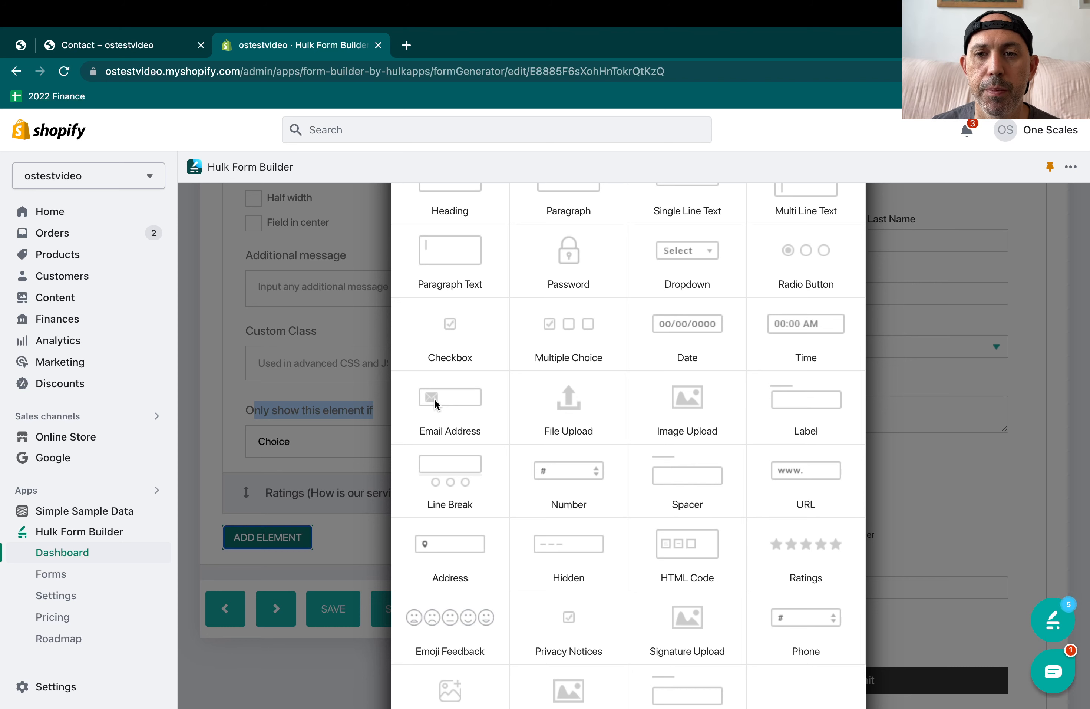
scroll("down", 3)
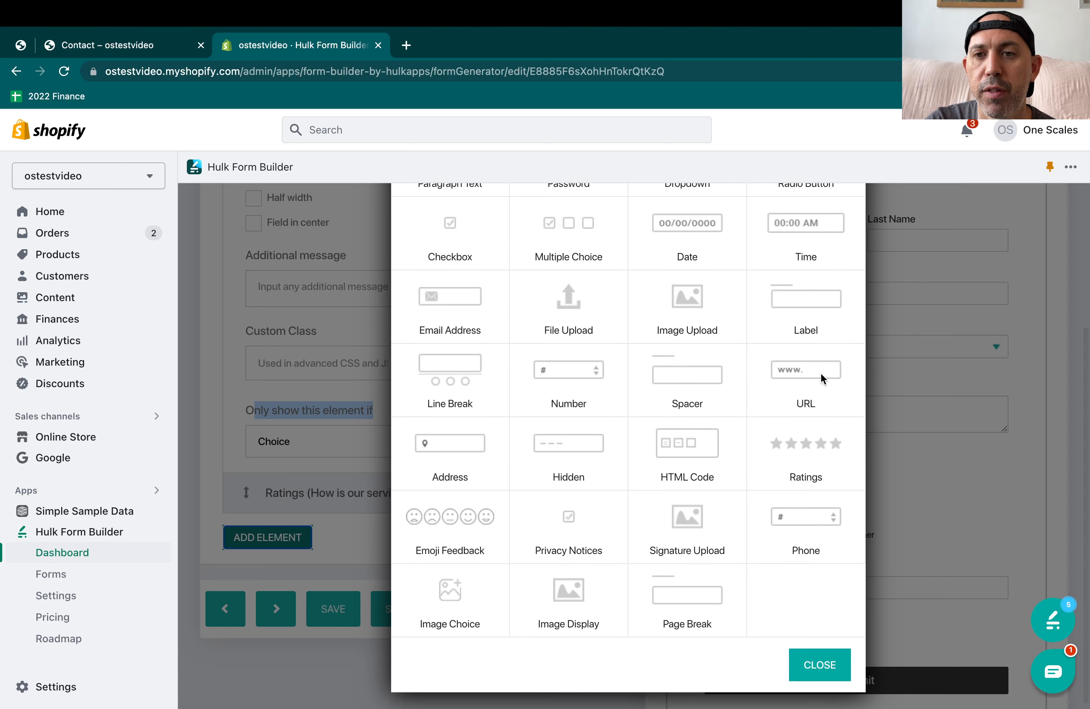
mouse_move(807, 435)
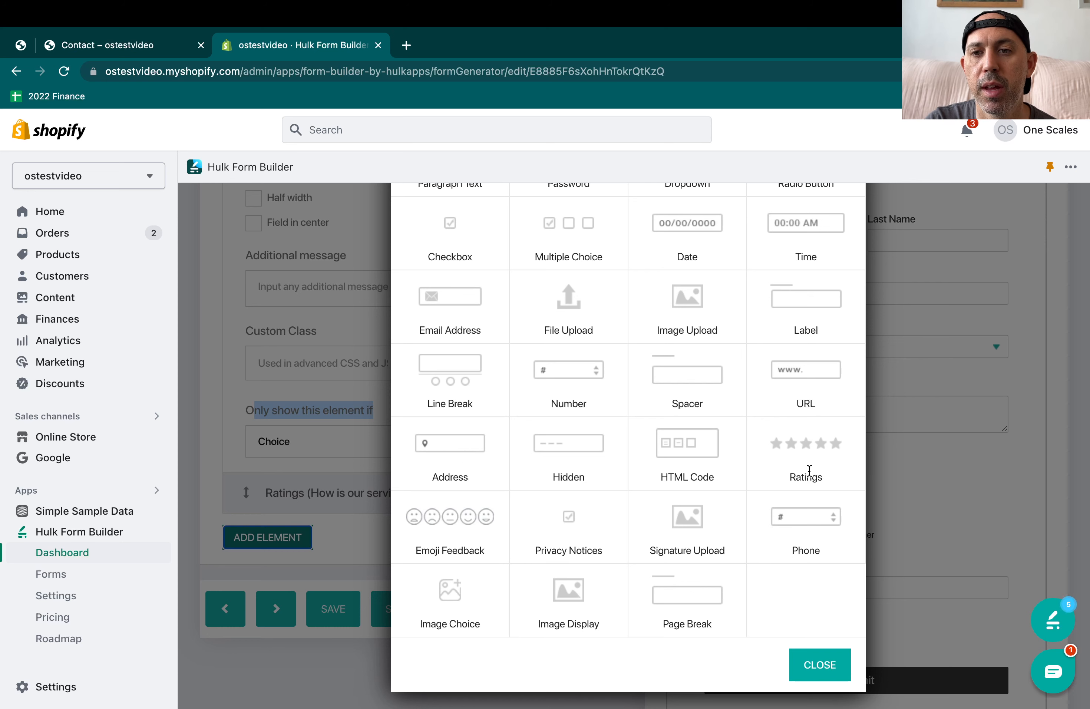
mouse_move(804, 456)
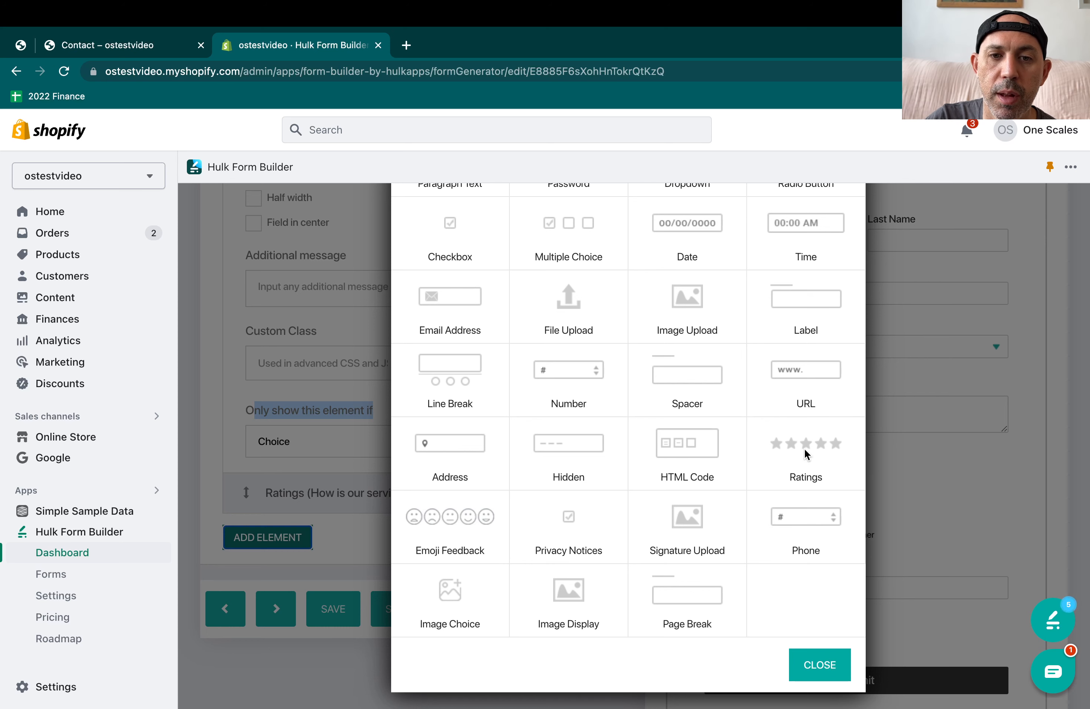
scroll("down", 3)
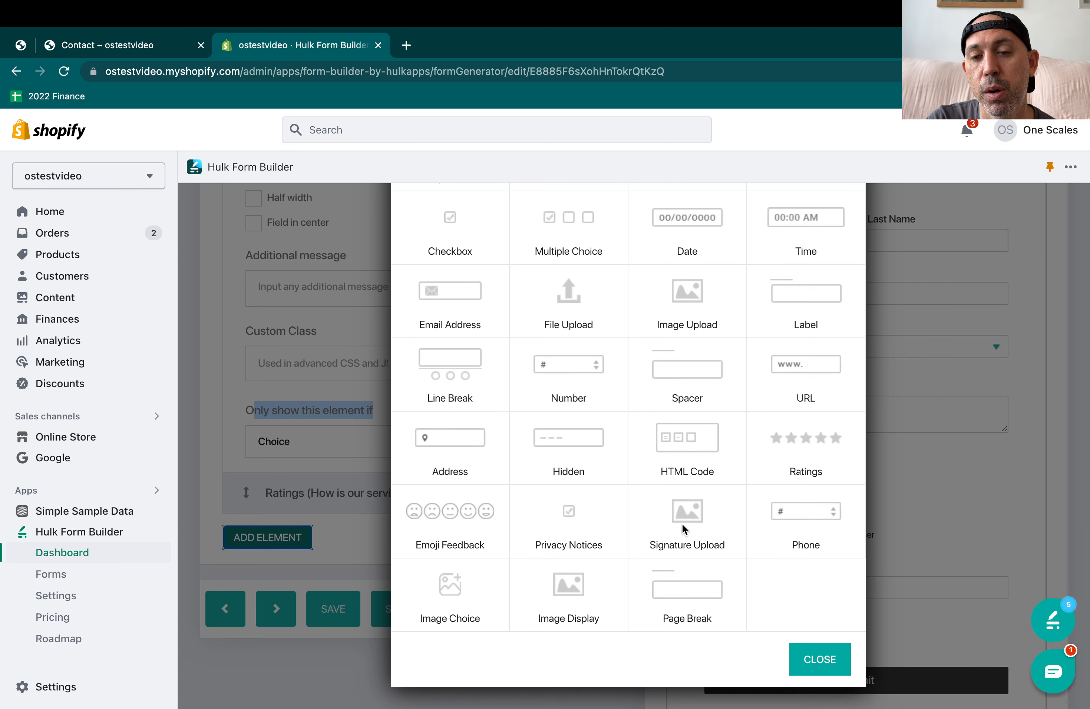
mouse_move(717, 525)
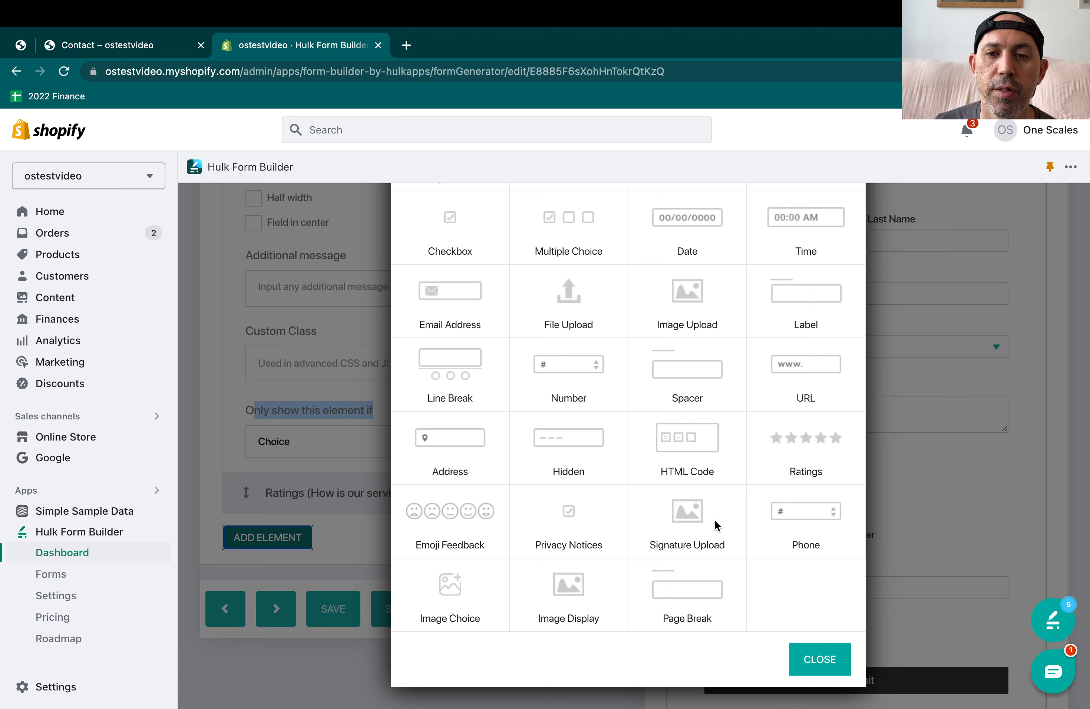
mouse_move(622, 598)
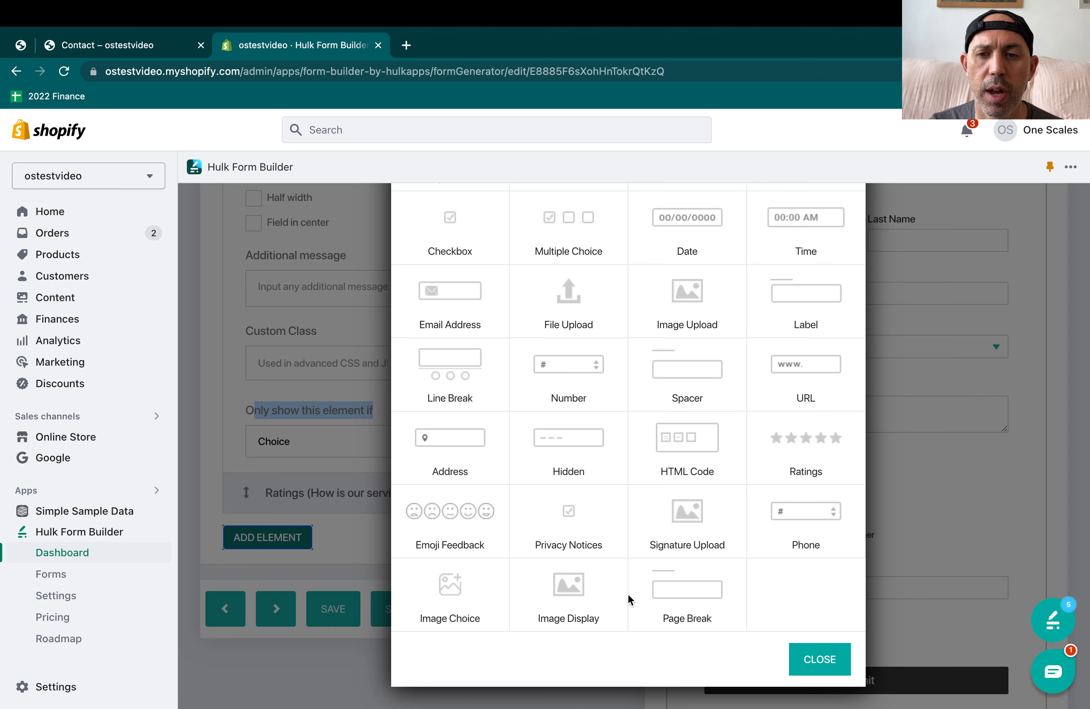
left_click(820, 658)
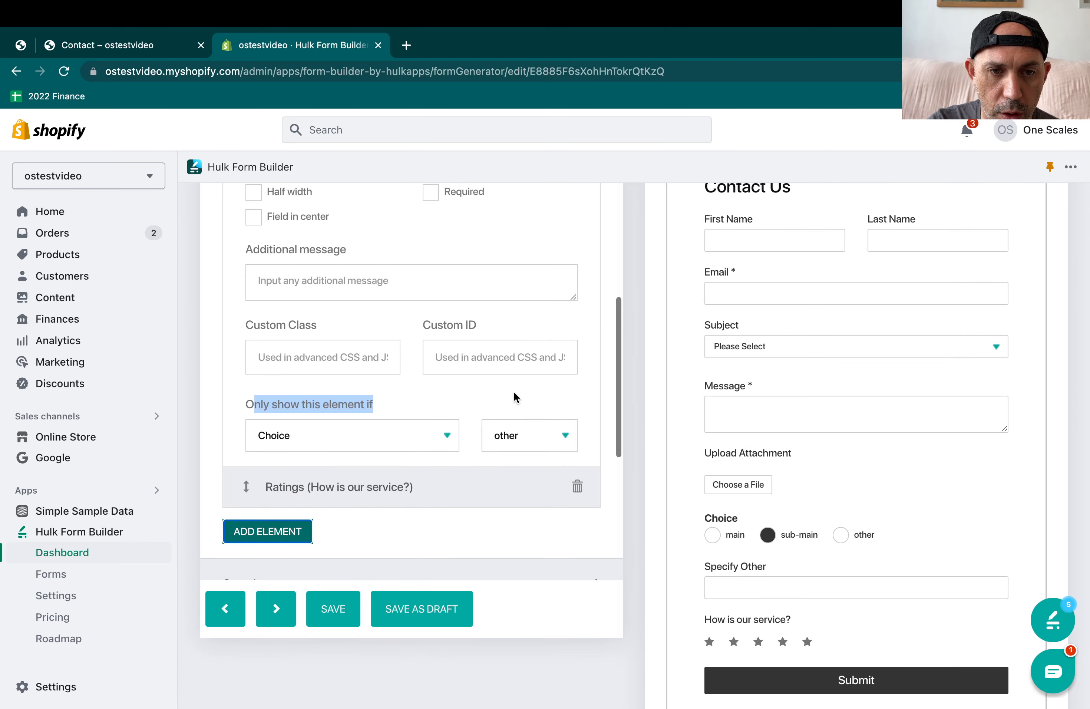
scroll("down", 3)
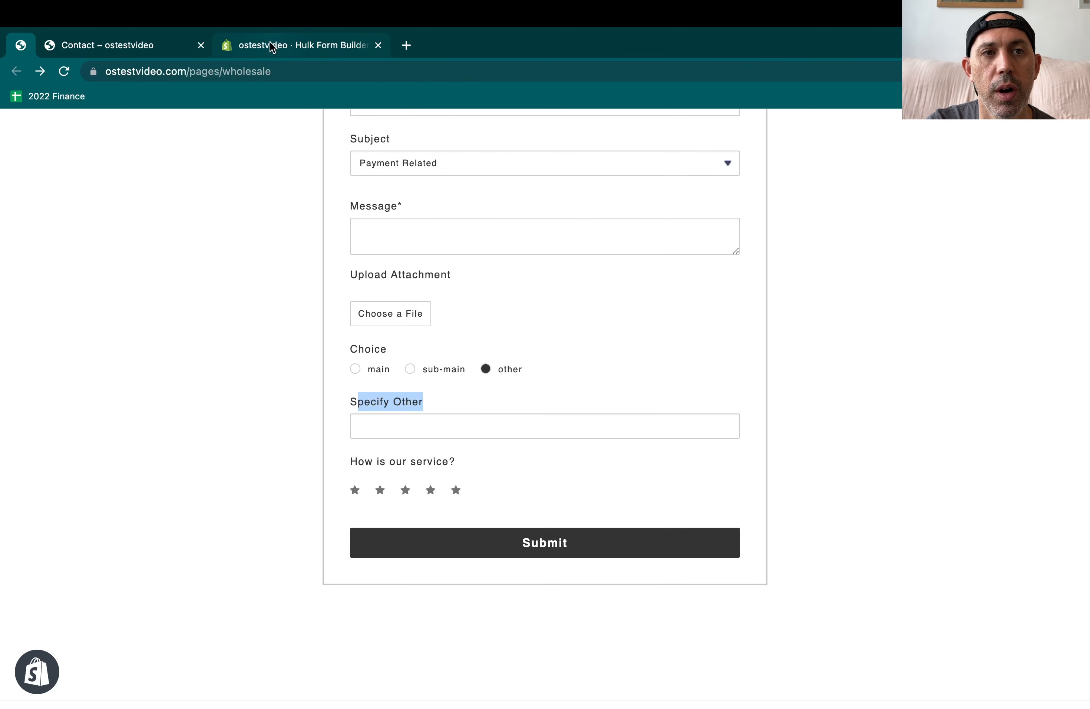
mouse_move(19, 48)
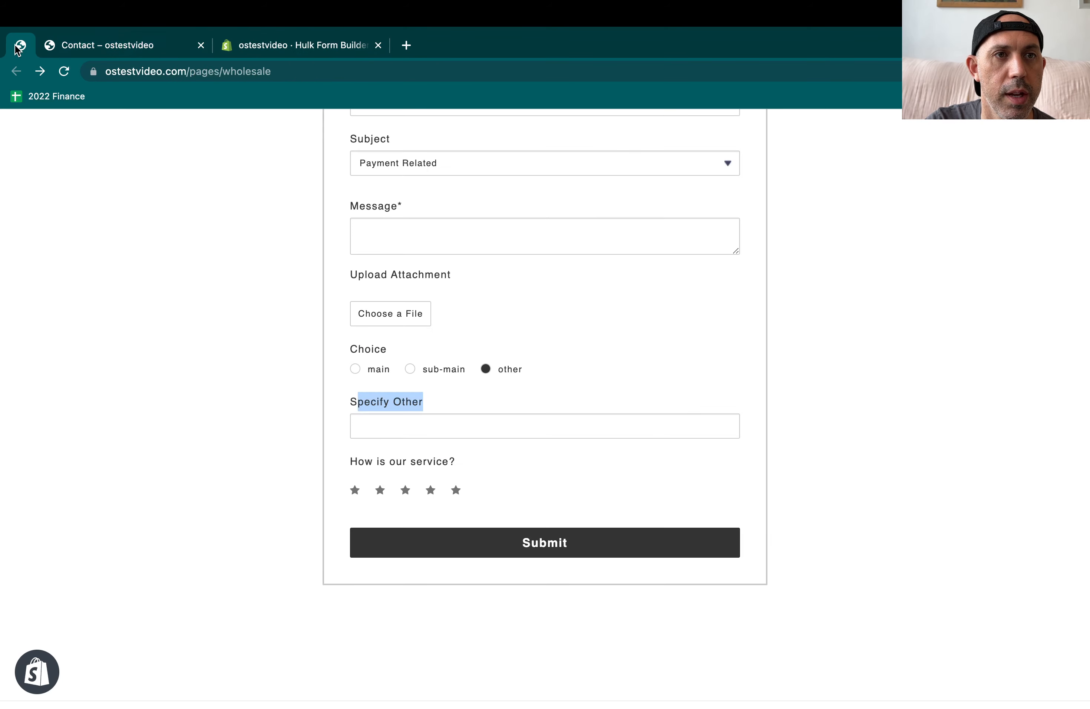
Review the Contact Us form's Captcha section, leaving captcha off and honeypot unchecked
left_click(300, 44)
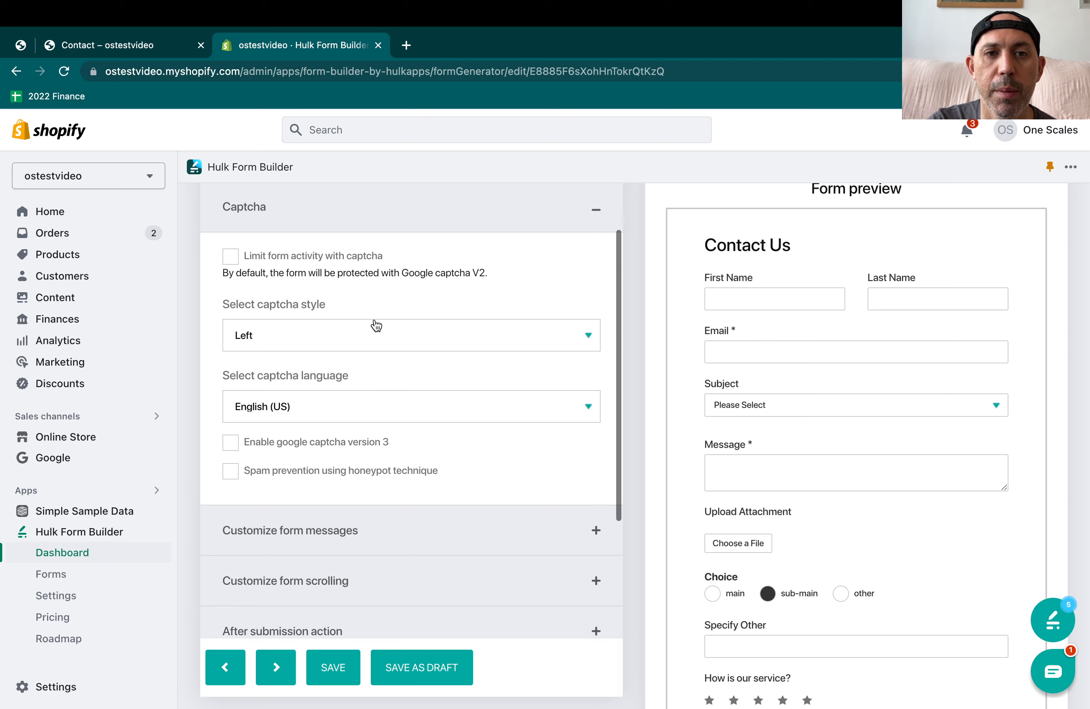
scroll("down", 3)
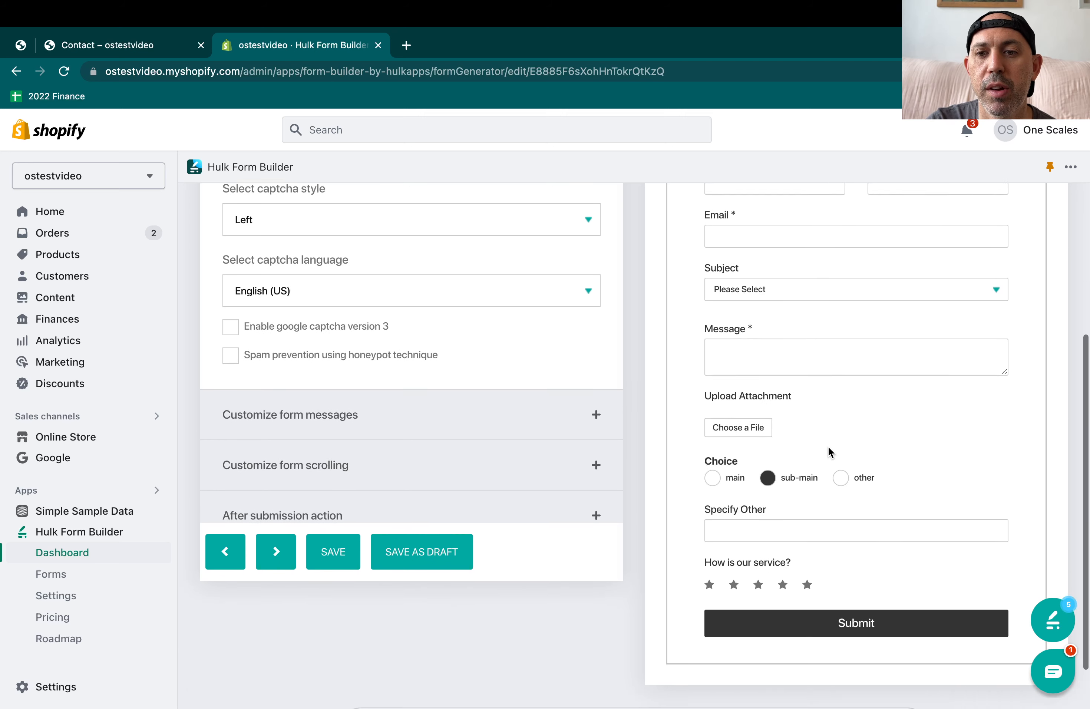
scroll("down", 3)
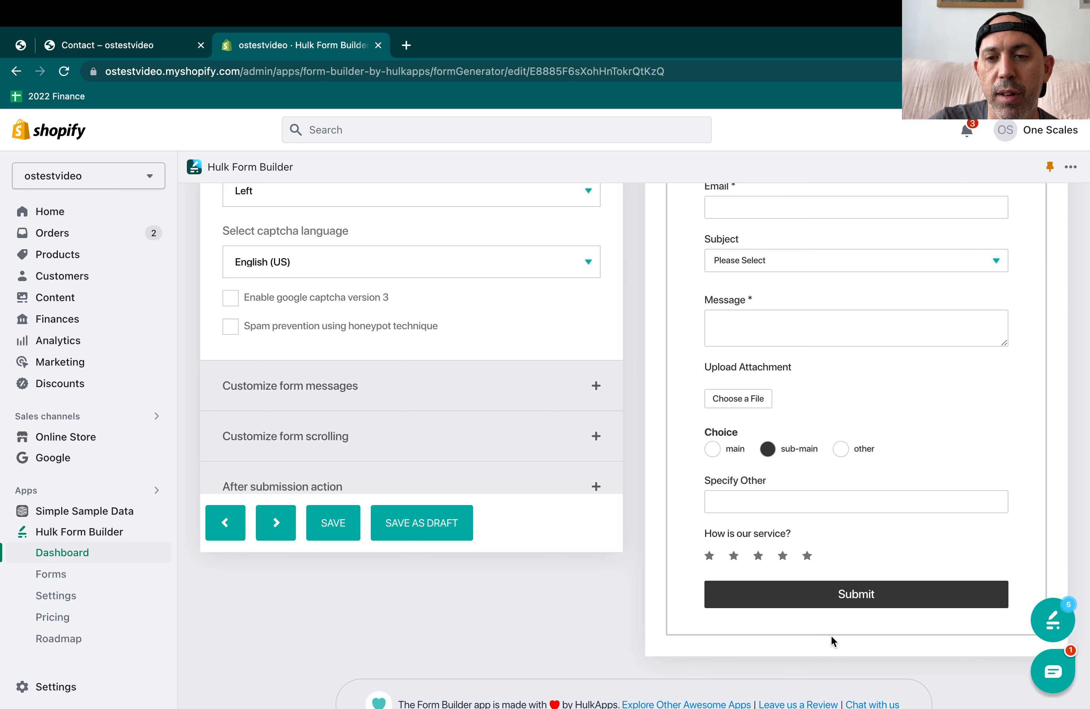
mouse_move(559, 109)
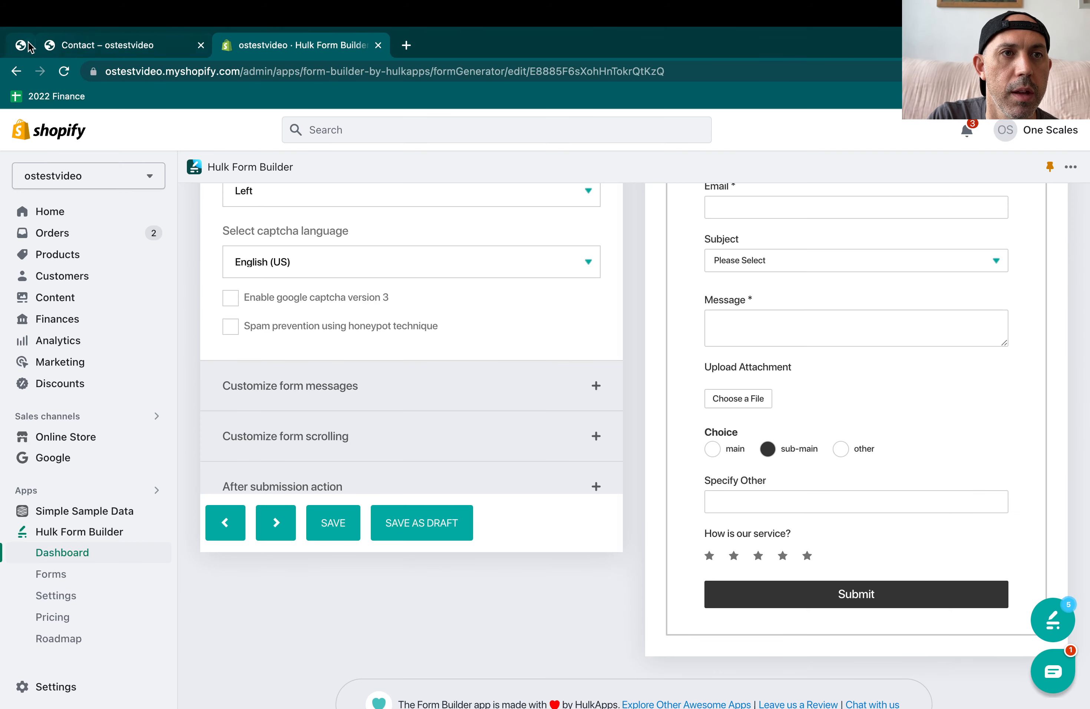
scroll("down", 3)
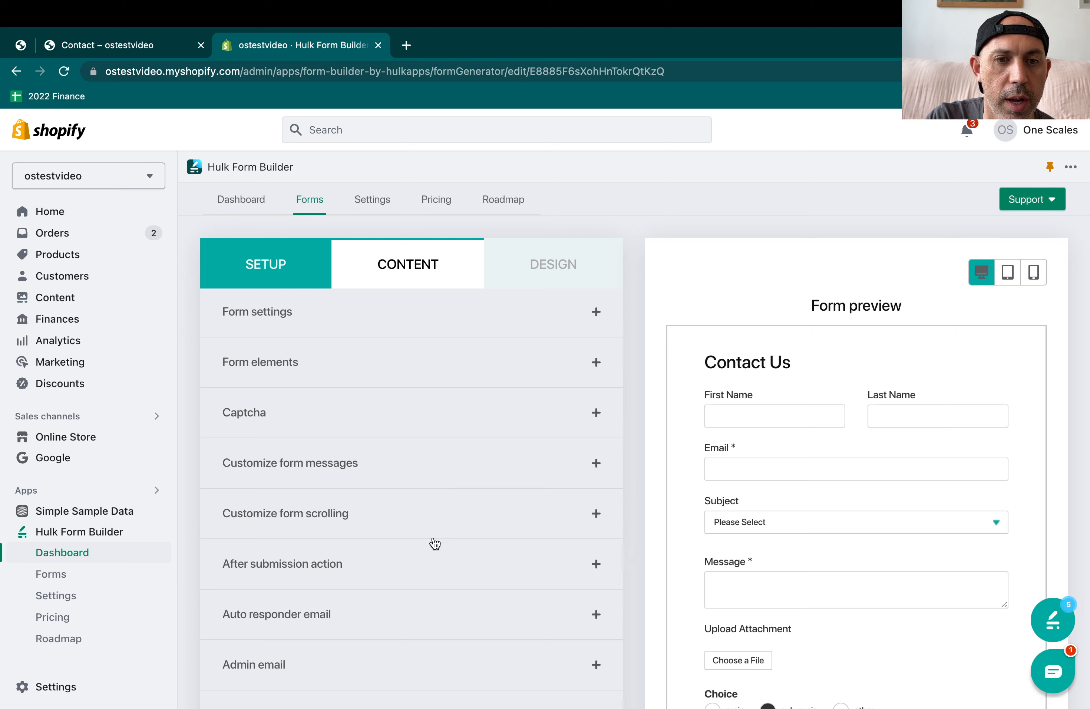
left_click(282, 563)
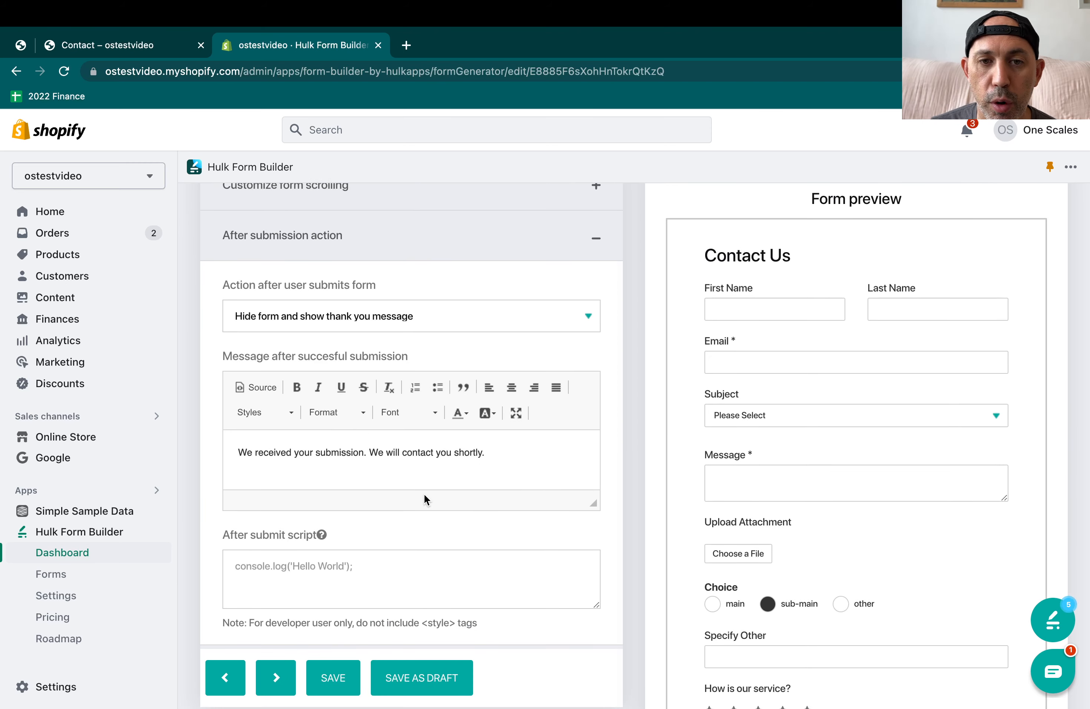
triple_click(361, 453)
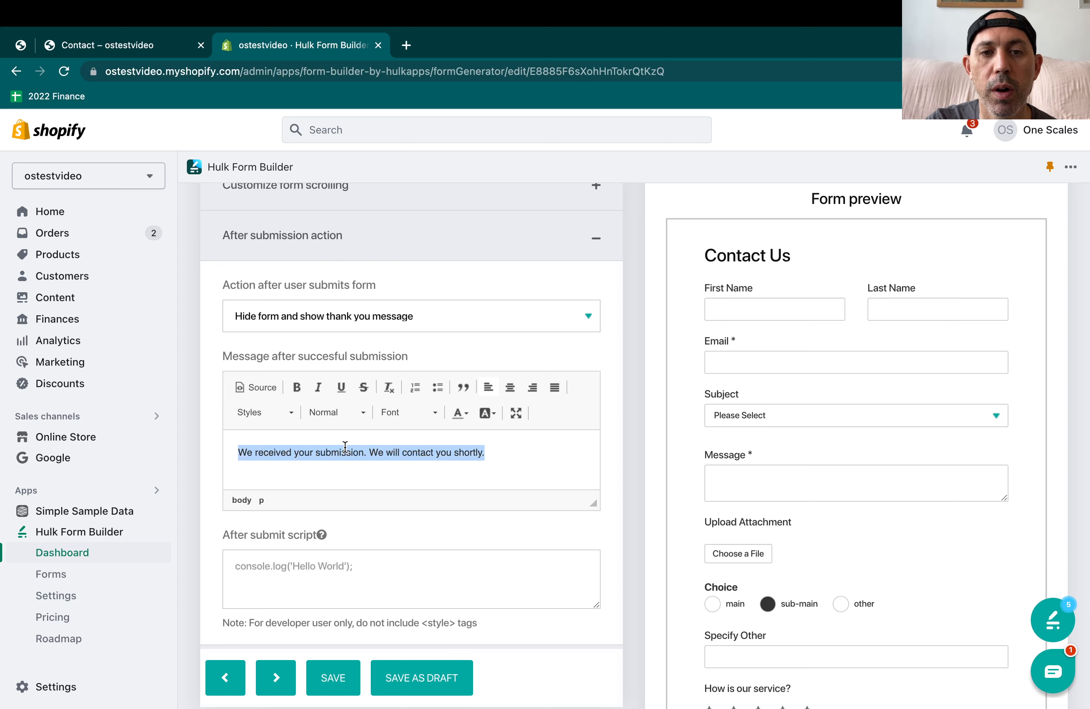
mouse_move(783, 415)
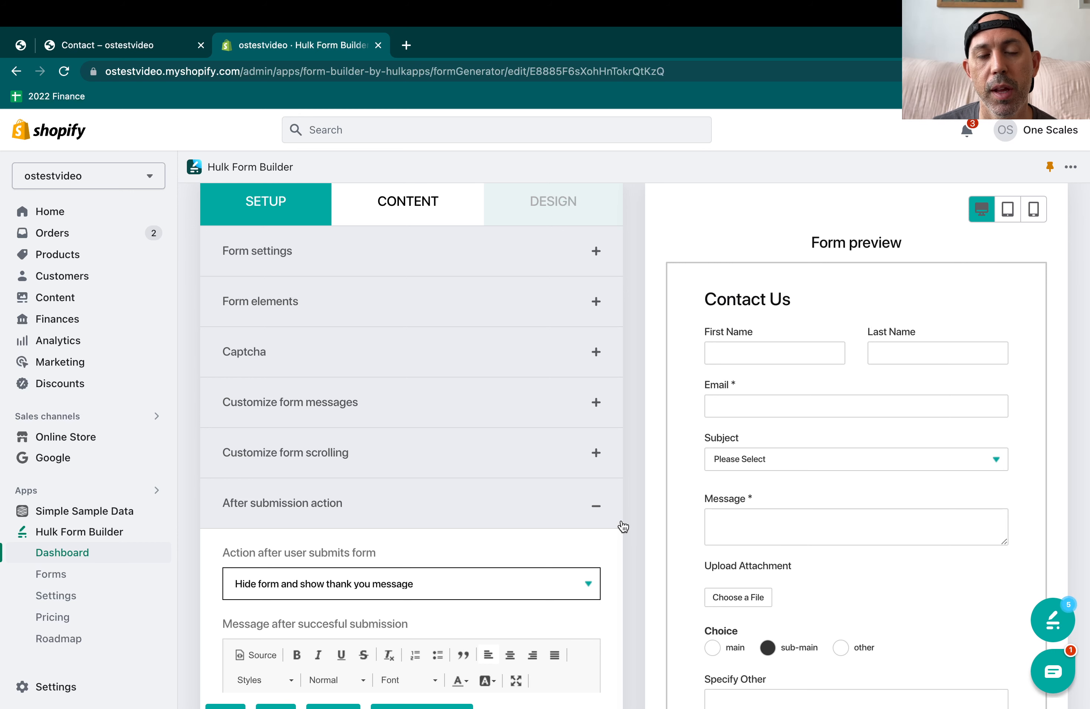
mouse_move(557, 535)
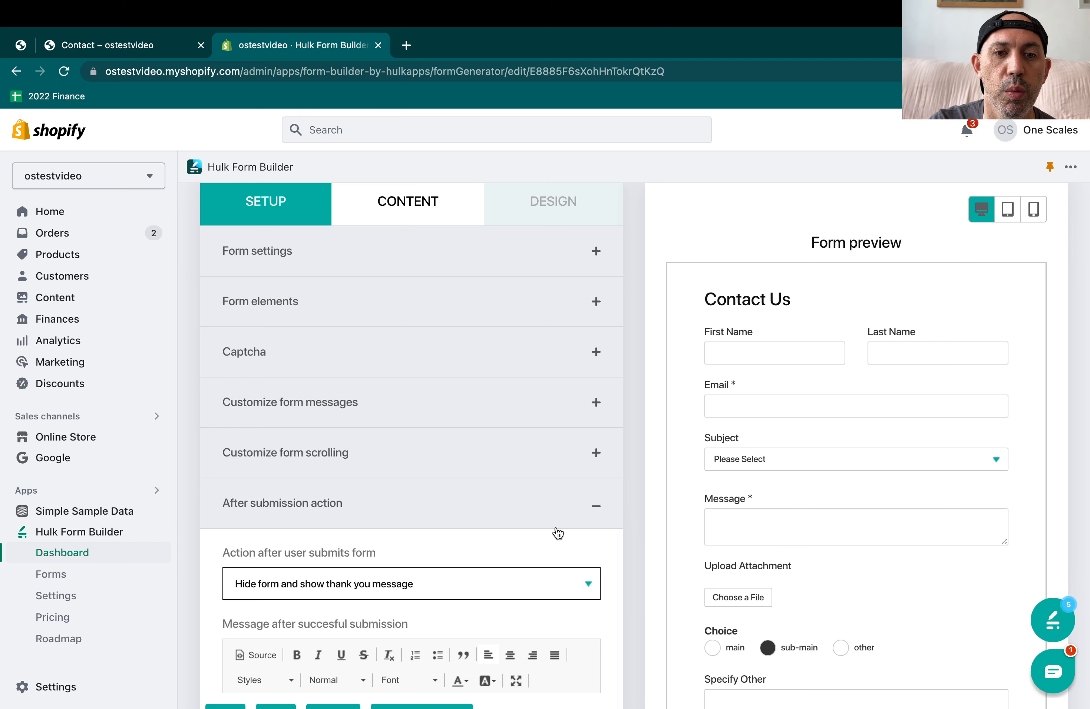
scroll("down", 3)
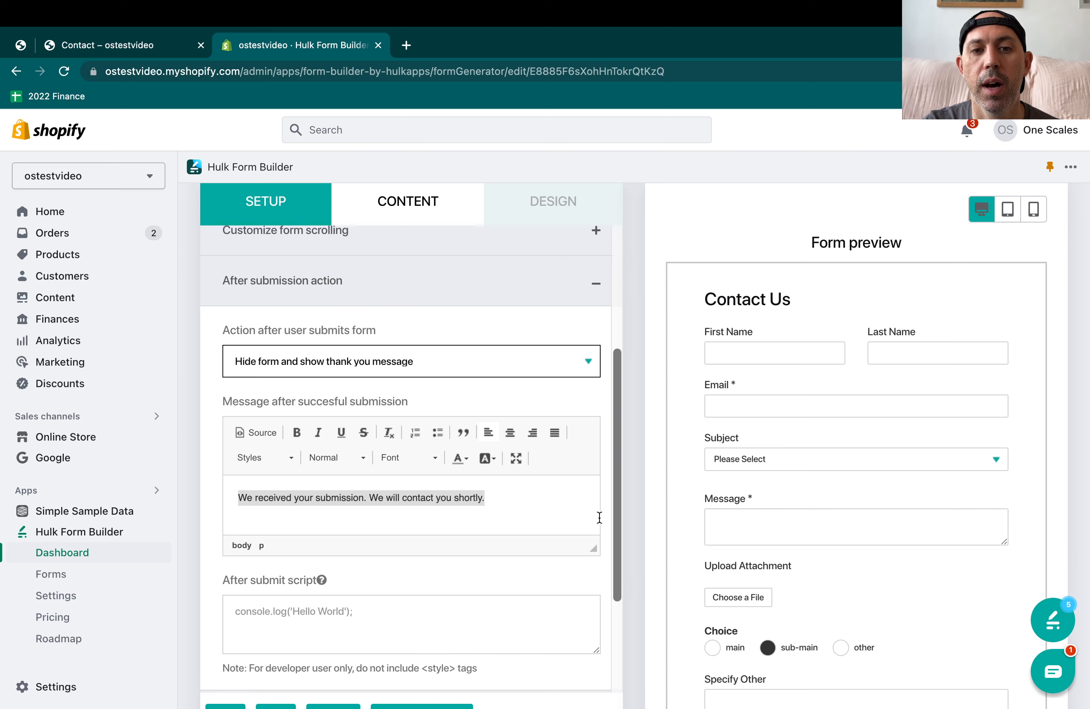
scroll("down", 3)
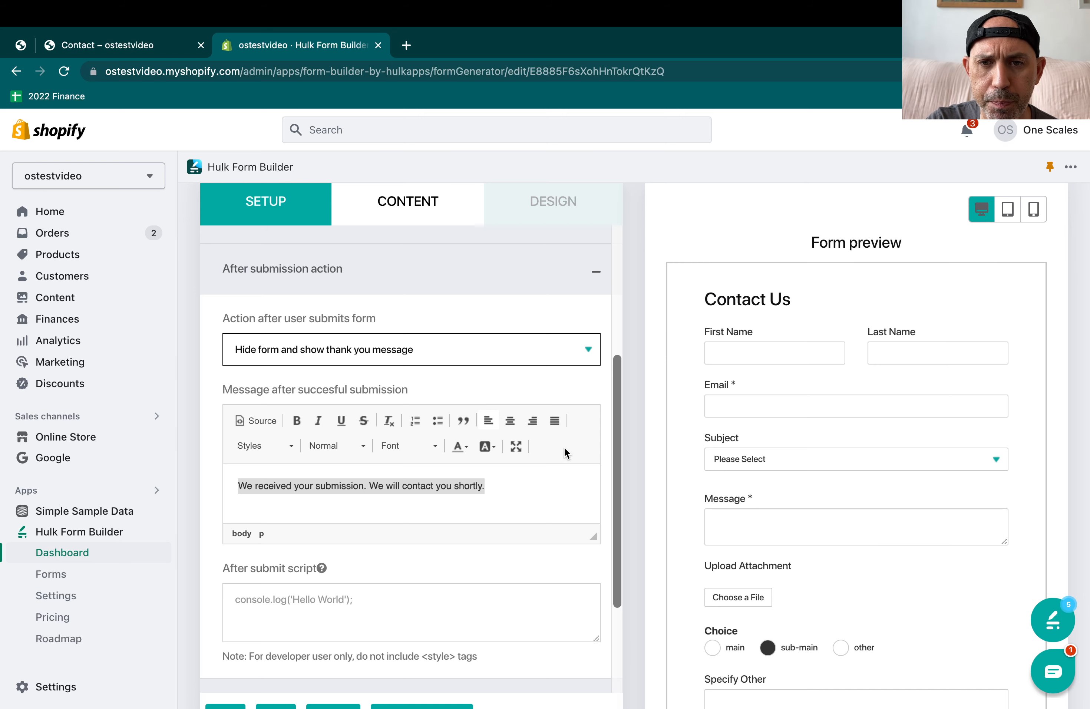
View the Form design panel showing transparent background, 600px width and 35 padding
left_click(553, 200)
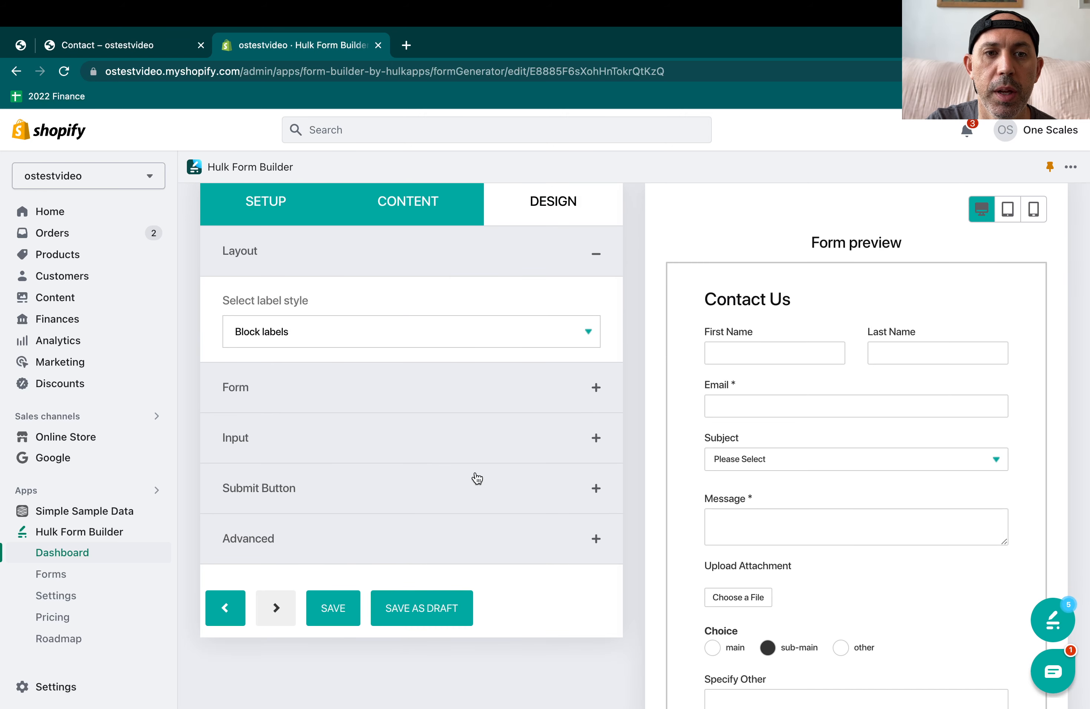
scroll("down", 3)
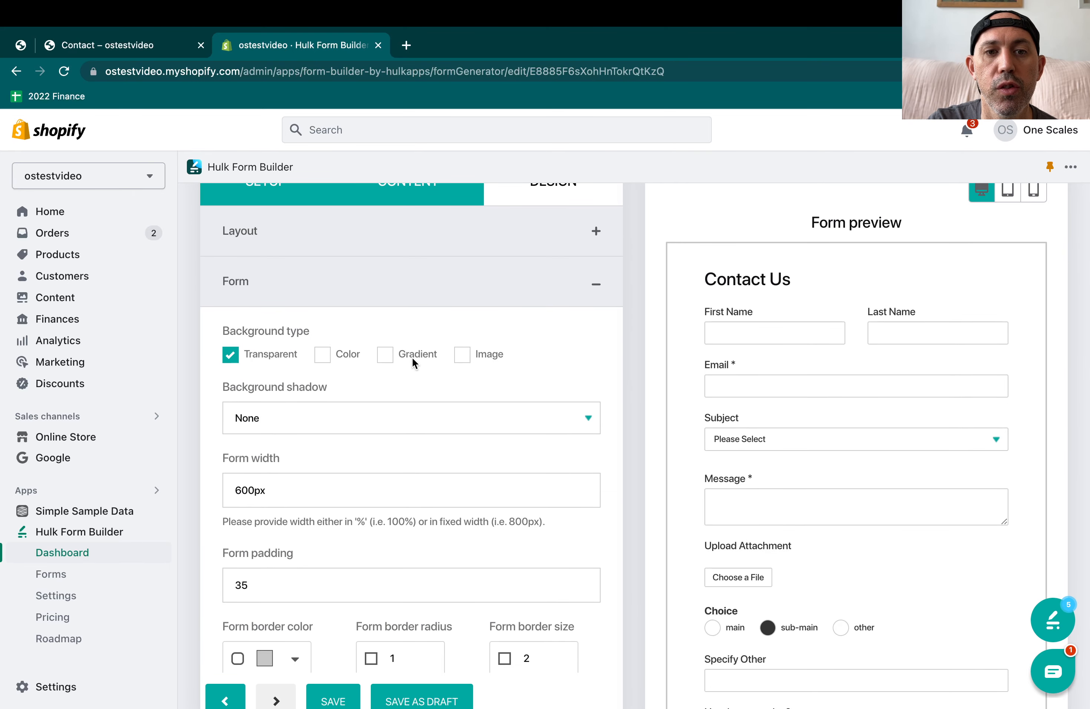
scroll("down", 3)
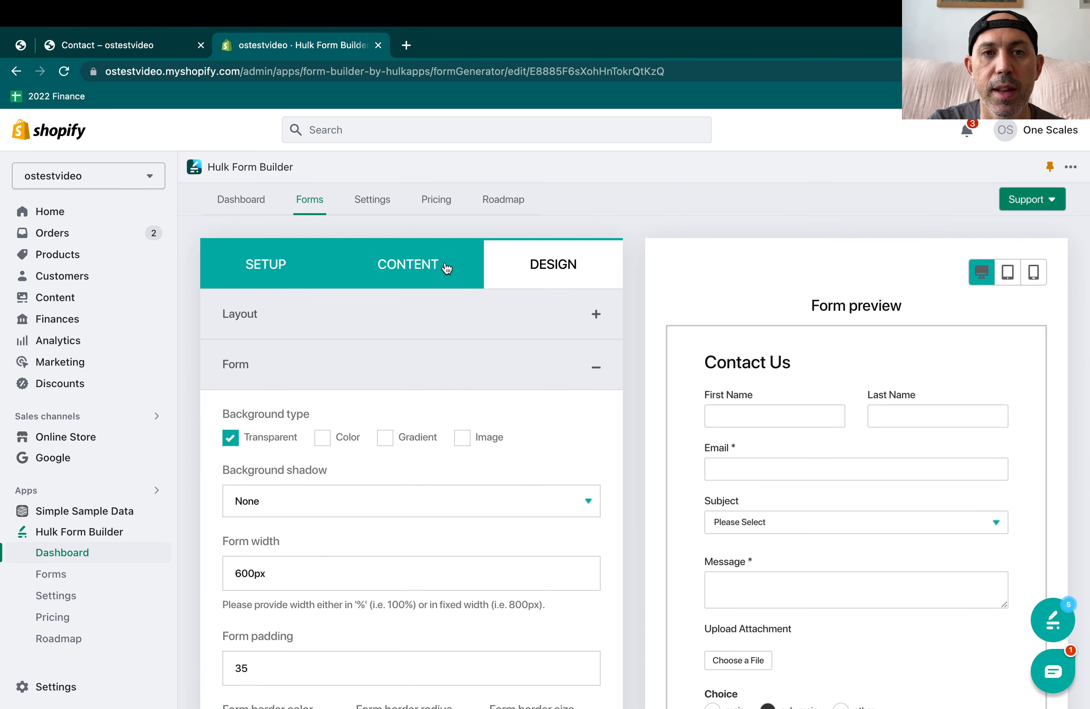
Leave the form editor and open the Wholesale Contact Form's two submitted responses
left_click(50, 574)
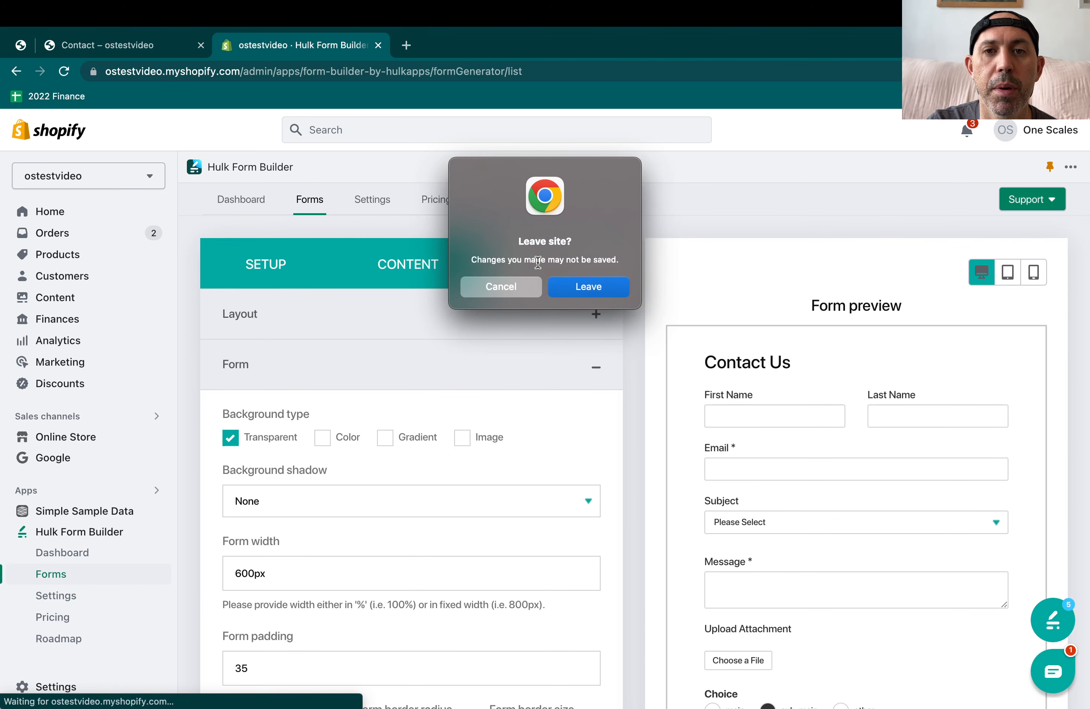
left_click(588, 287)
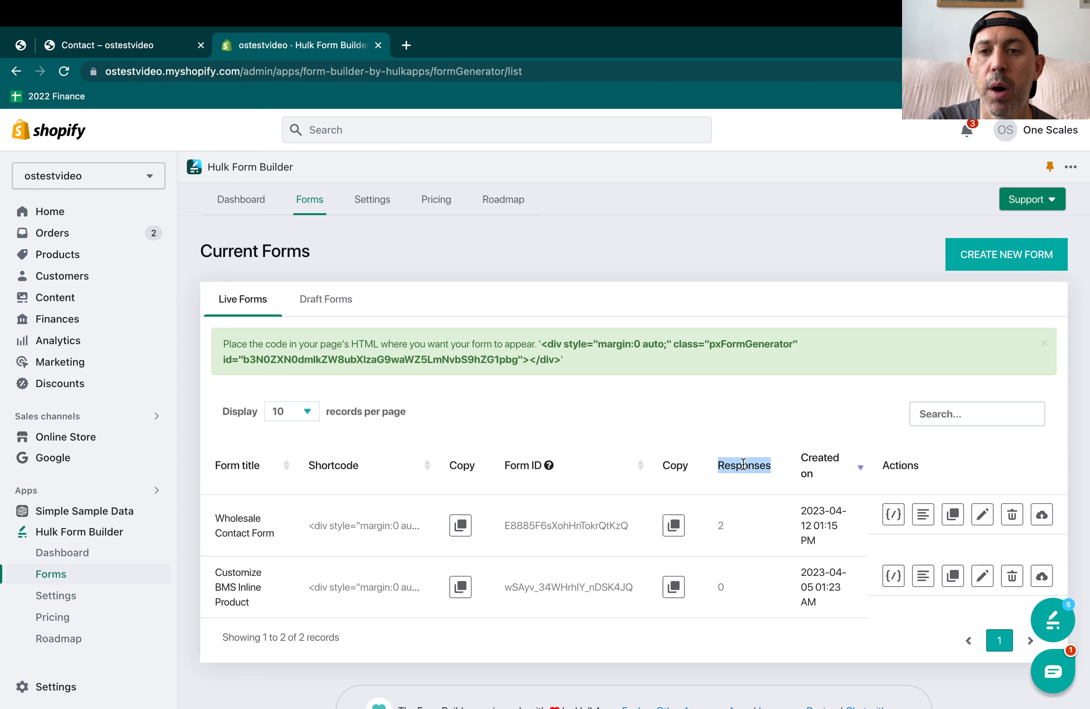
left_click(721, 525)
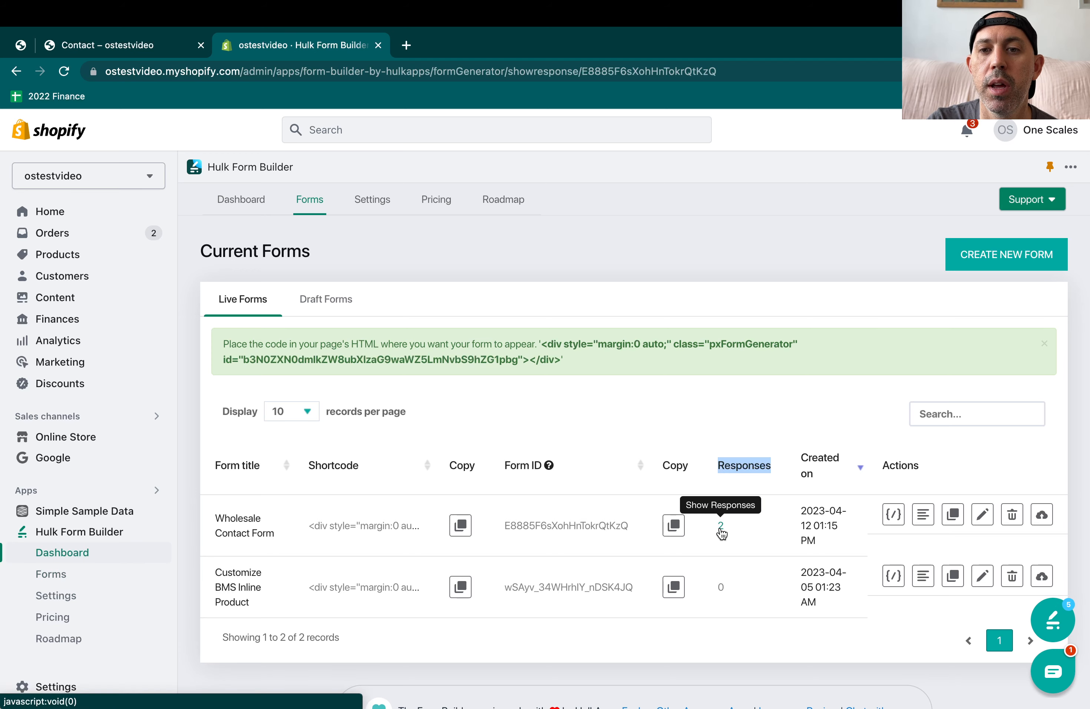
left_click(721, 527)
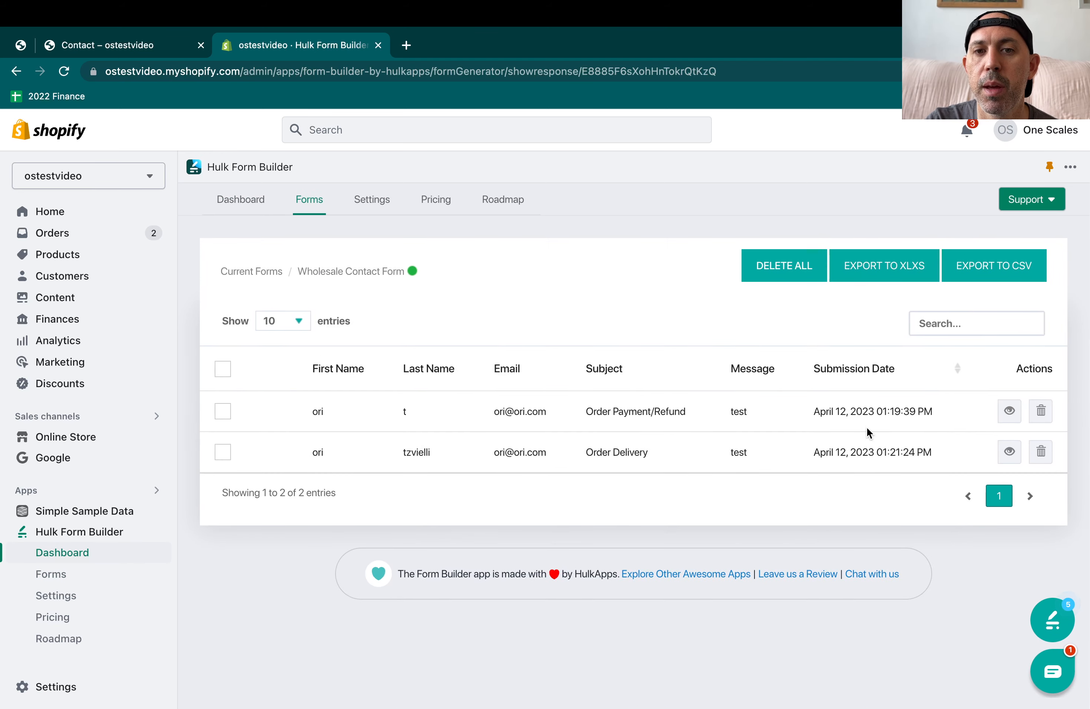
mouse_move(1040, 452)
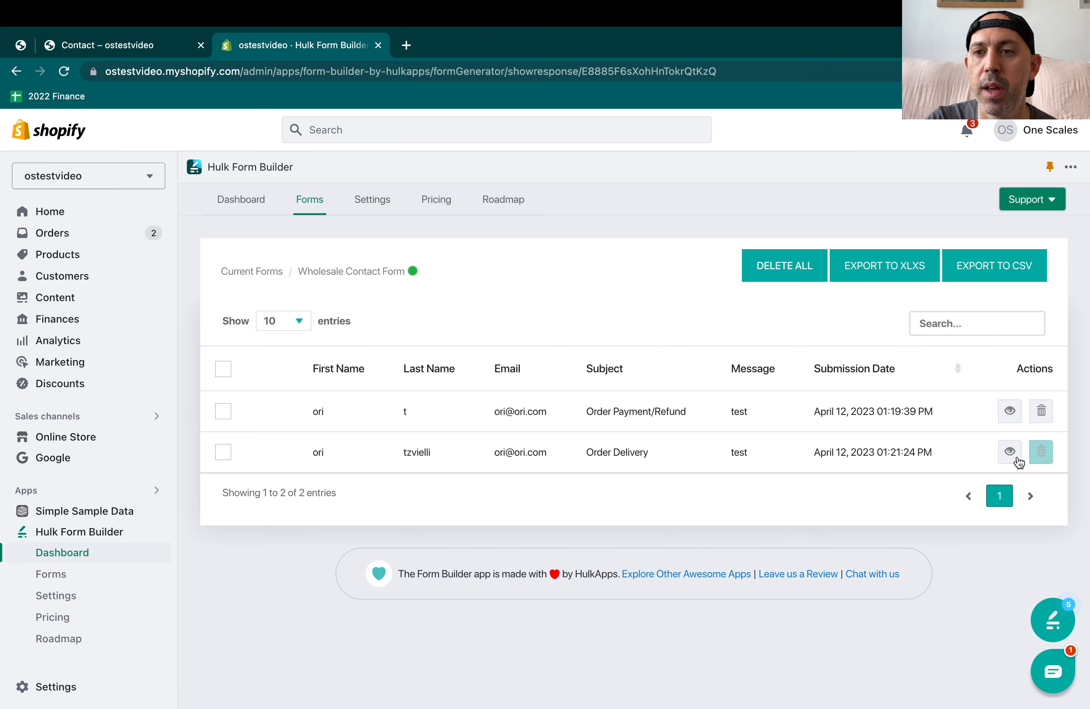
View the Order Delivery response's details (Choice main, rating 4), then export responses to CSV
left_click(1010, 451)
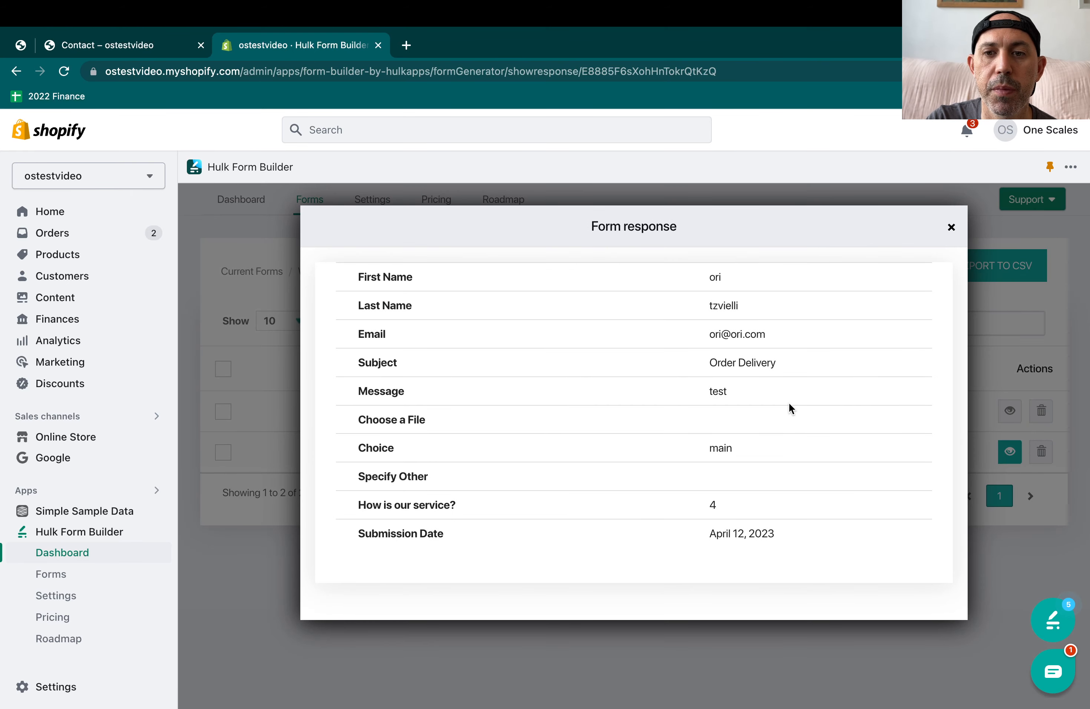
left_click(951, 227)
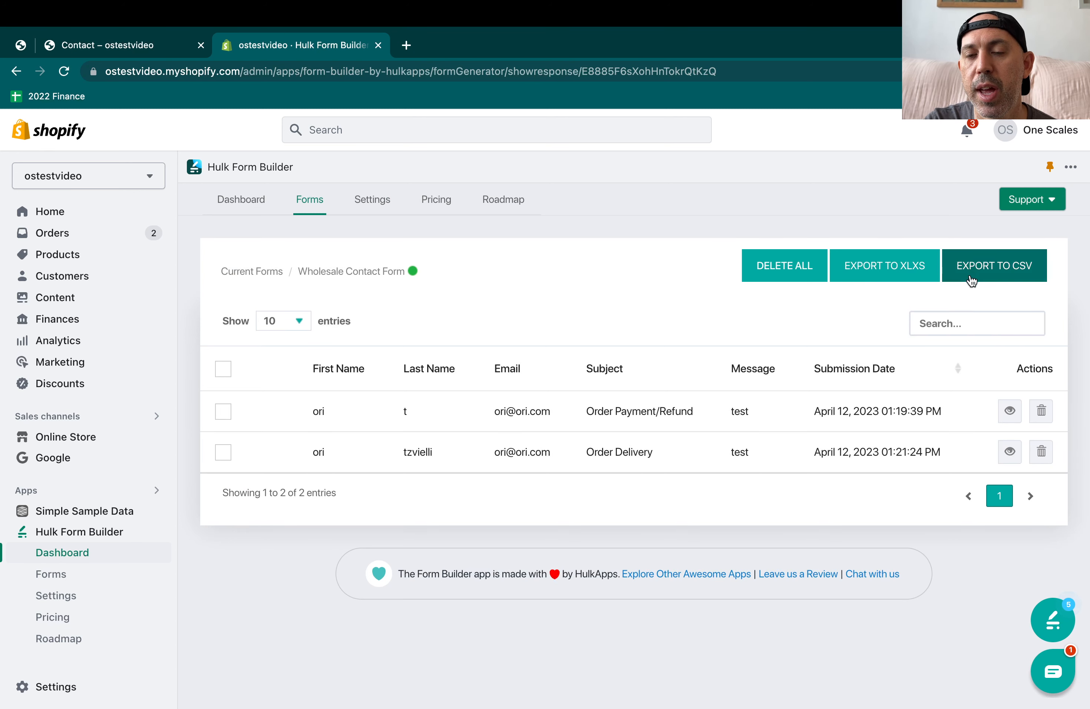
left_click(970, 276)
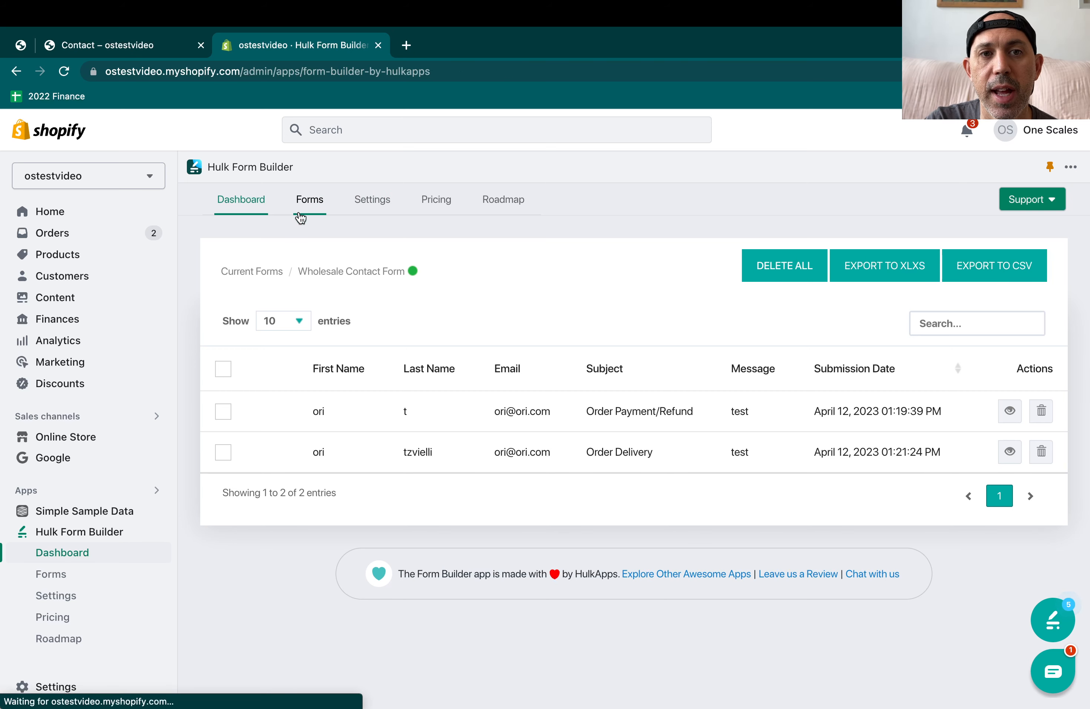
From the forms list, check the insert-shortcode options and copy the Wholesale form's ID to the clipboard
left_click(309, 200)
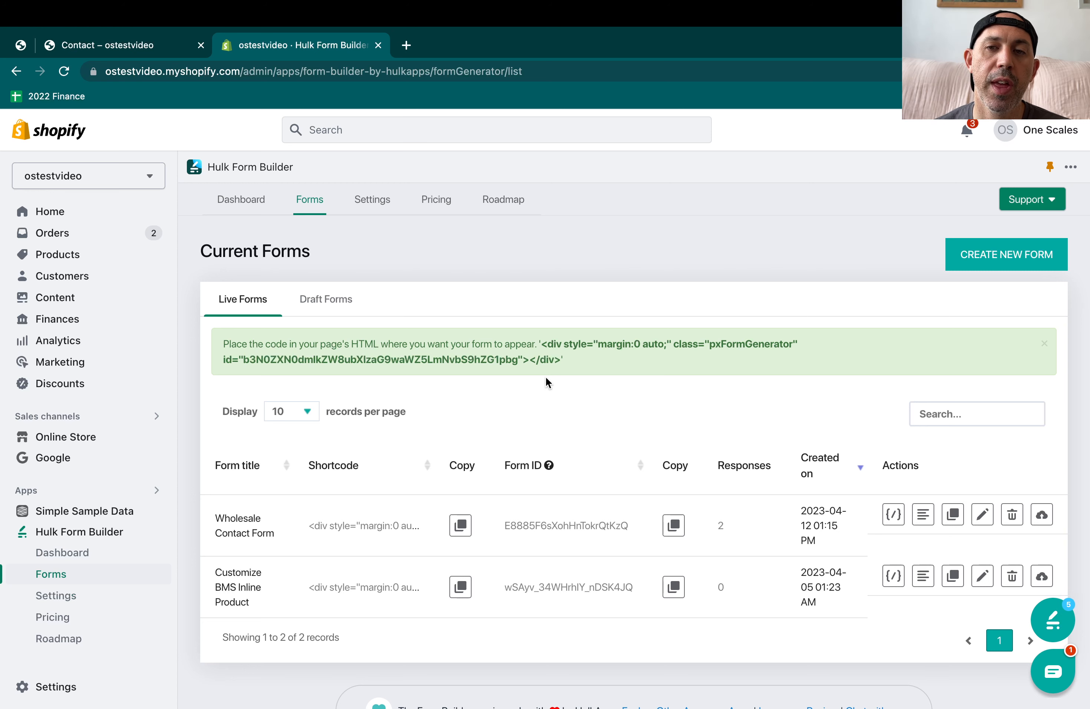
mouse_move(584, 383)
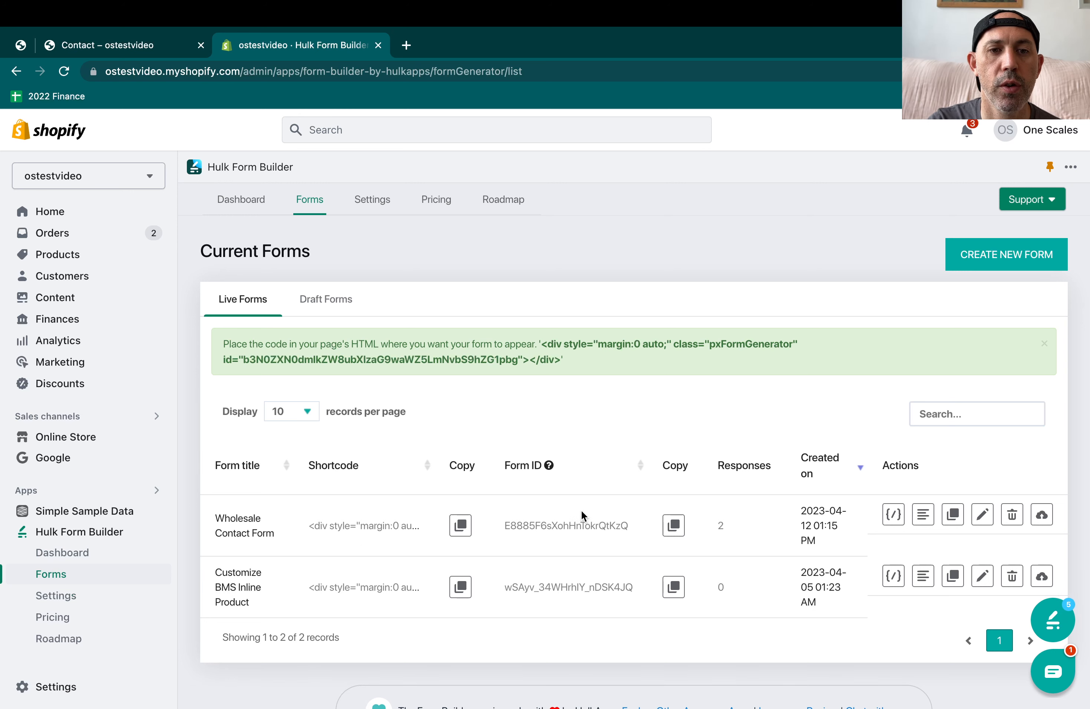
mouse_move(302, 516)
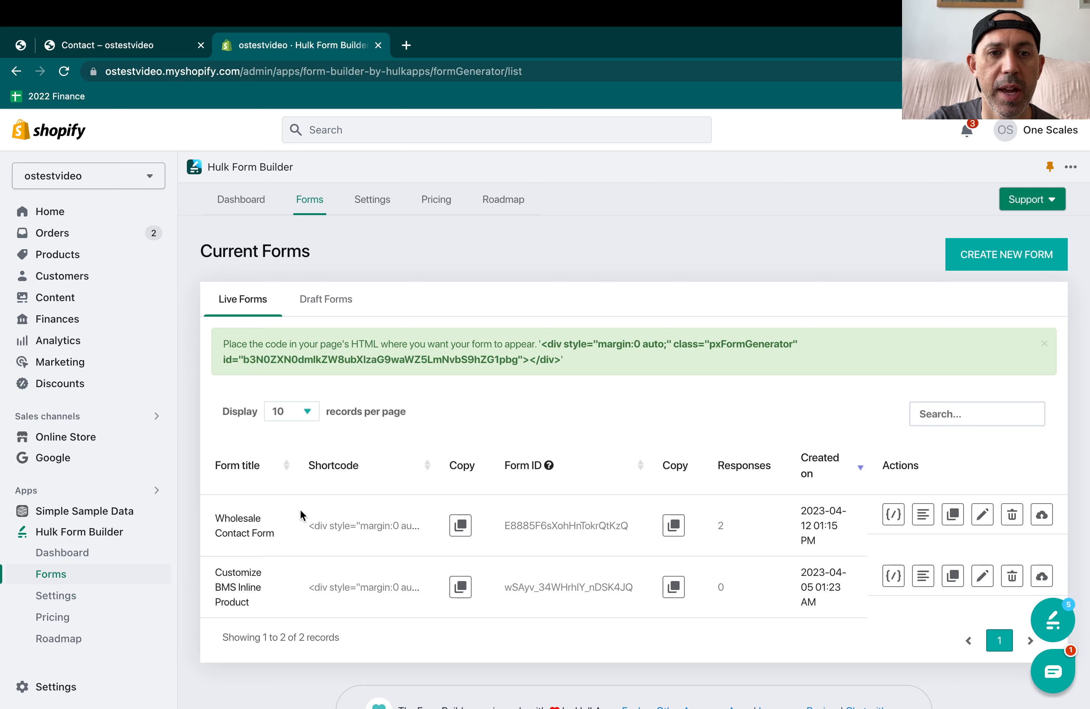
mouse_move(893, 515)
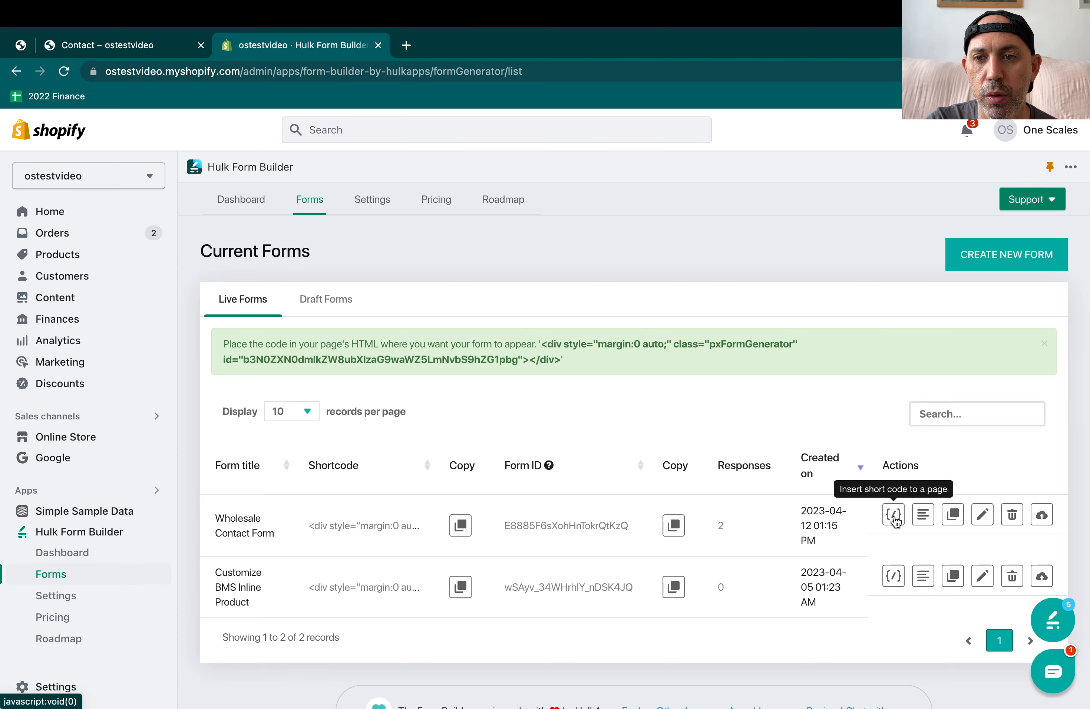
left_click(893, 514)
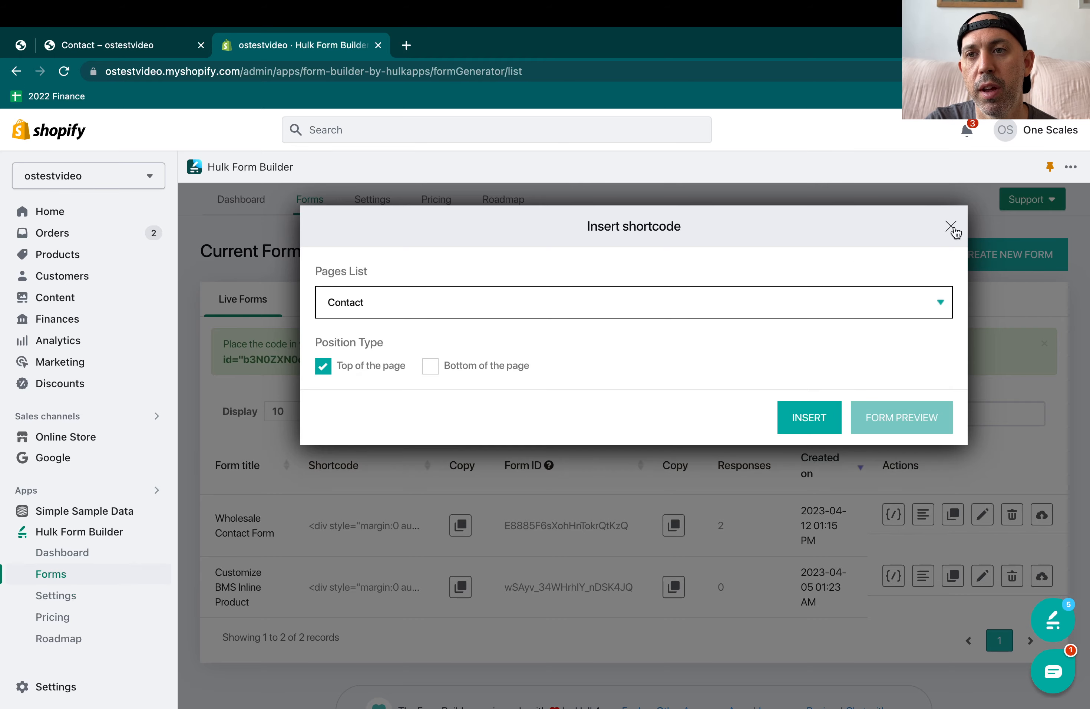
left_click(951, 226)
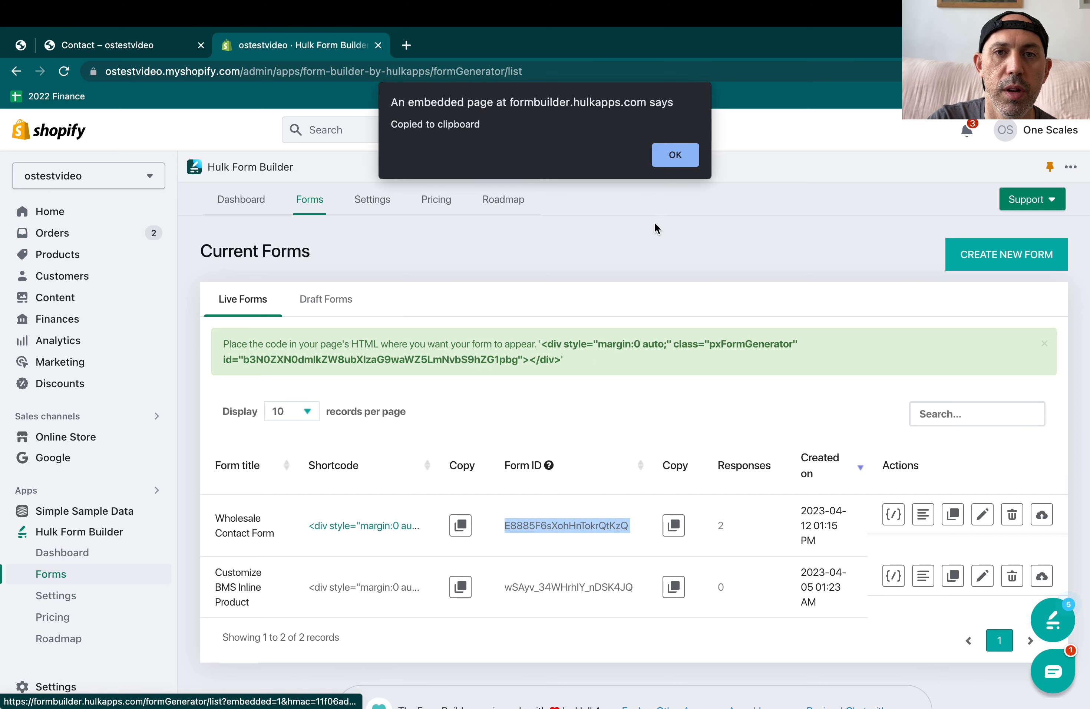
left_click(675, 154)
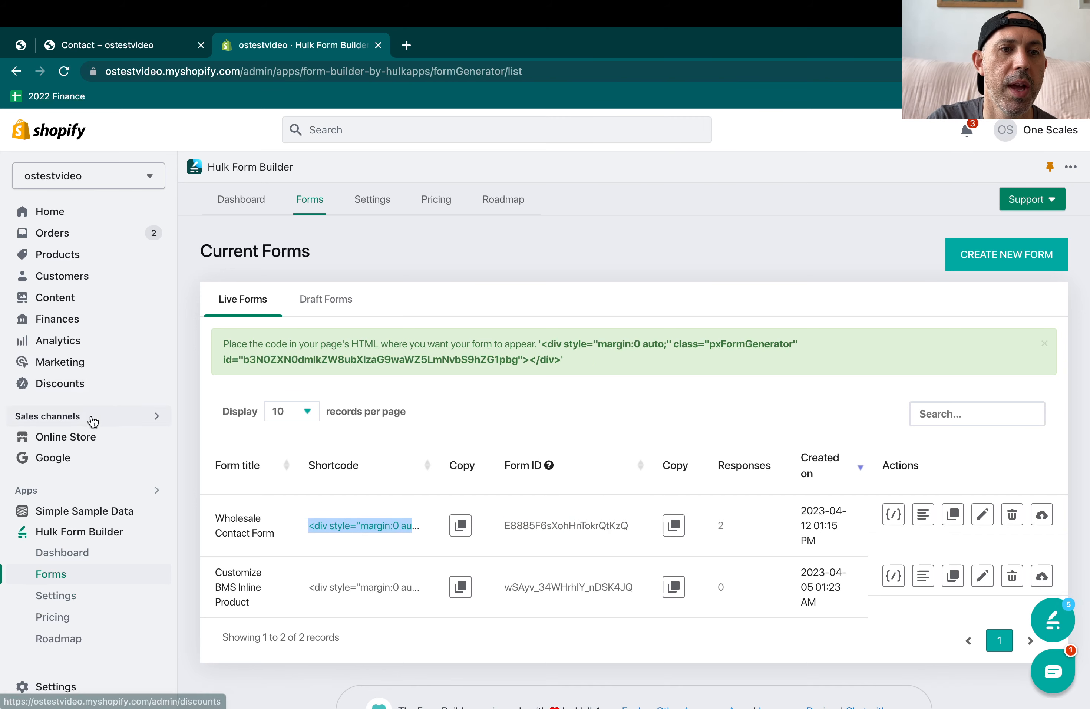
Paste the pxFormGenerator div shortcode into the Wholesale page's HTML content under Online Store > Pages
left_click(65, 436)
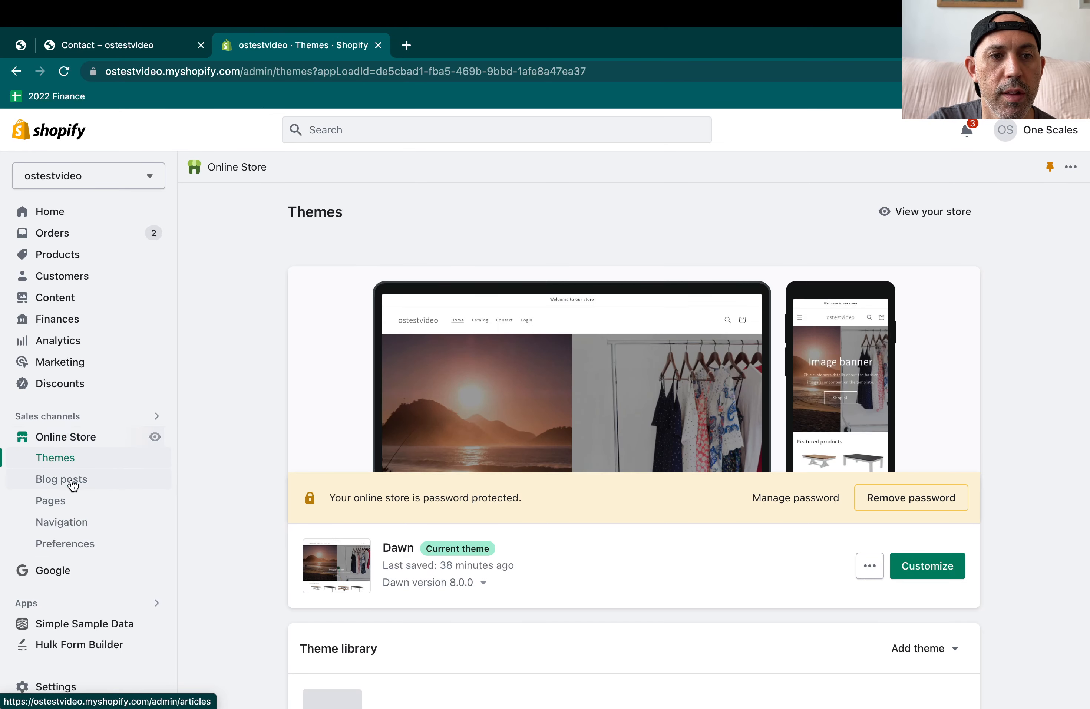
left_click(50, 500)
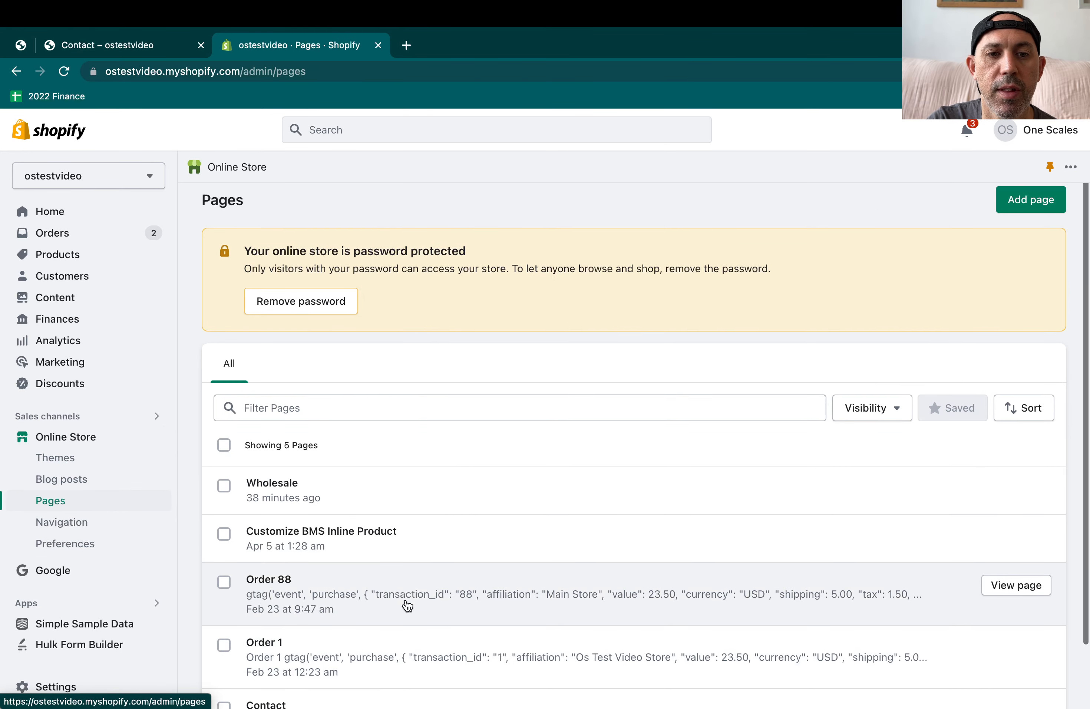
scroll("down", 3)
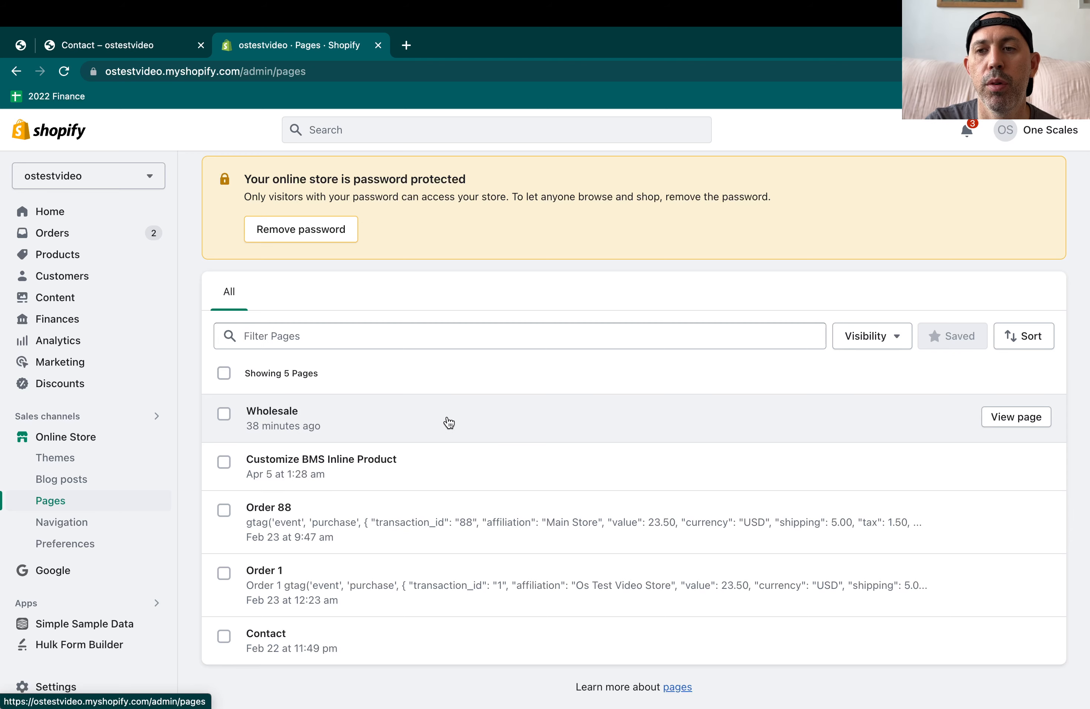
left_click(271, 410)
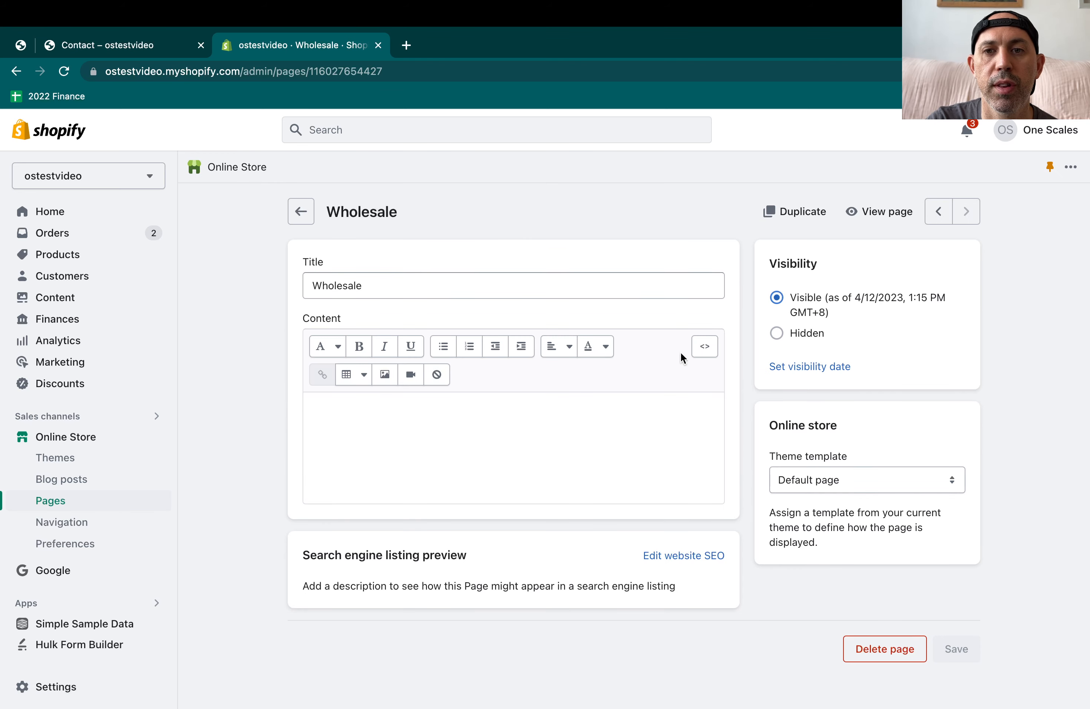
type("<div style=\"margin: 0 auto;\" class=\"pxFormGenerator\" id=\"E8885F6sXohHnTokrOtKzQ\"></div>")
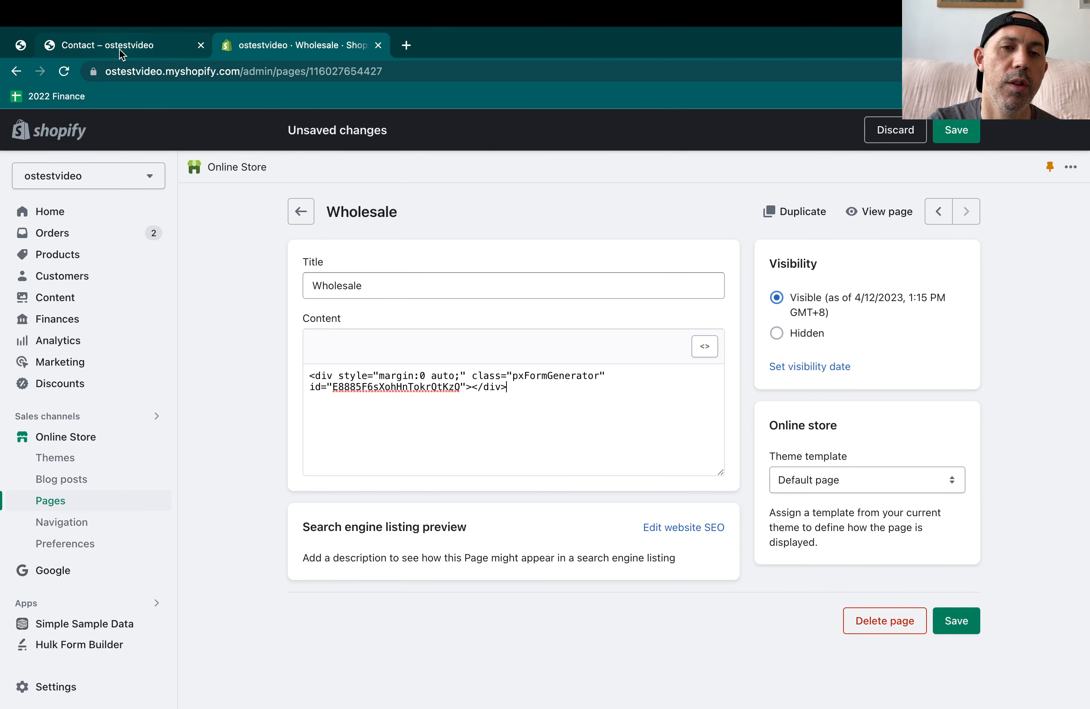
mouse_move(123, 55)
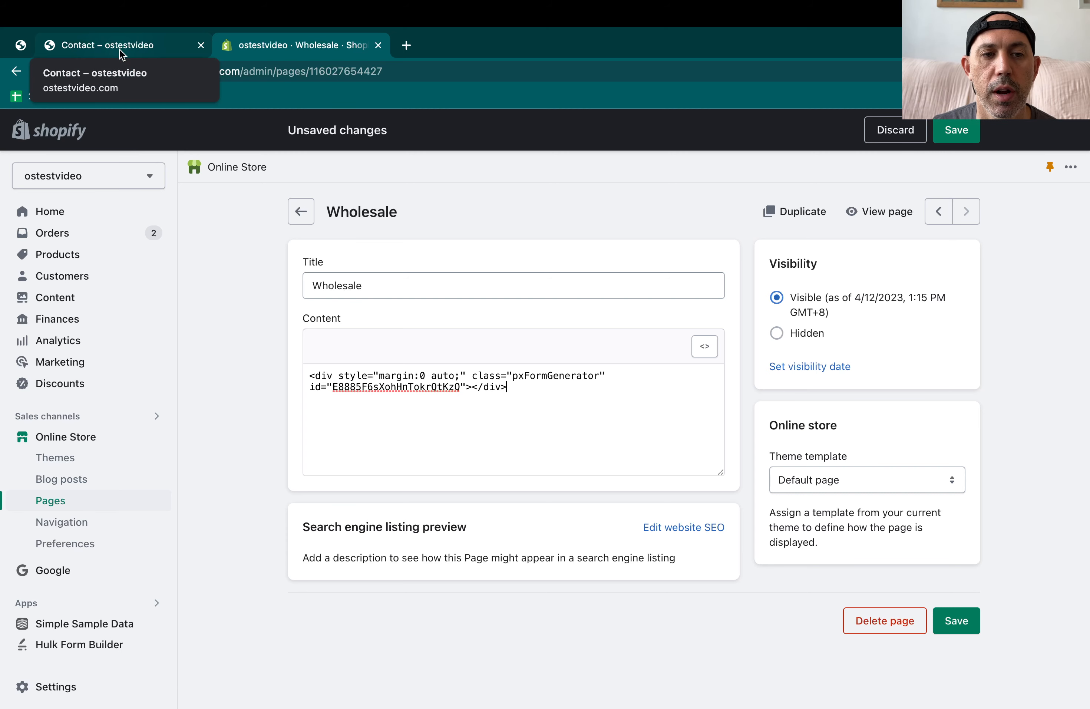
mouse_move(218, 111)
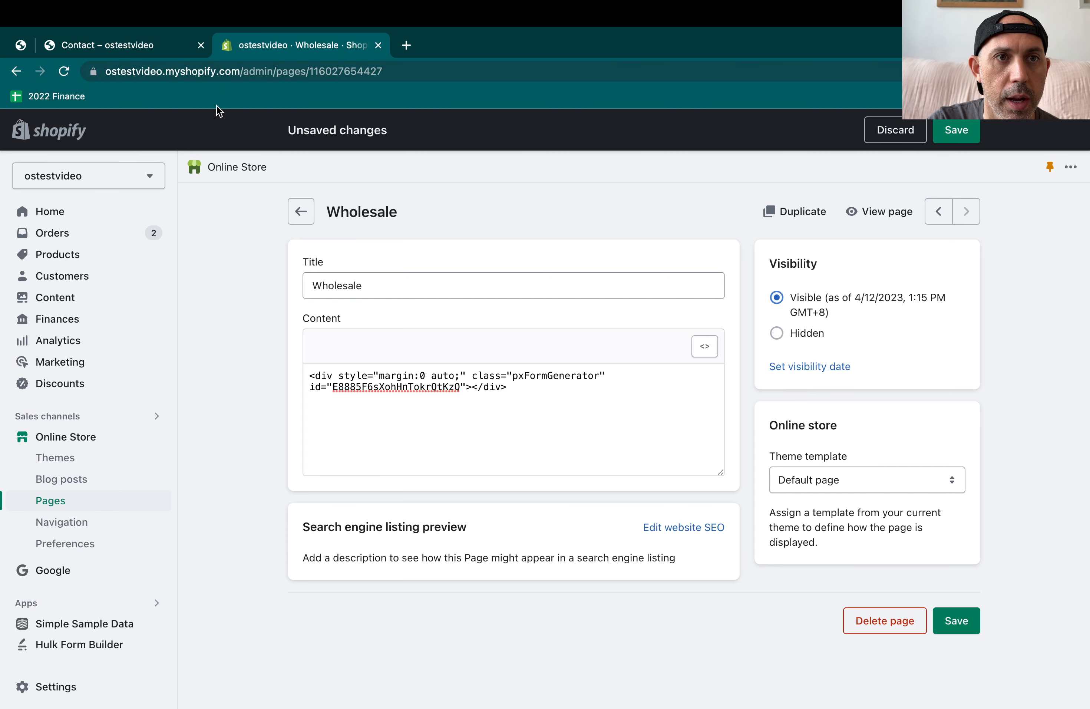